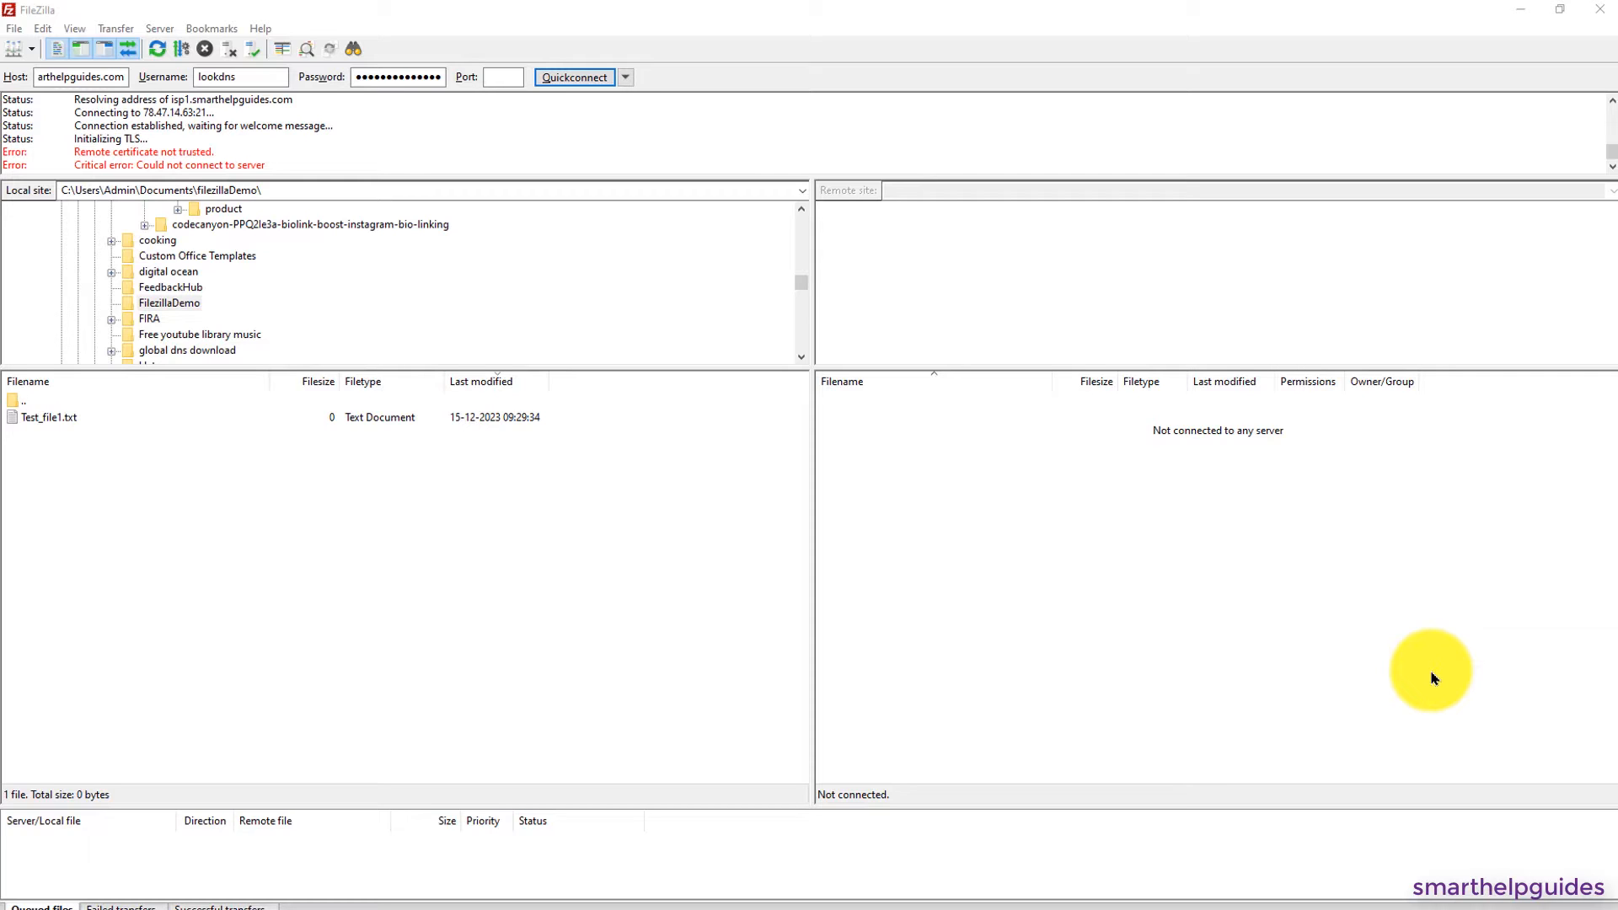
{"action": "mouse_move", "coordinate": [718, 563]}
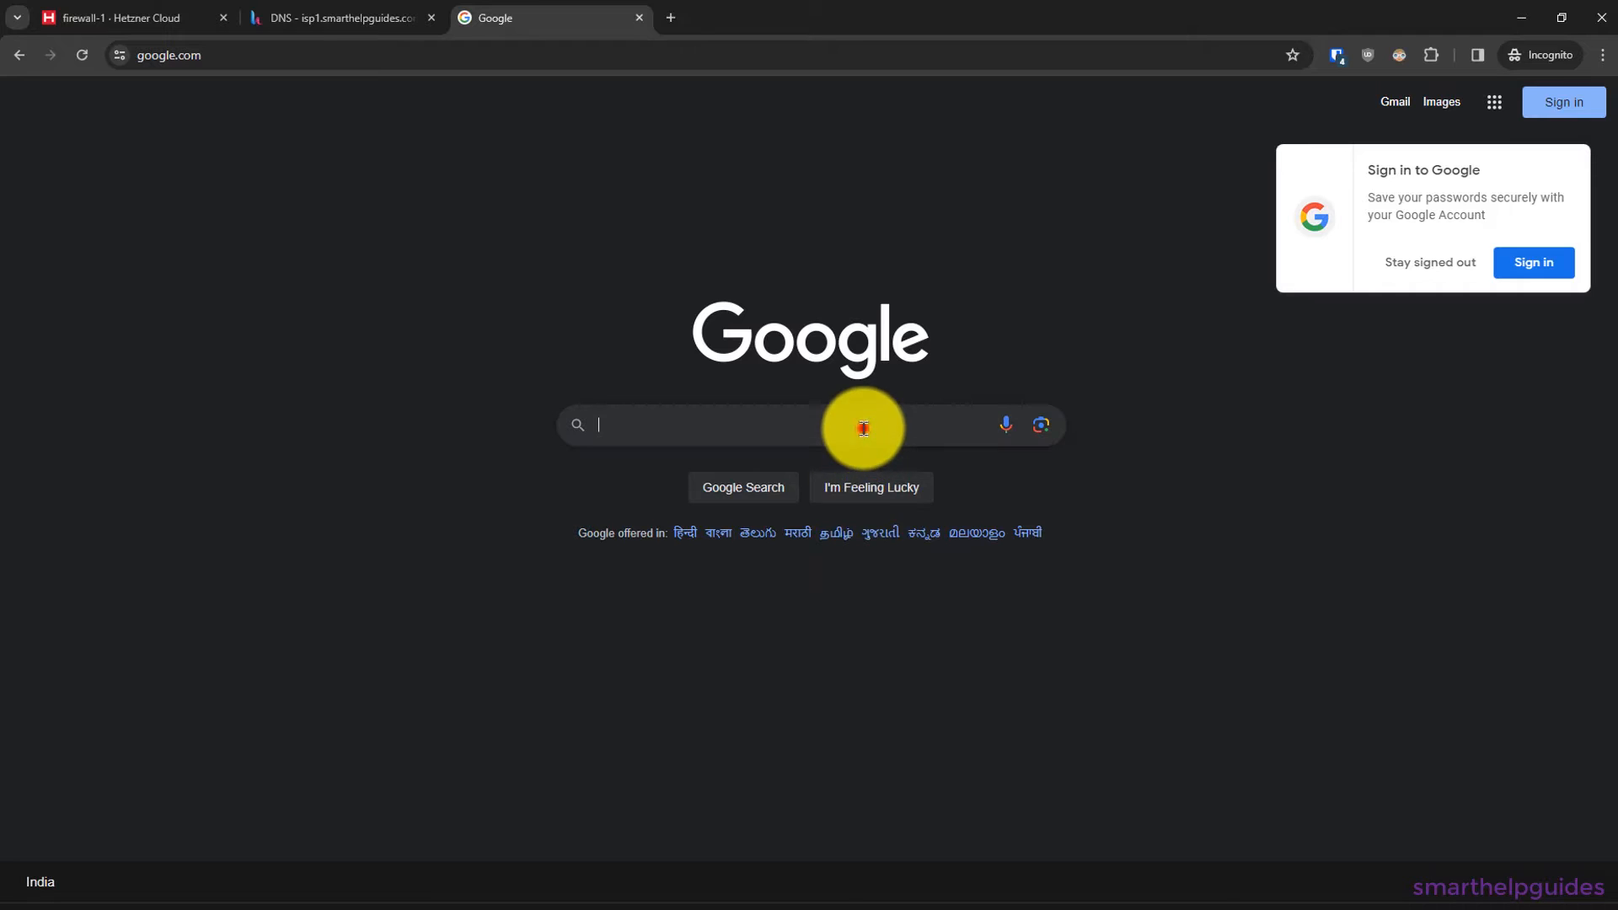
- Search Google for filezilla and reach the FileZilla Client download page via filezilla-project.org
{"action": "type", "text": "filezilla"}
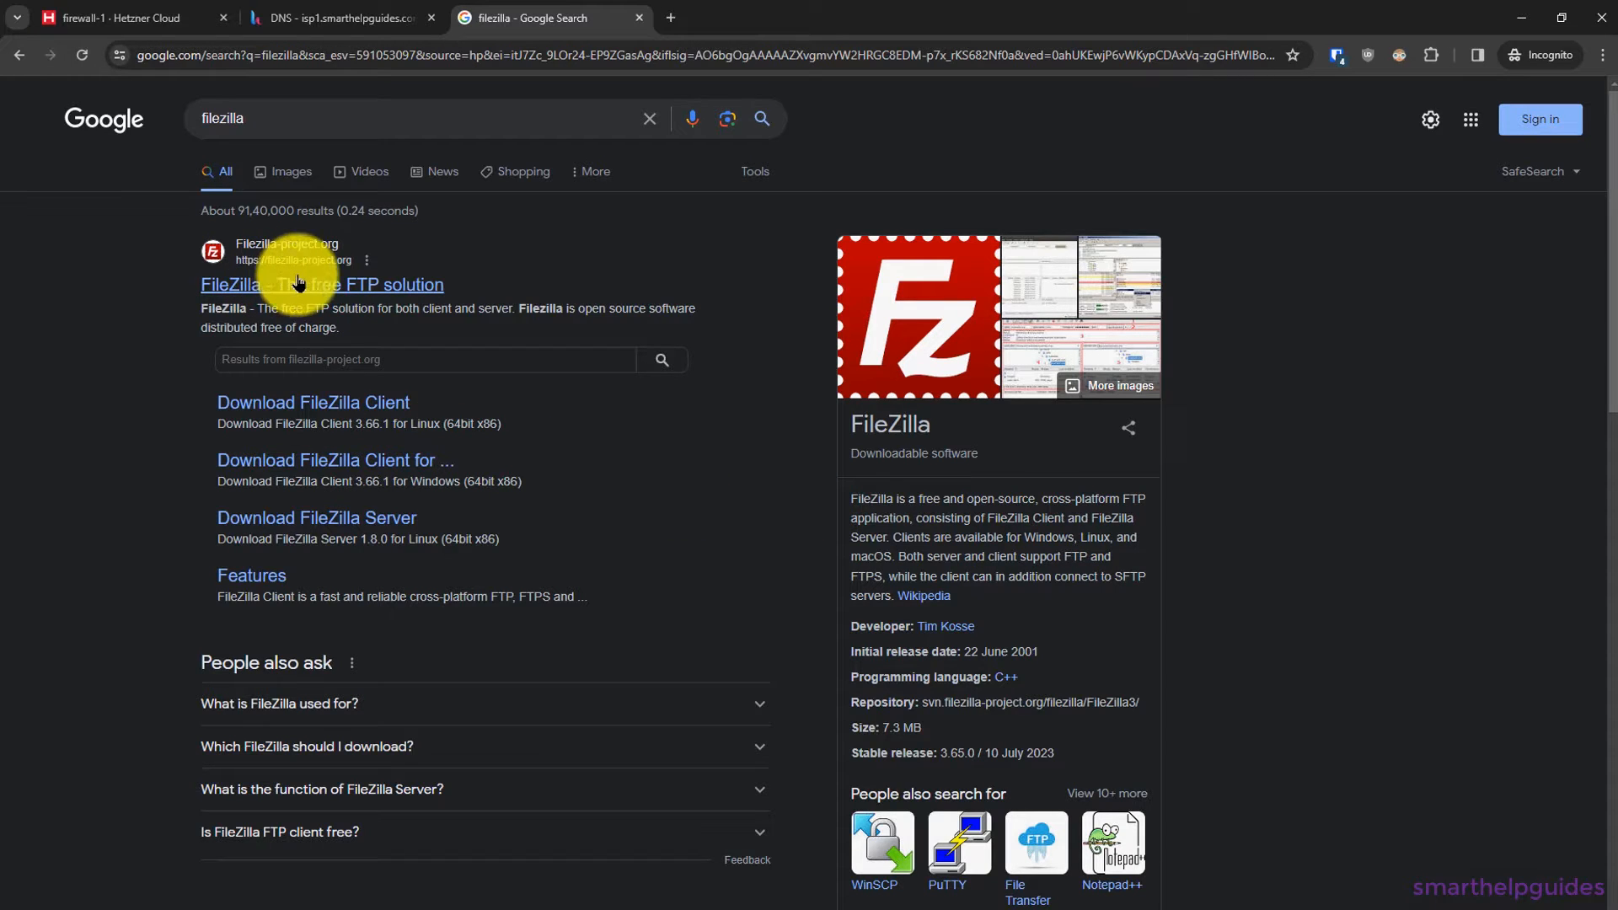
{"action": "left_click", "coordinate": [317, 283]}
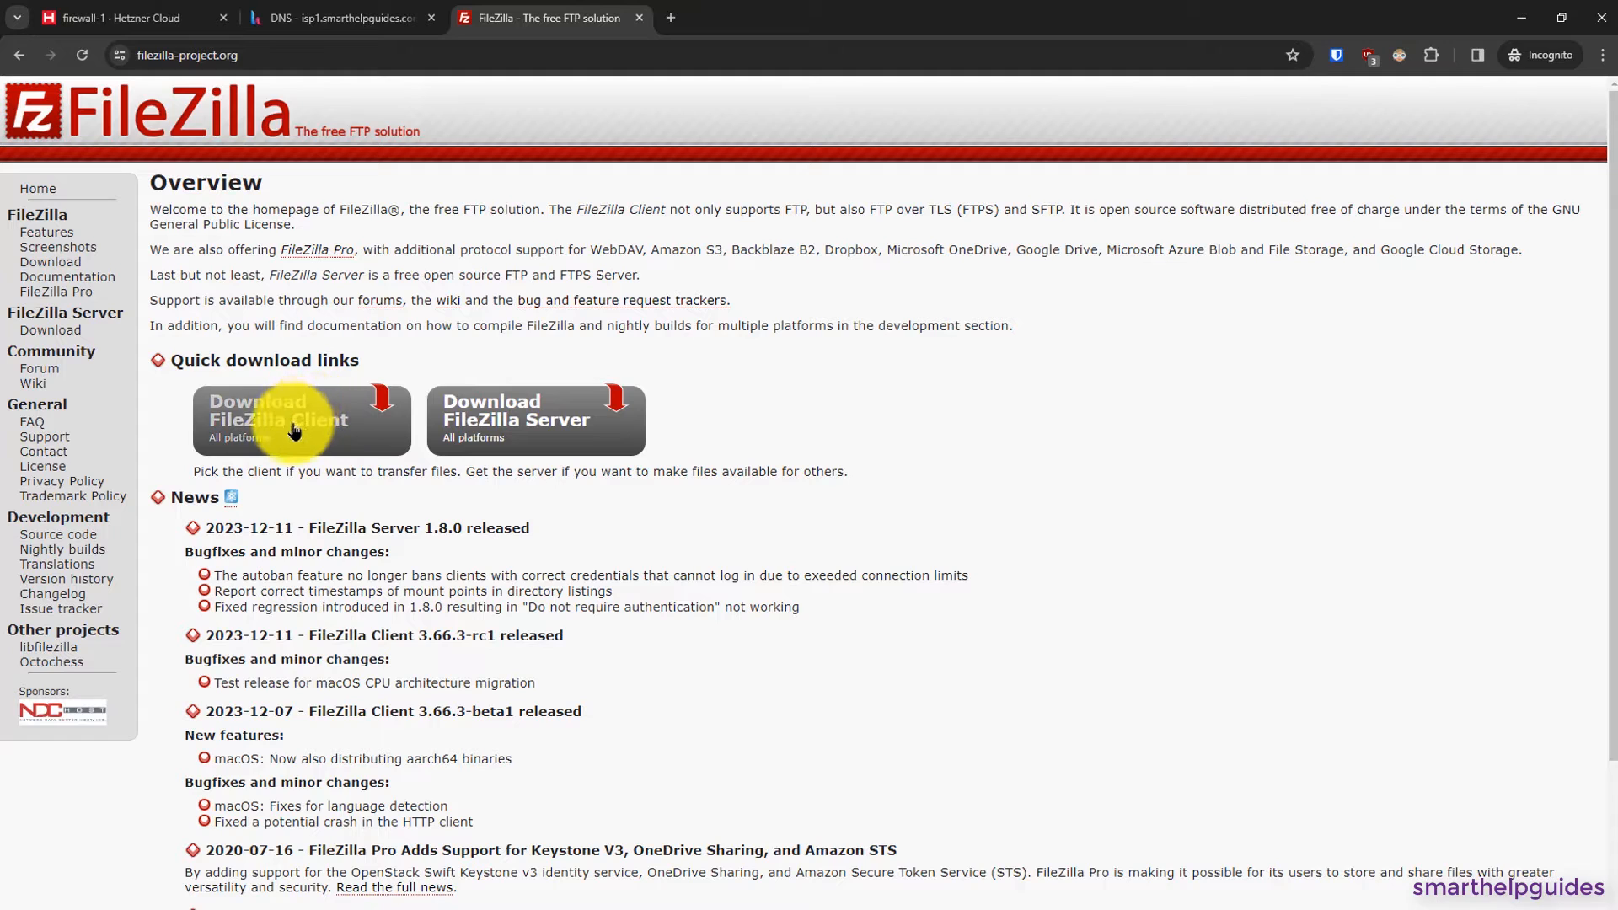
{"action": "left_click", "coordinate": [278, 420]}
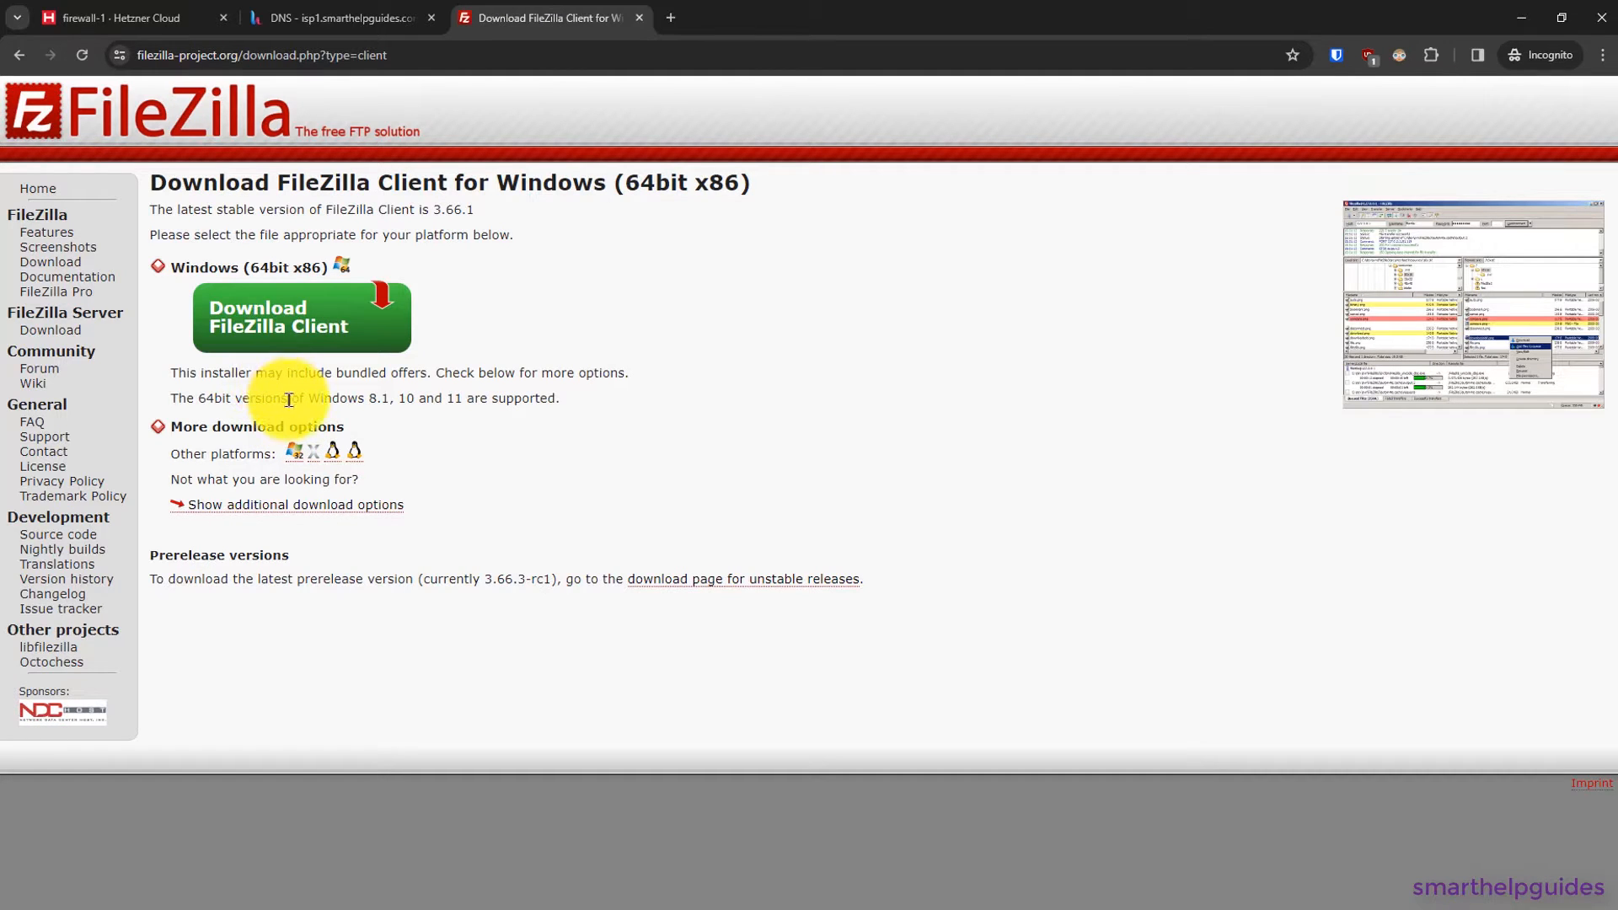
{"action": "mouse_move", "coordinate": [253, 266]}
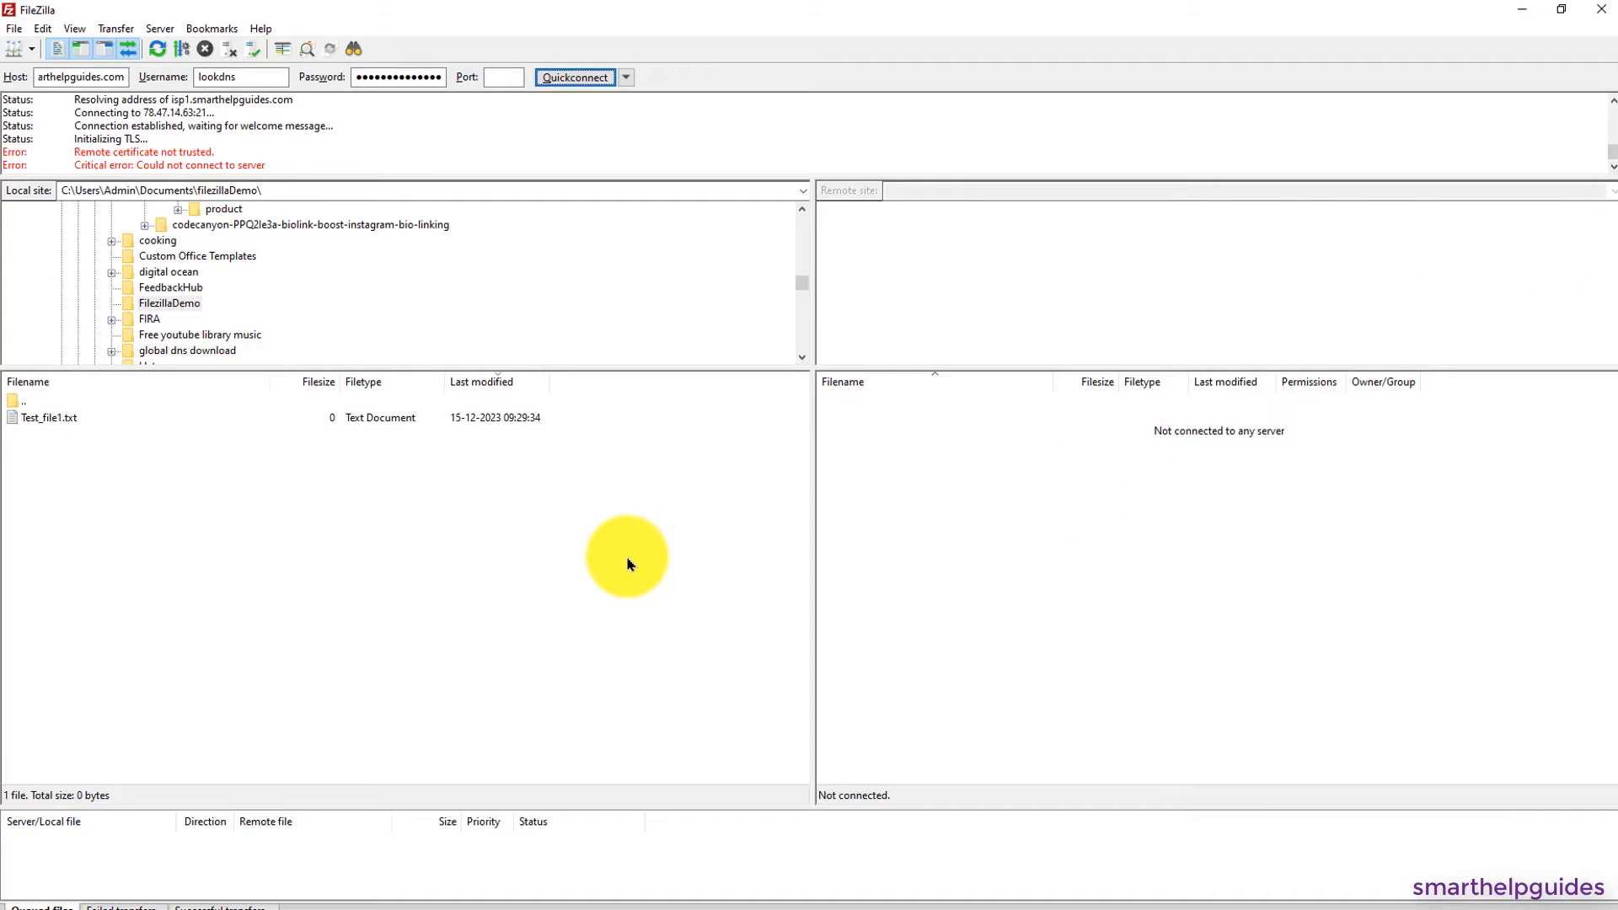
{"action": "mouse_move", "coordinate": [312, 388]}
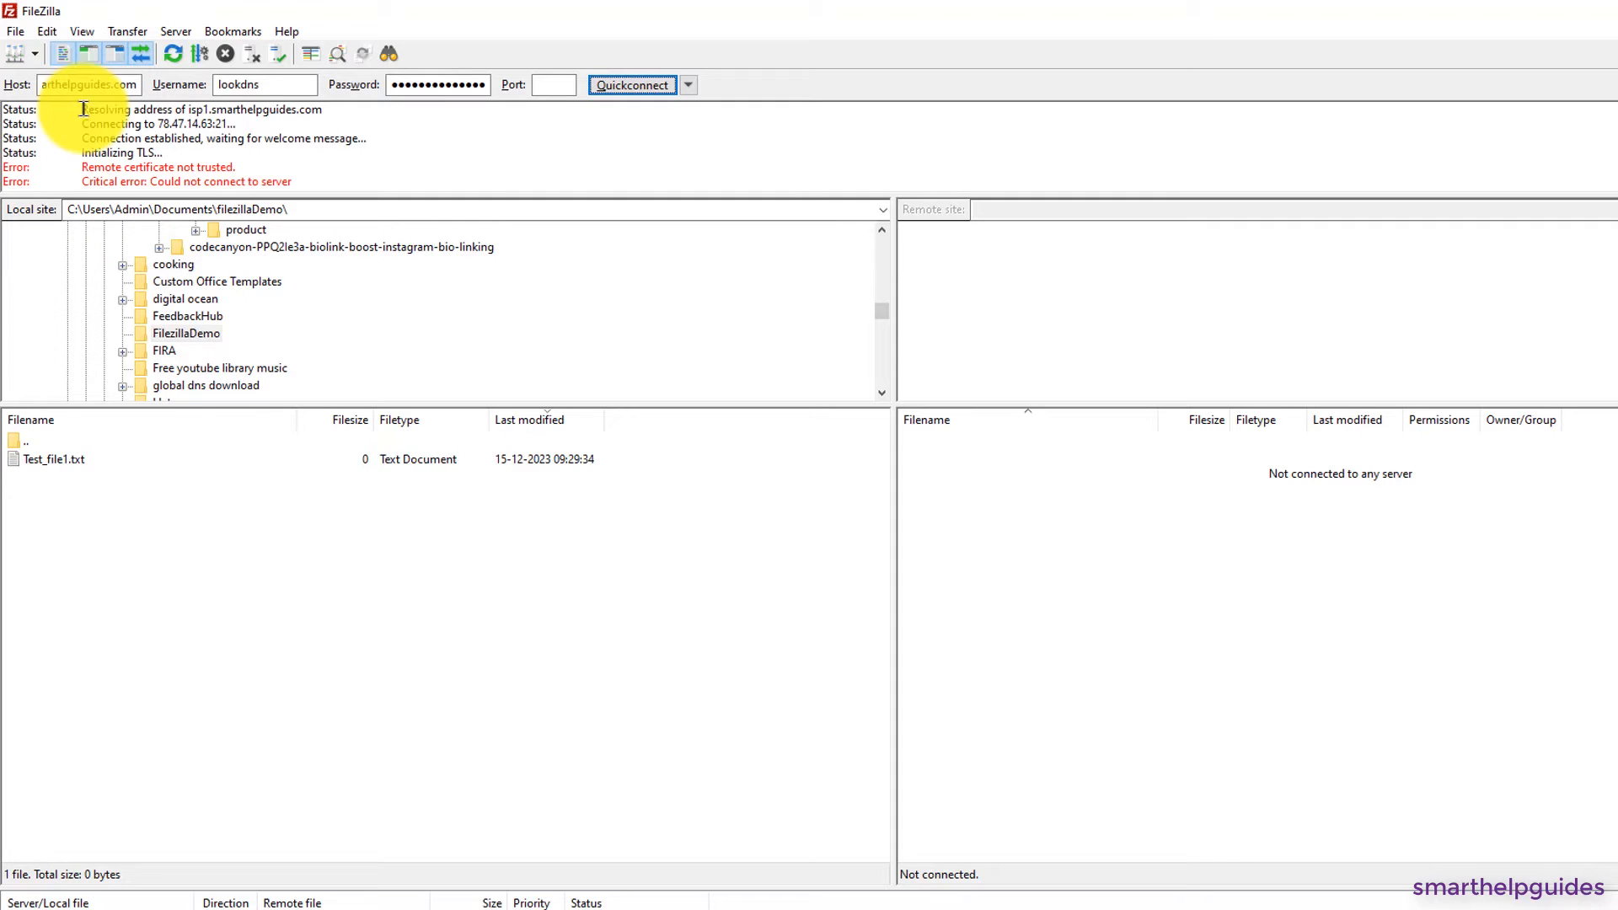
{"action": "mouse_move", "coordinate": [84, 85]}
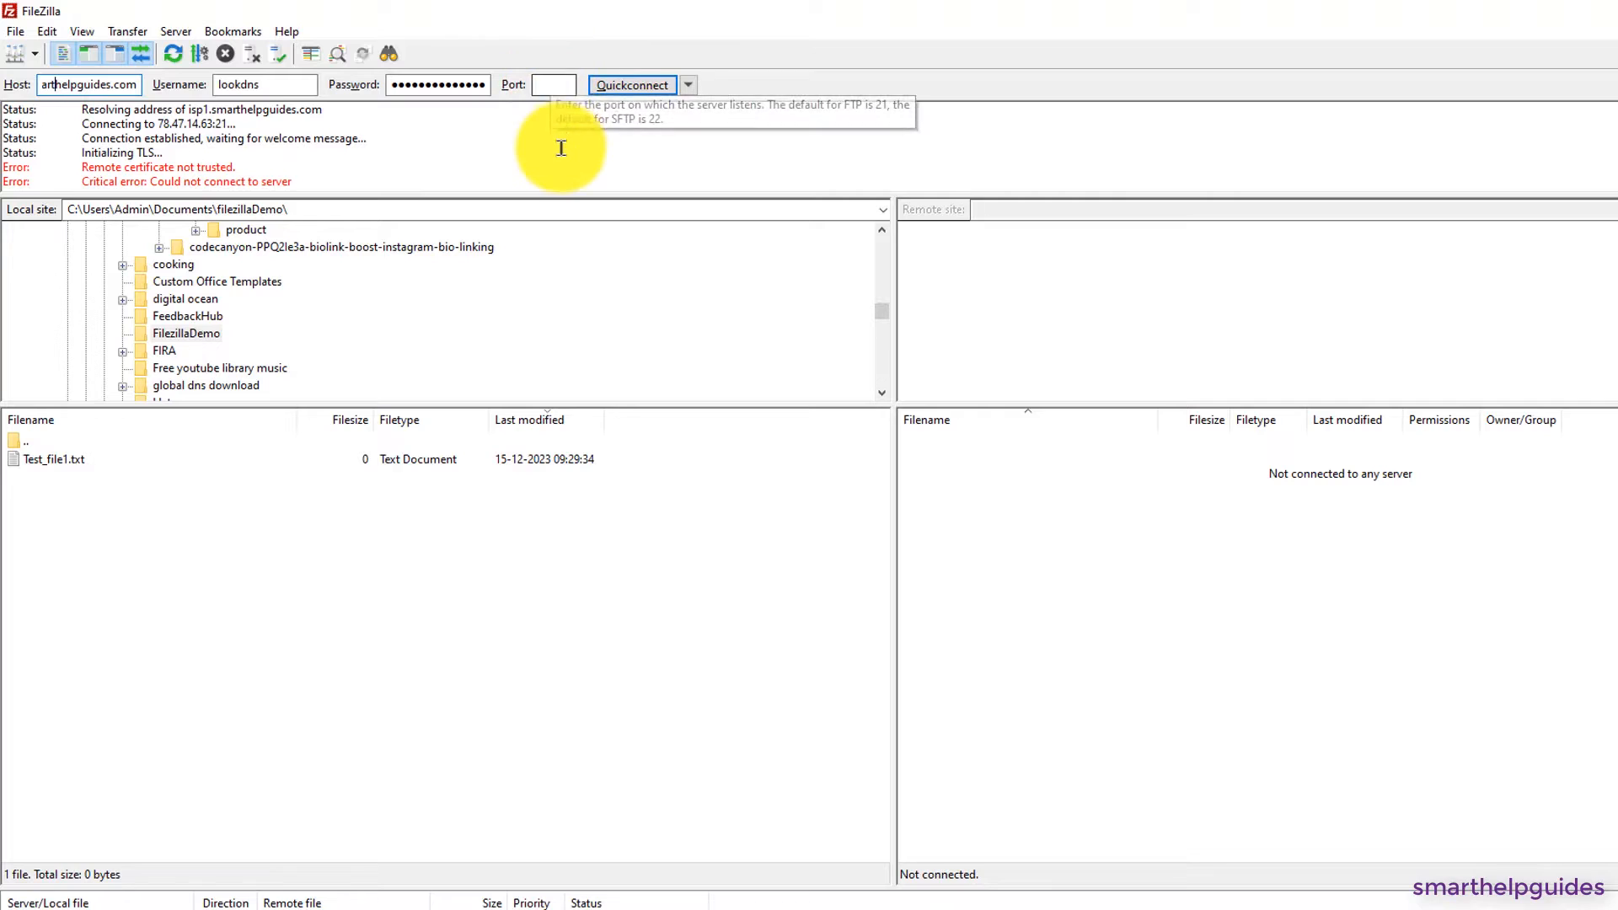
{"action": "mouse_move", "coordinate": [802, 582]}
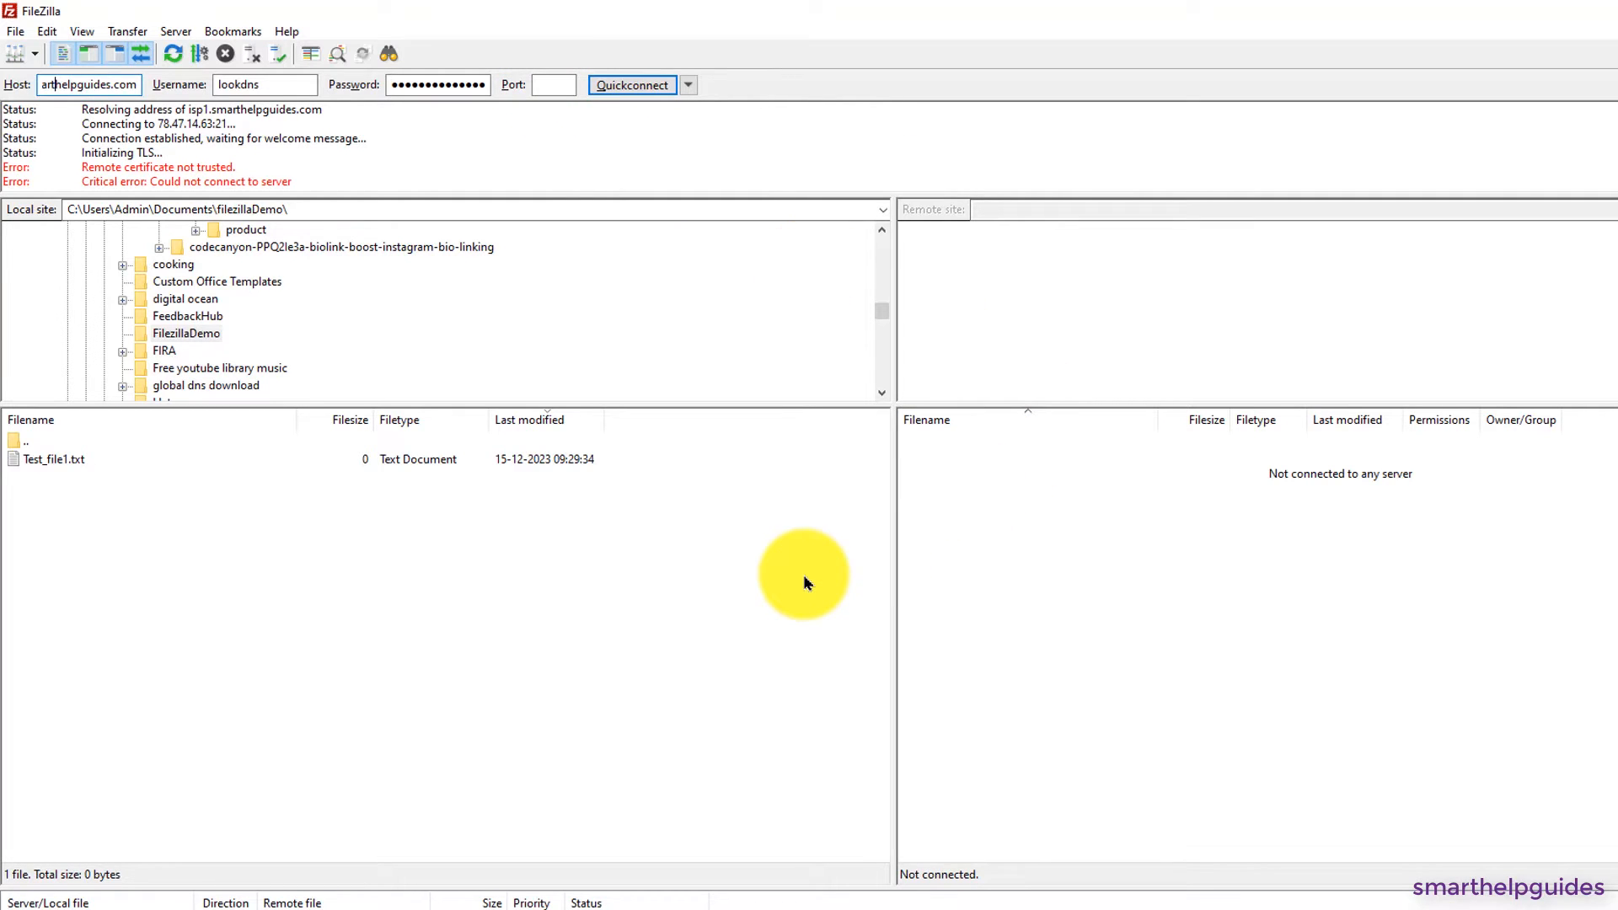
{"action": "mouse_move", "coordinate": [607, 204]}
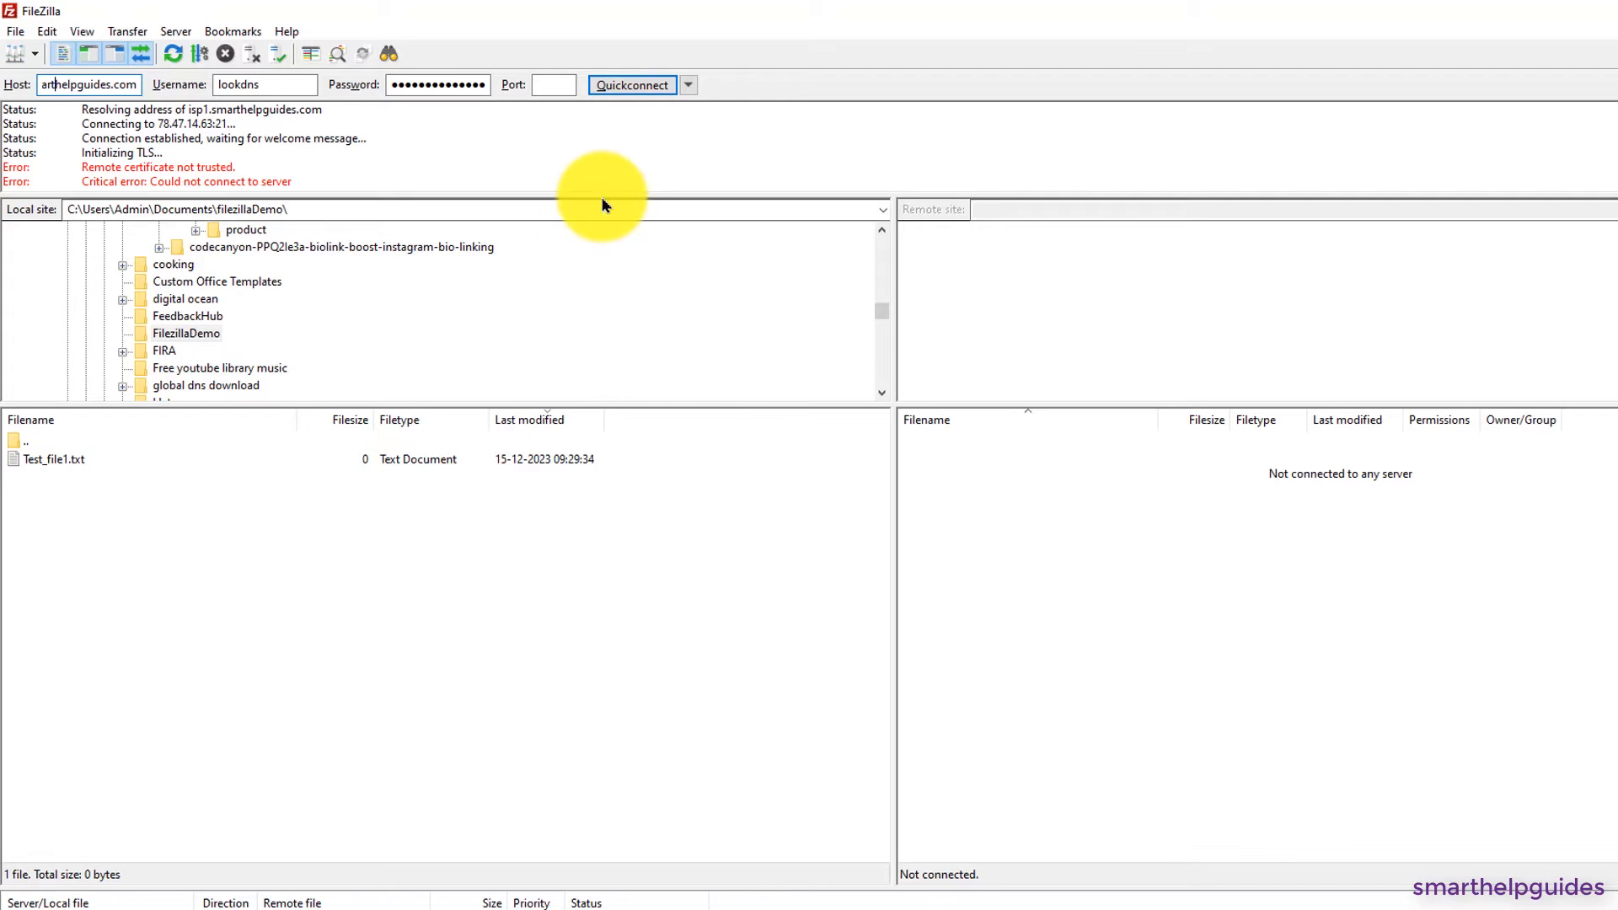
{"action": "left_click", "coordinate": [632, 84]}
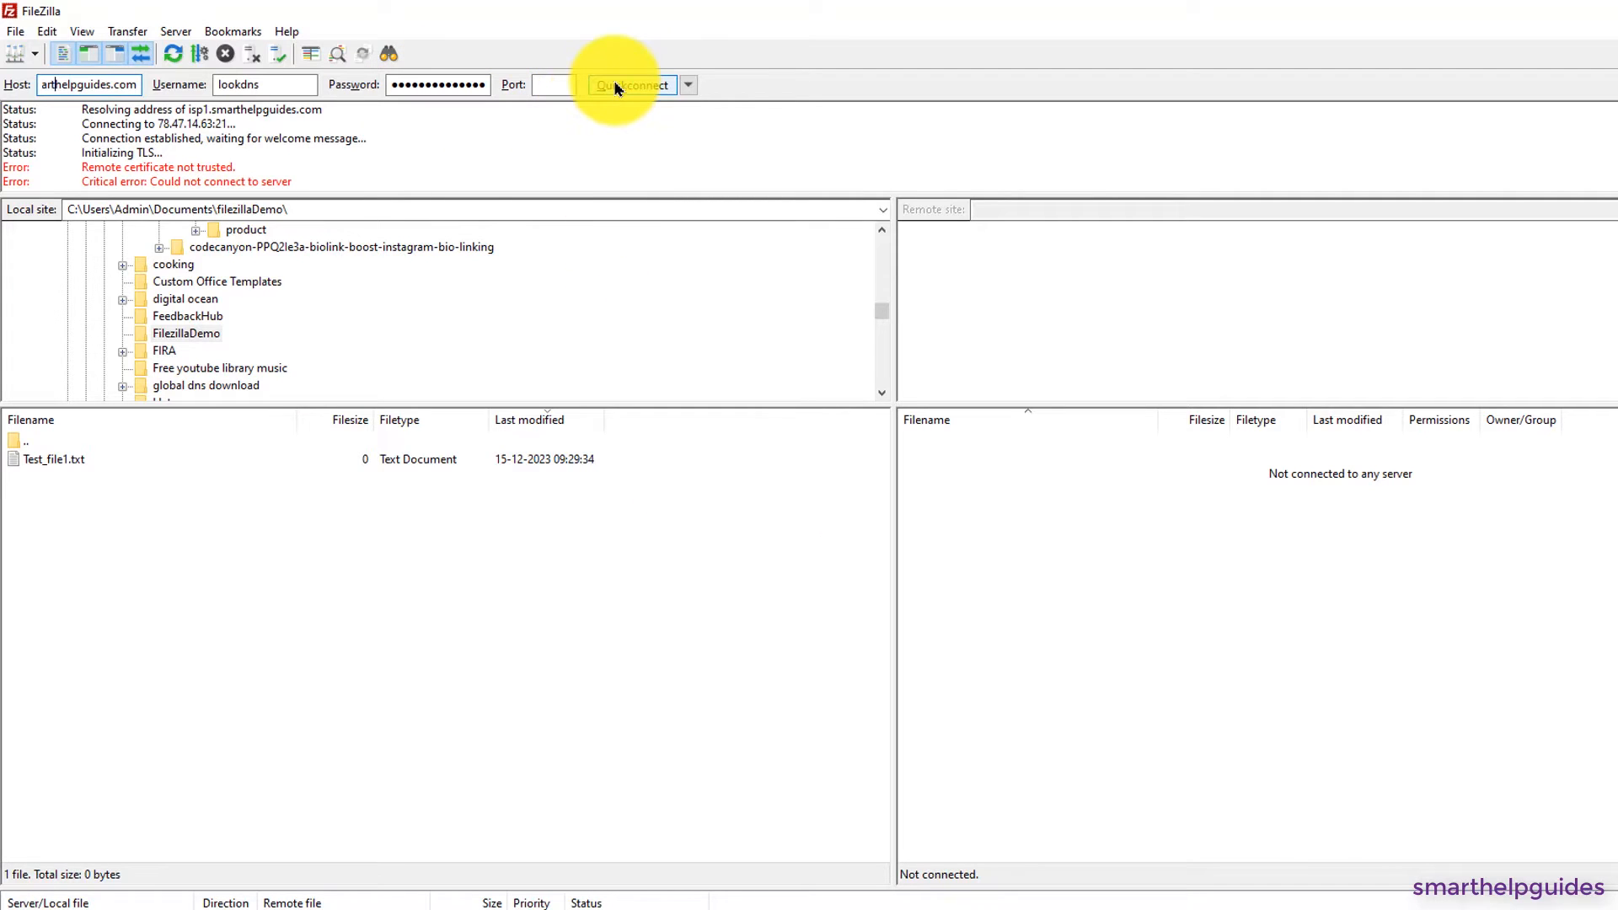
- Quickconnect to the server and trust its unknown certificate to continue logging in
{"action": "left_click", "coordinate": [632, 84]}
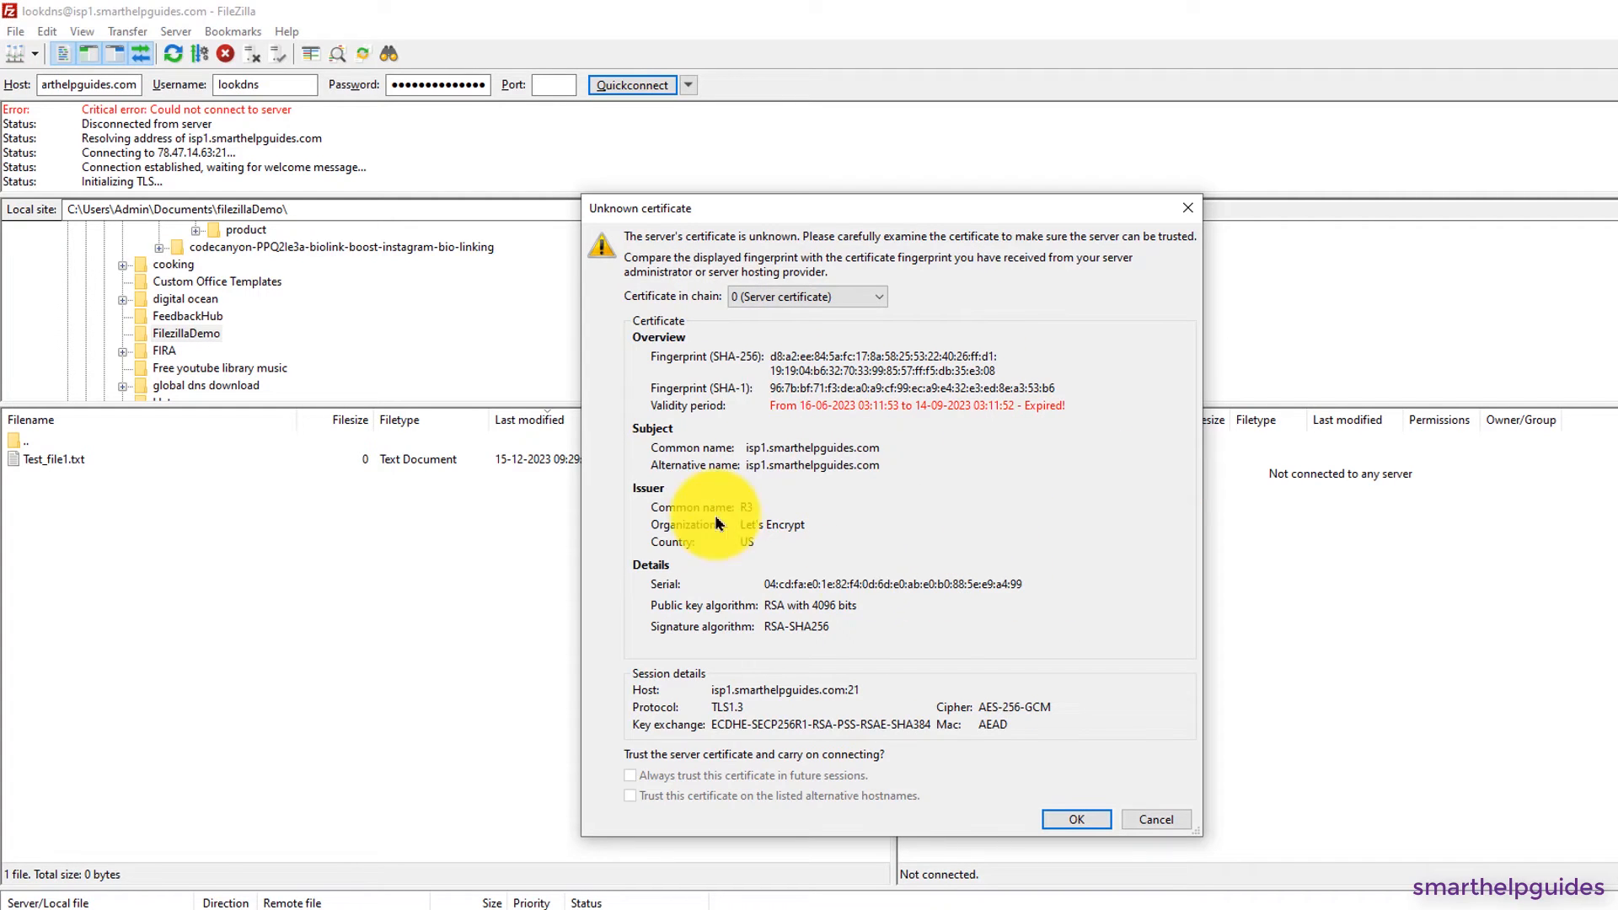
{"action": "mouse_move", "coordinate": [796, 418]}
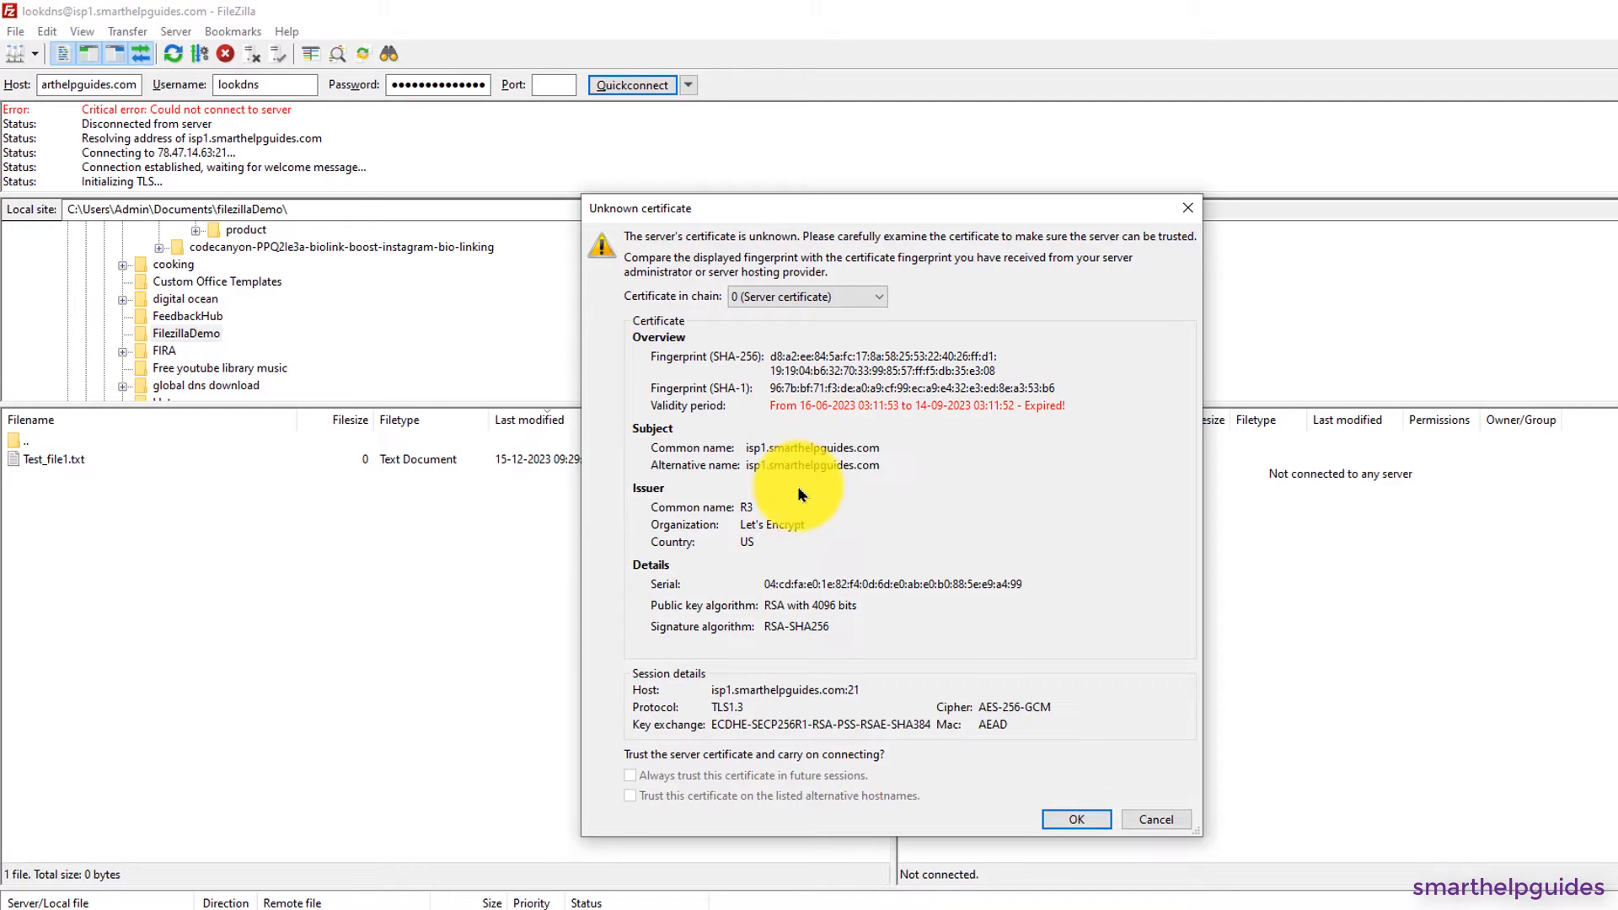
{"action": "mouse_move", "coordinate": [1006, 640]}
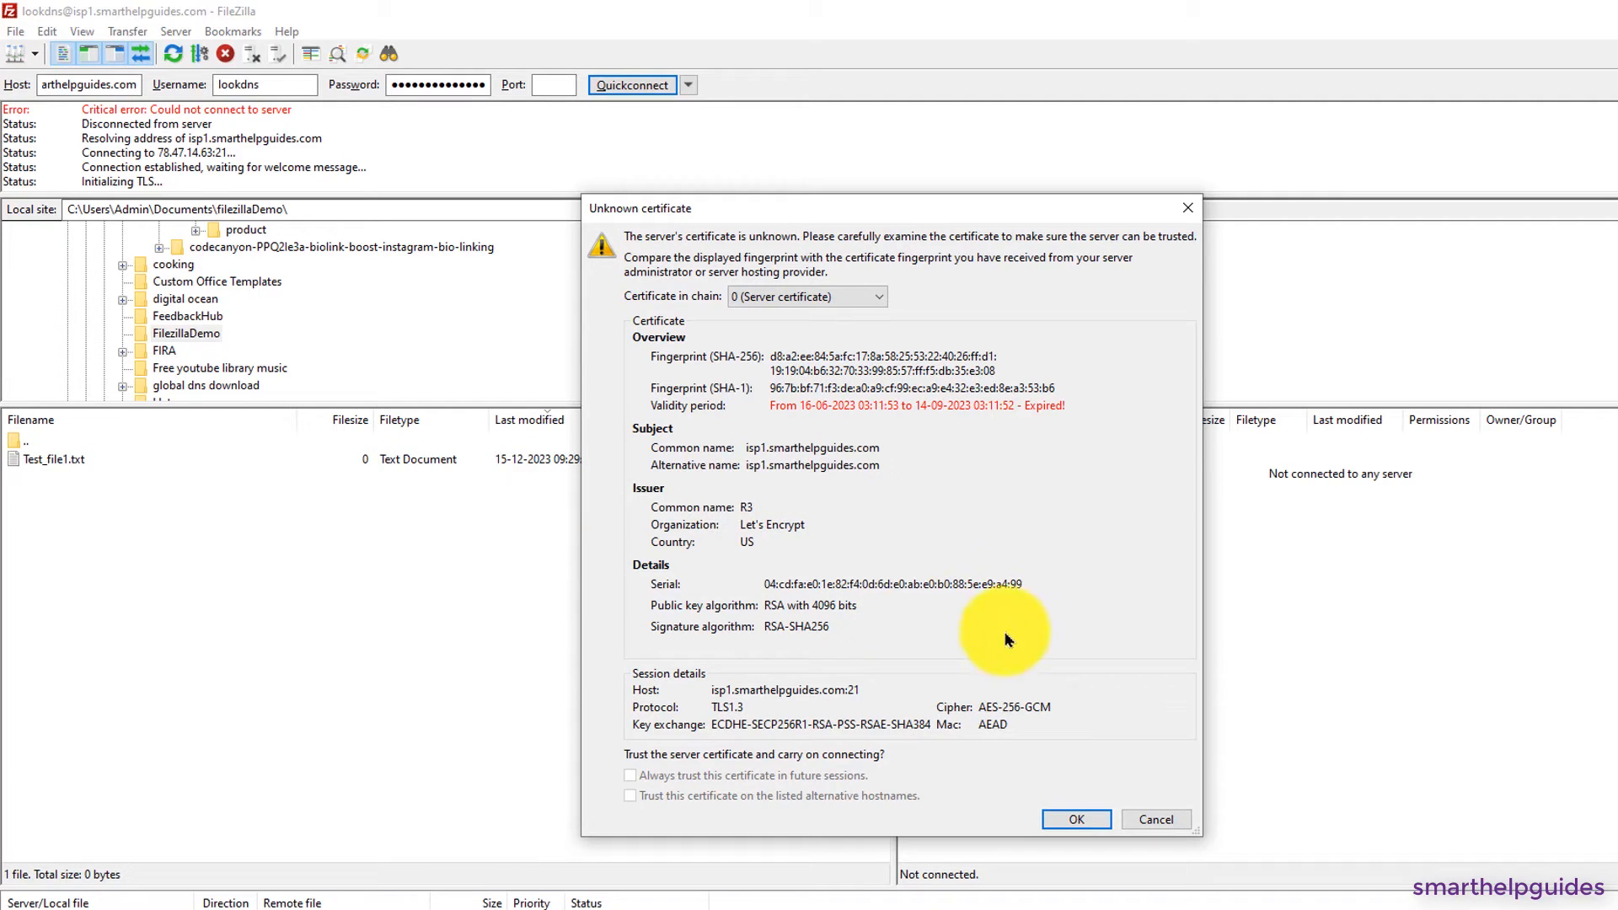
{"action": "mouse_move", "coordinate": [1076, 821]}
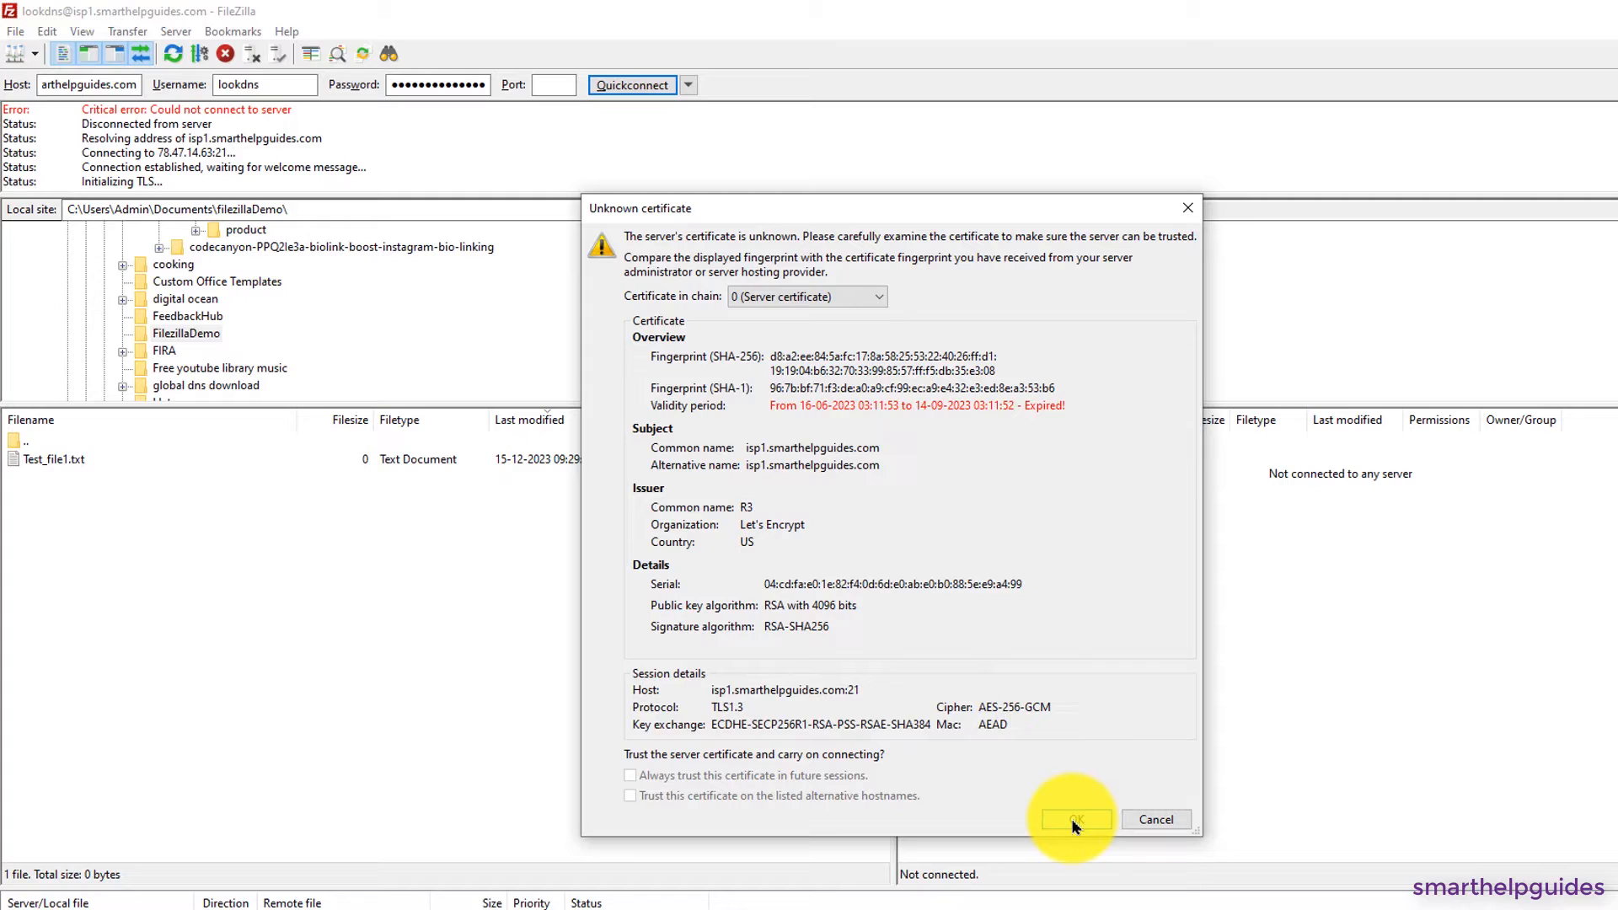
{"action": "left_click", "coordinate": [1075, 819]}
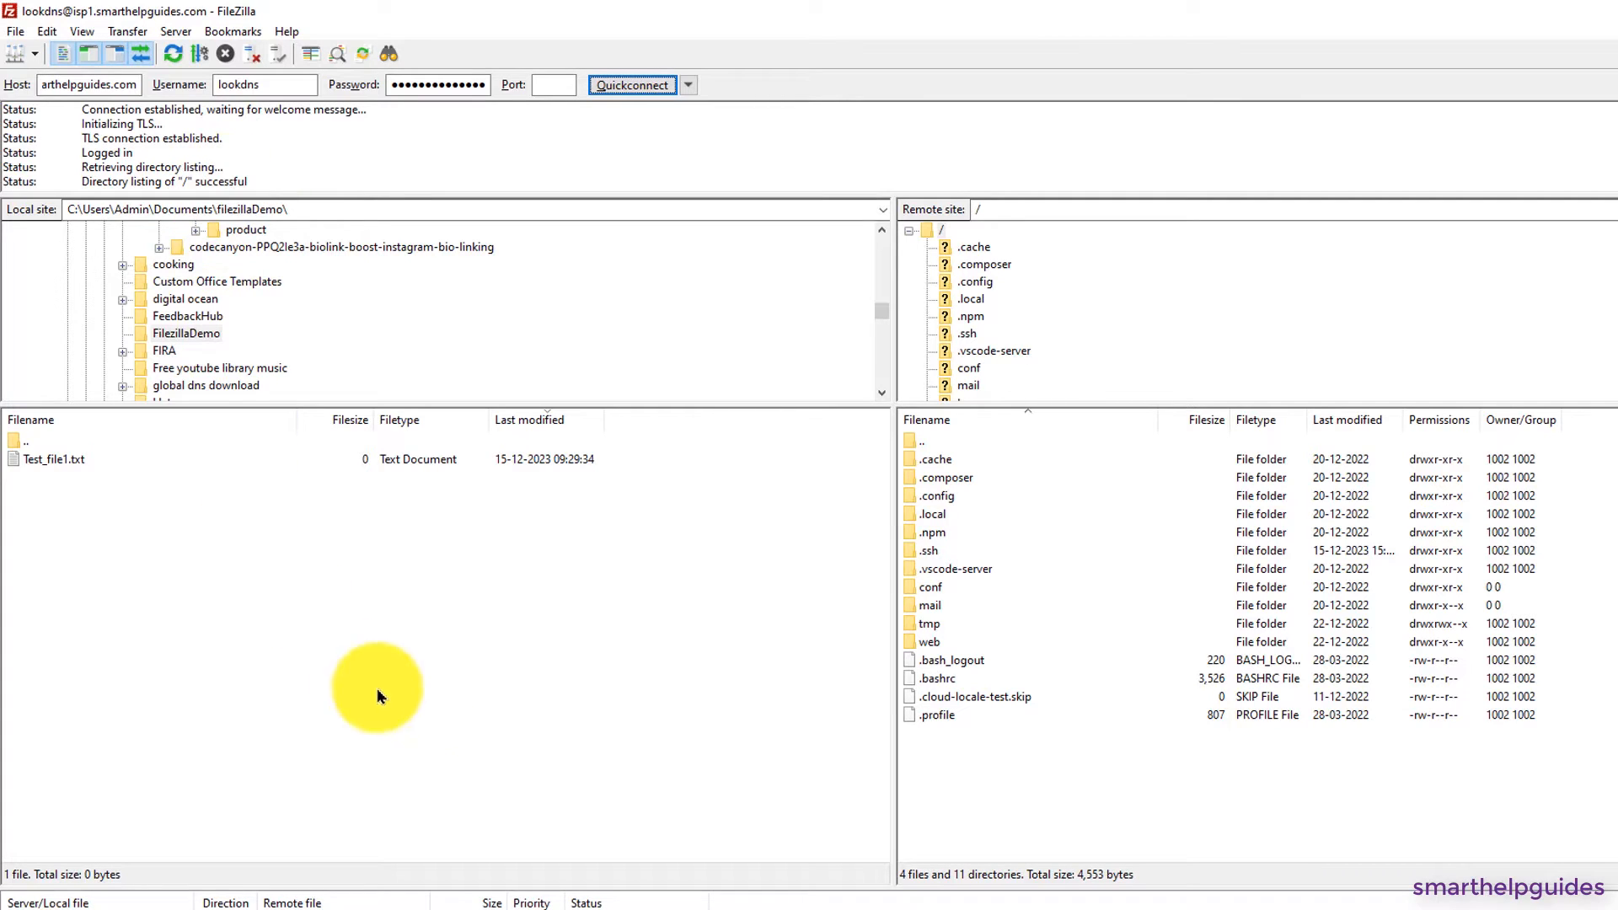
{"action": "mouse_move", "coordinate": [1020, 599]}
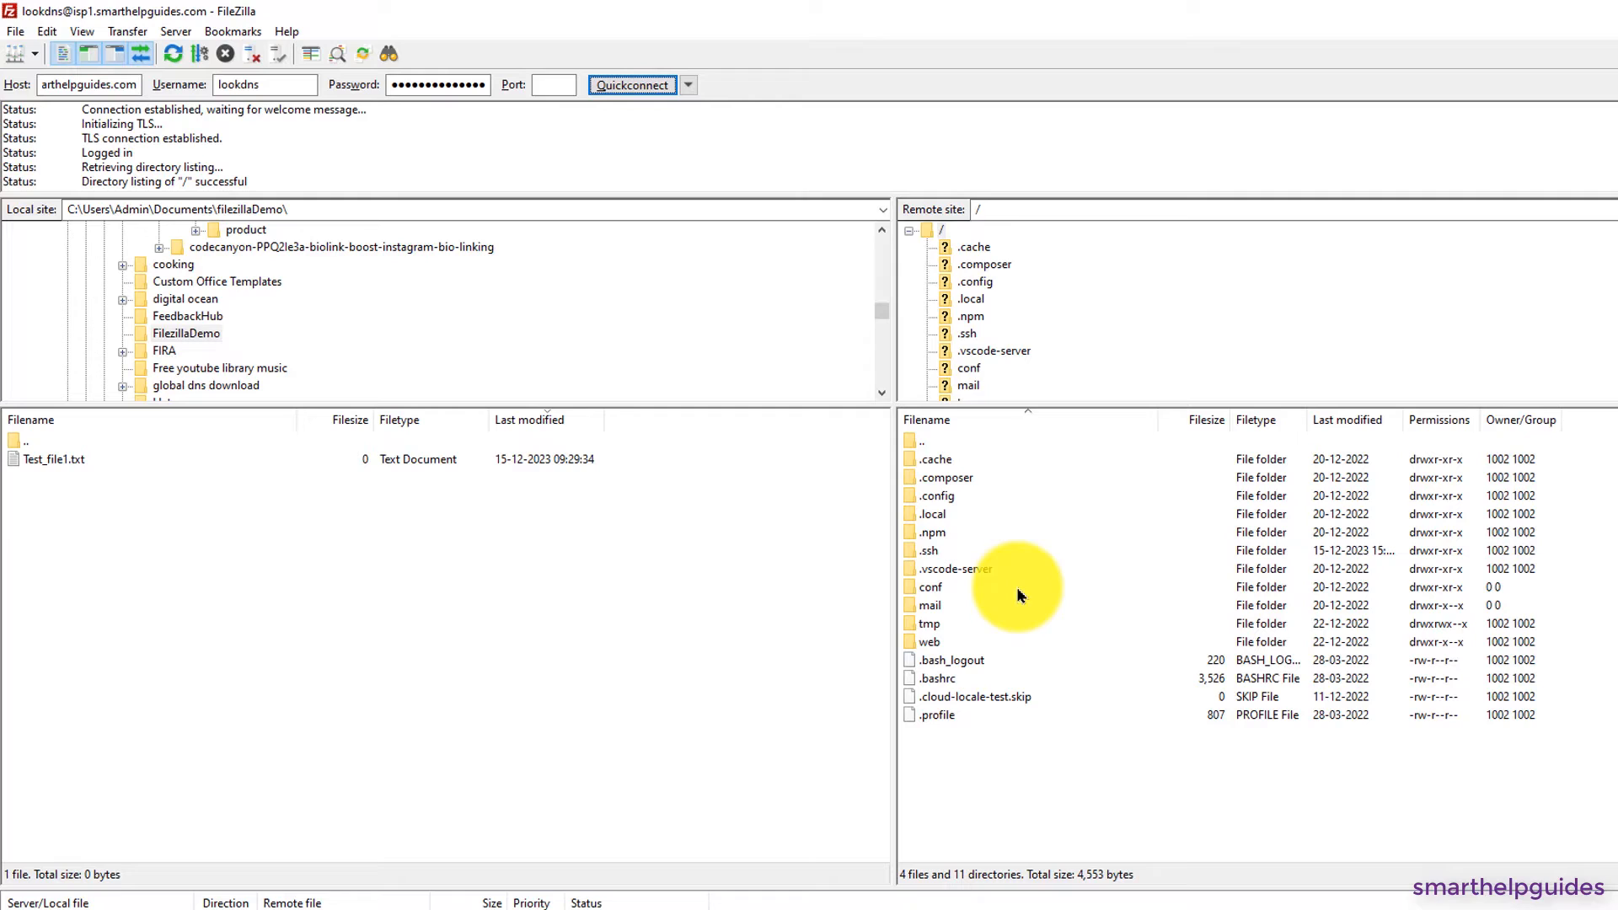
{"action": "mouse_move", "coordinate": [871, 731]}
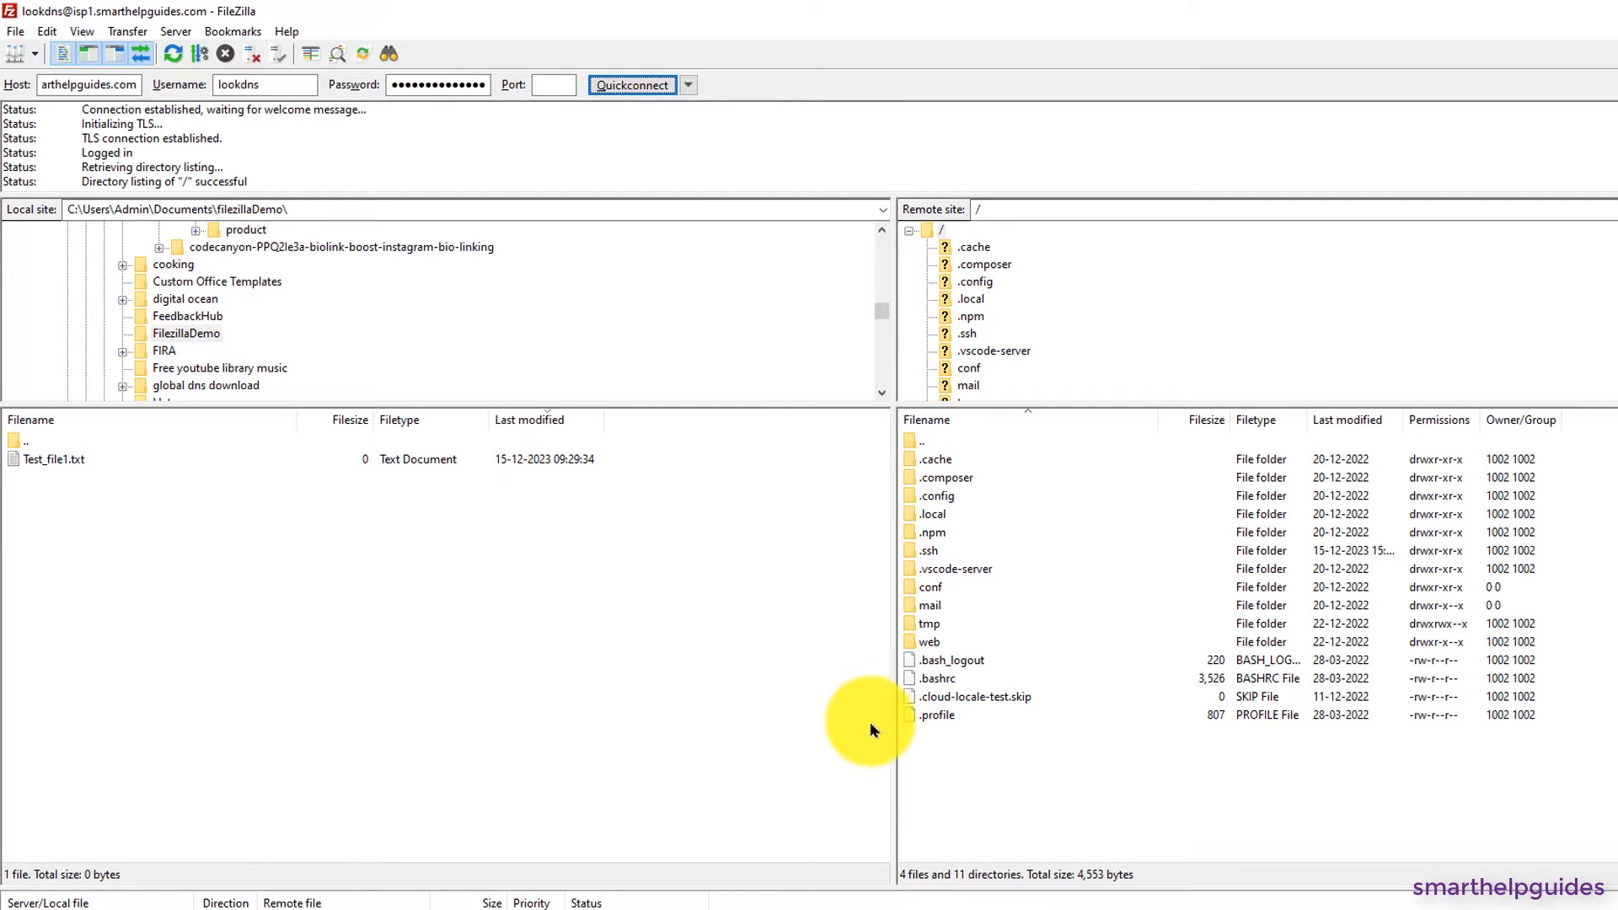
{"action": "mouse_move", "coordinate": [812, 214]}
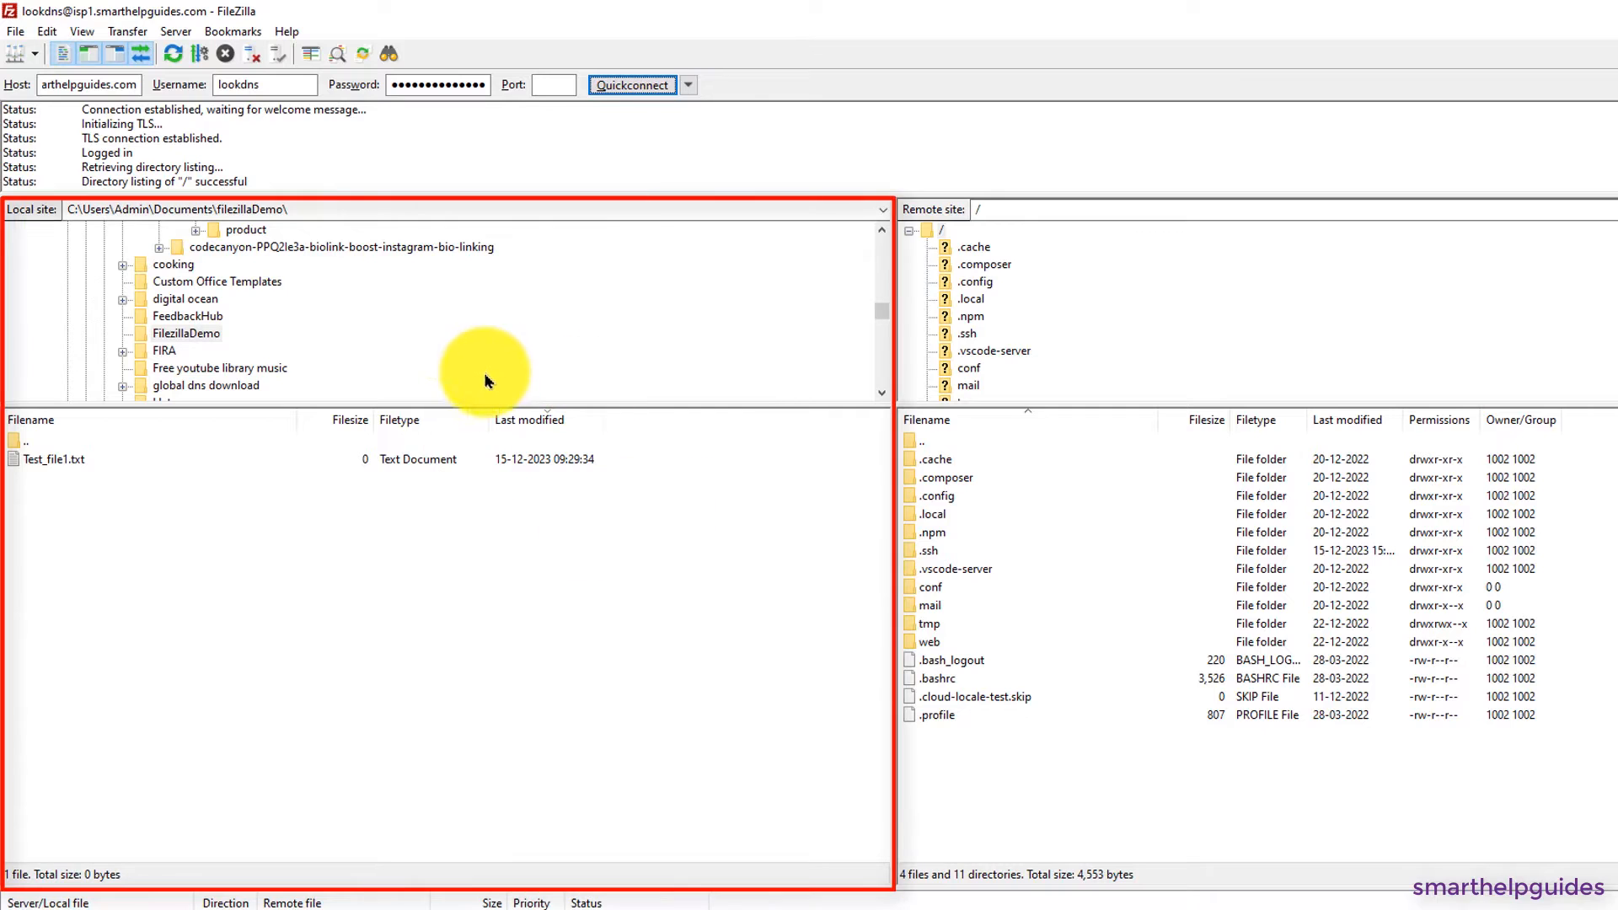
{"action": "mouse_move", "coordinate": [553, 644]}
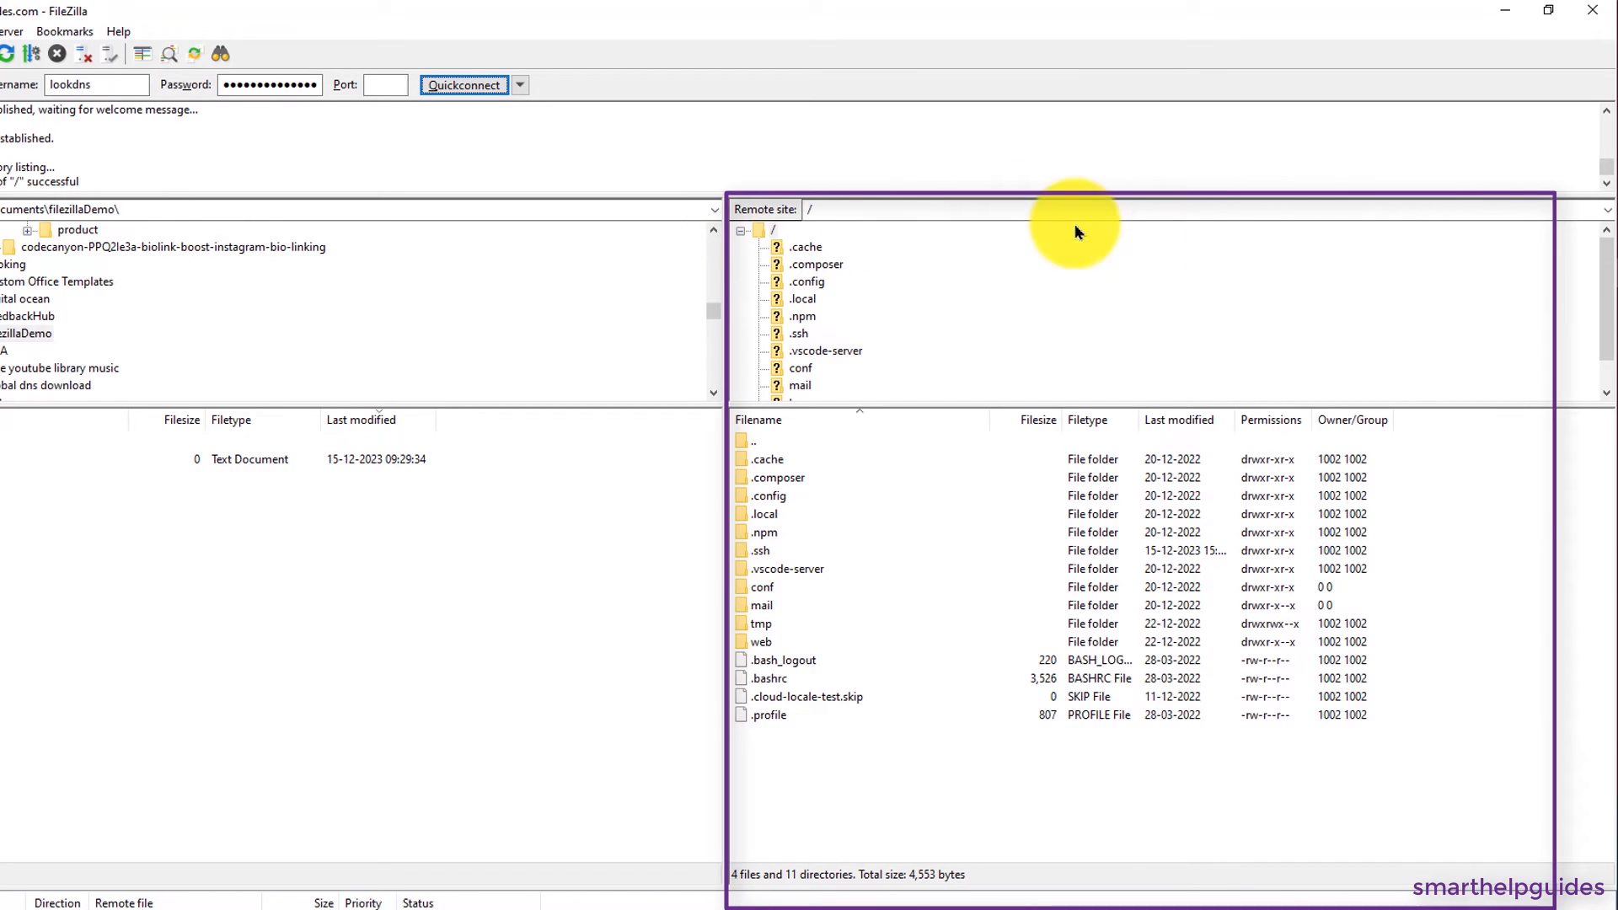
{"action": "mouse_move", "coordinate": [983, 804]}
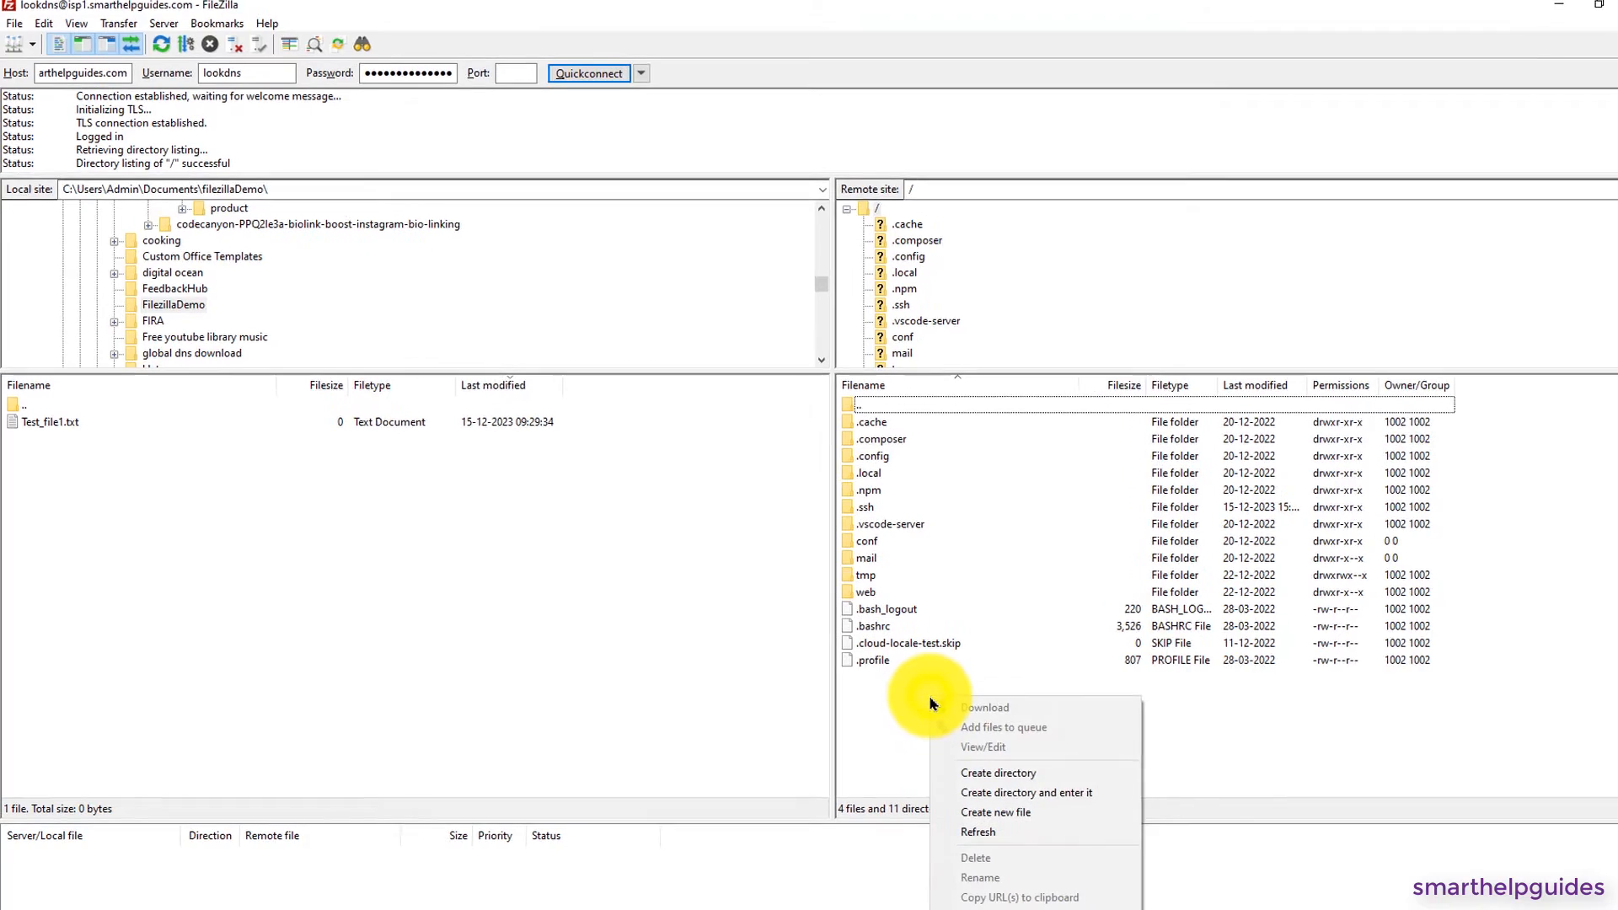
{"action": "mouse_move", "coordinate": [1104, 759]}
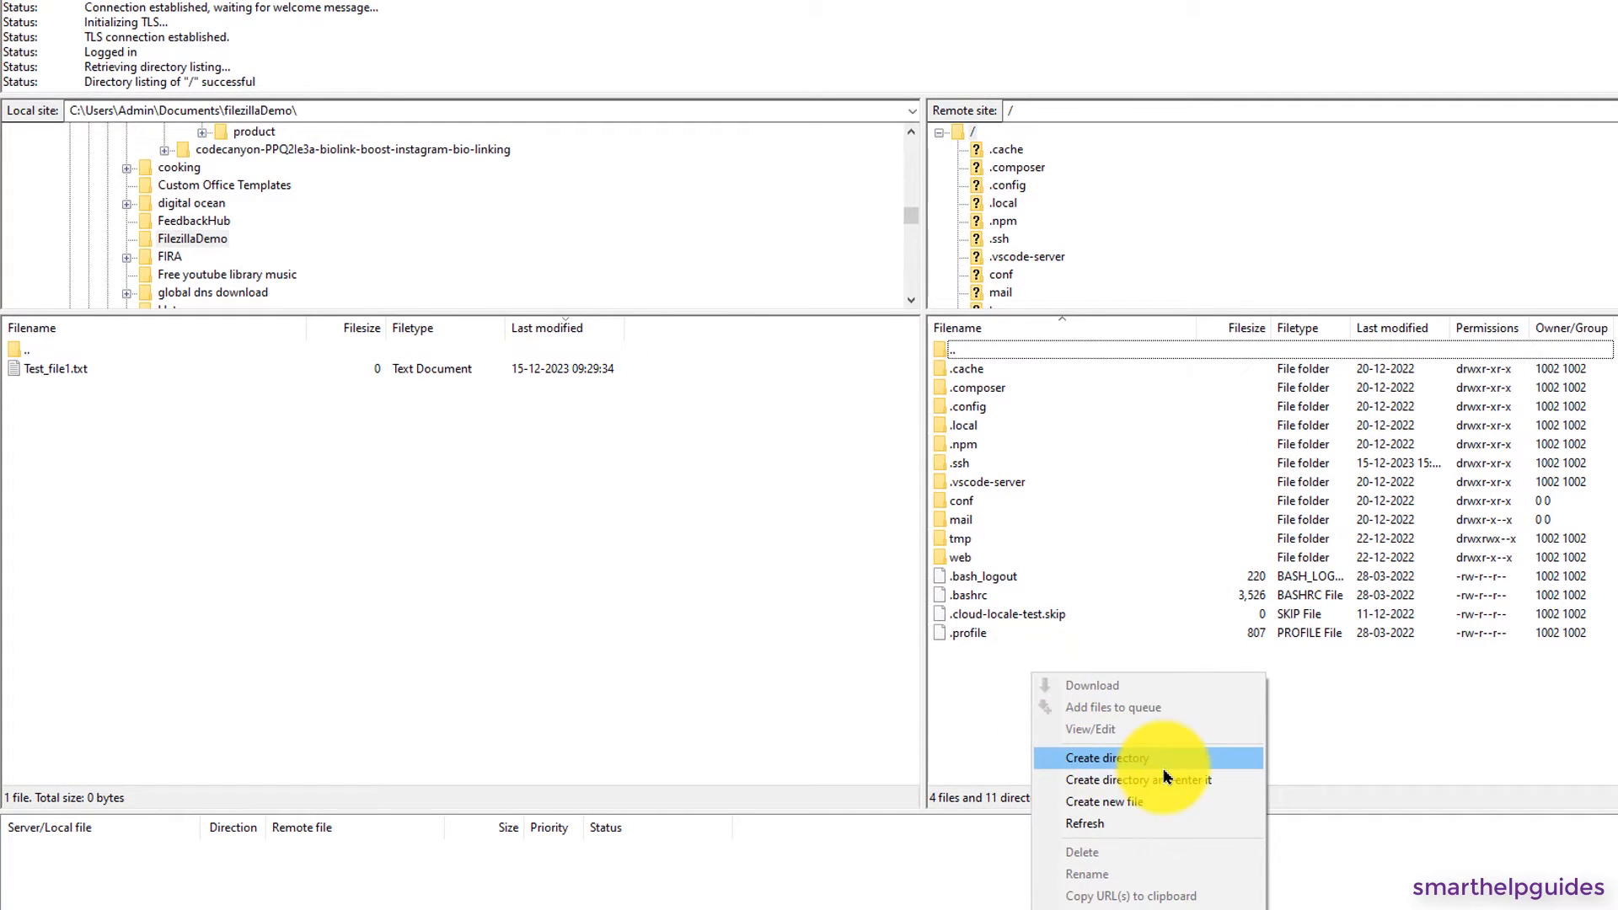
{"action": "mouse_move", "coordinate": [1109, 802]}
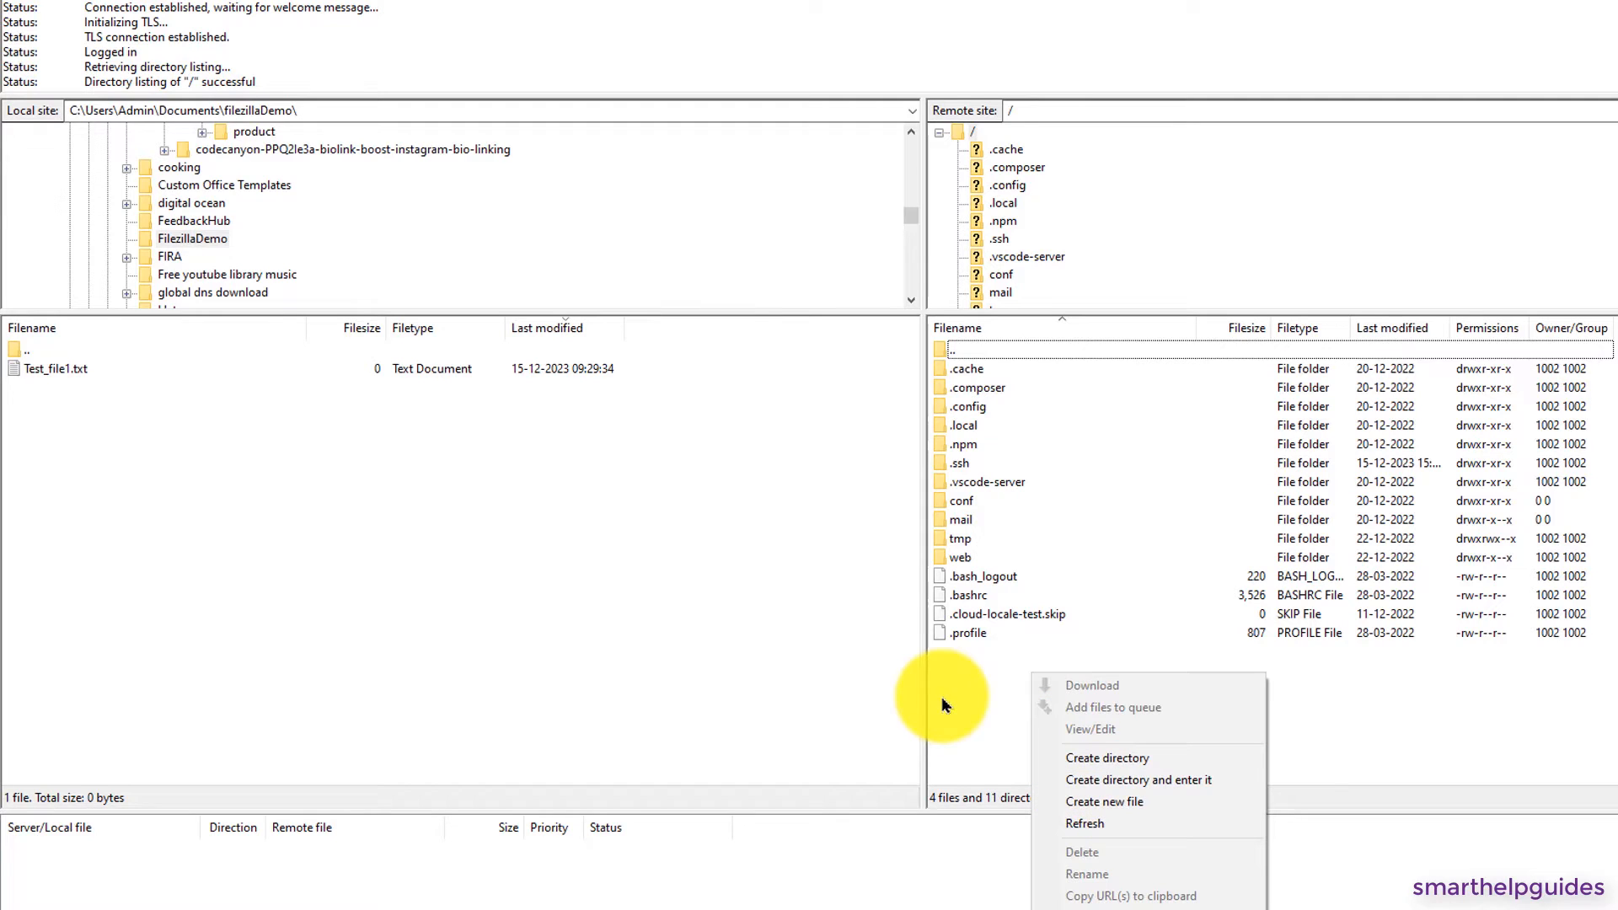
{"action": "mouse_move", "coordinate": [708, 688]}
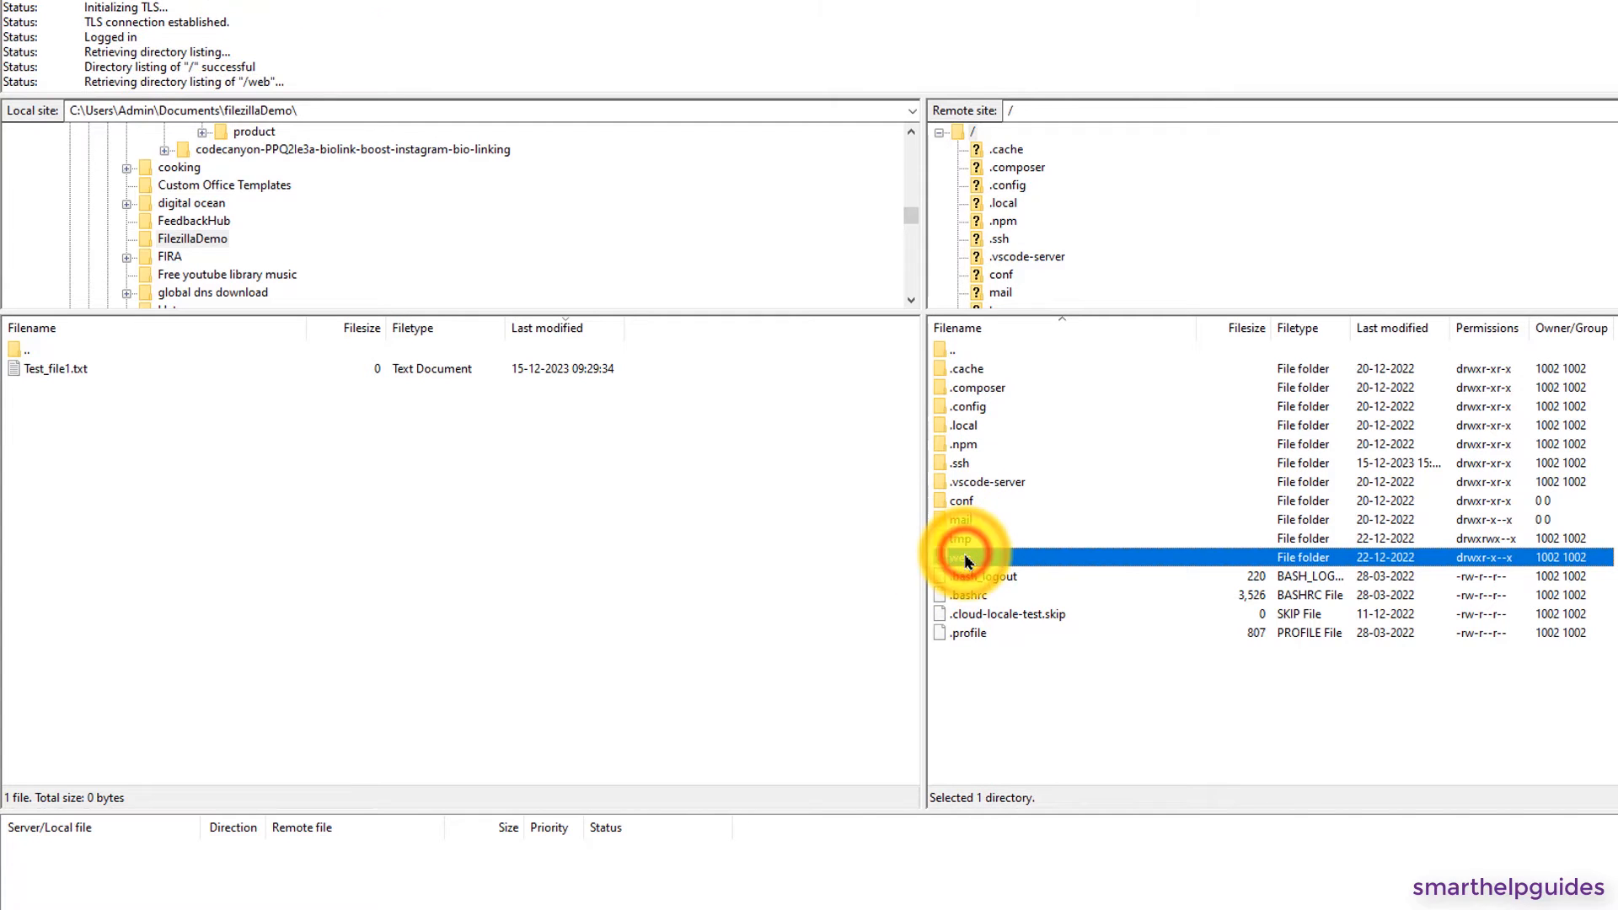
- Inside the server's web folder, create the directory FilezillaDemo1 and enter it
{"action": "double_click", "coordinate": [964, 557]}
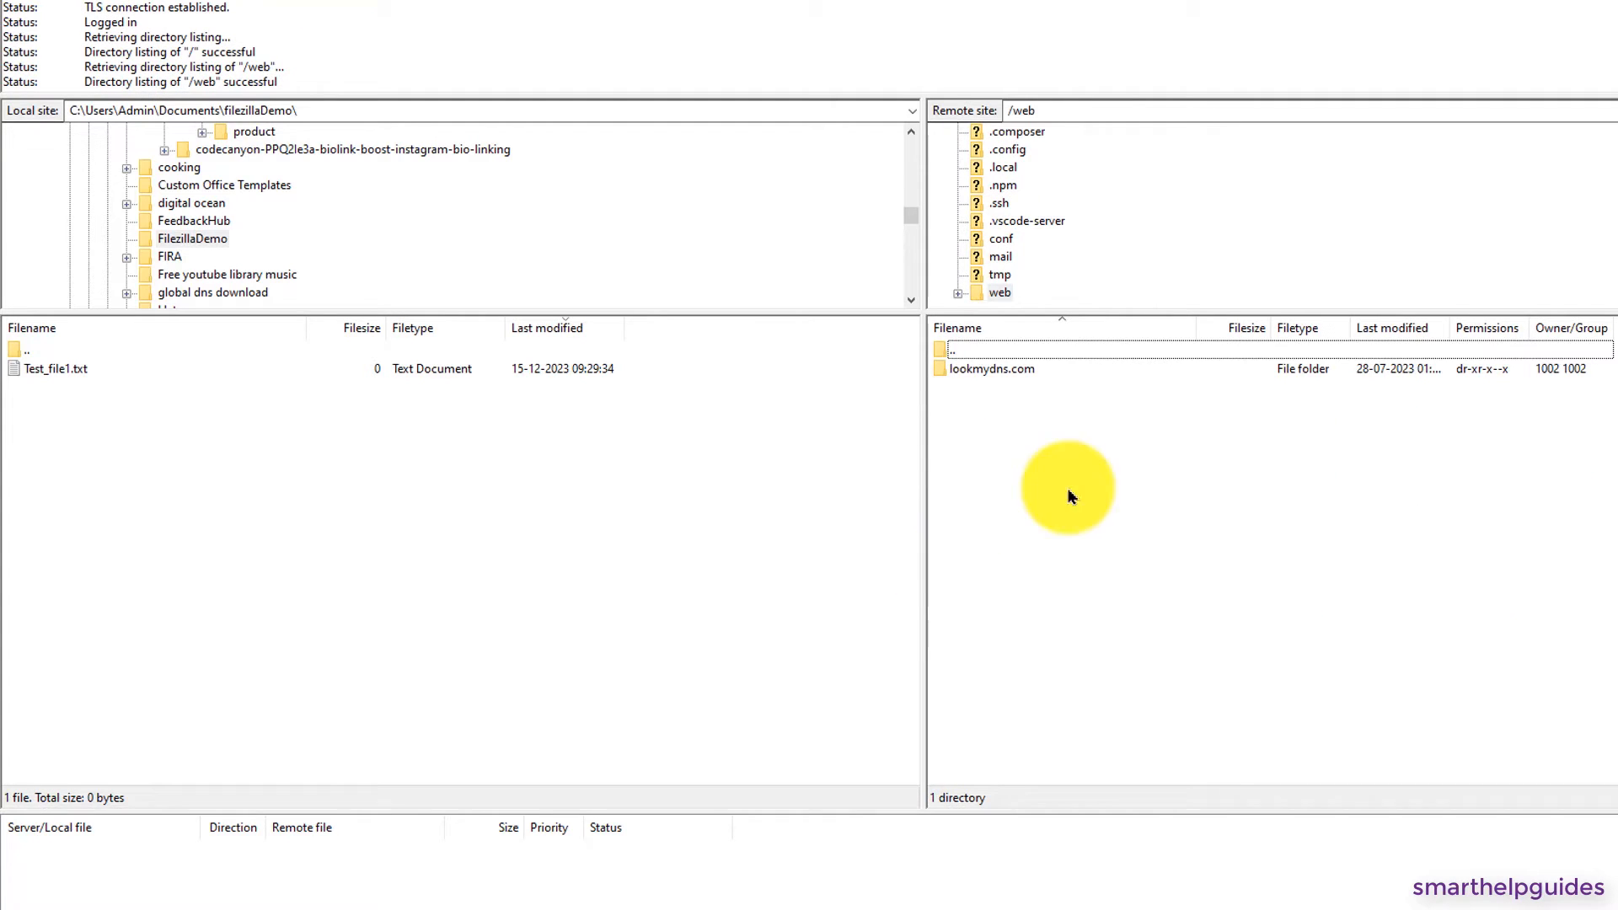
{"action": "mouse_move", "coordinate": [1167, 577]}
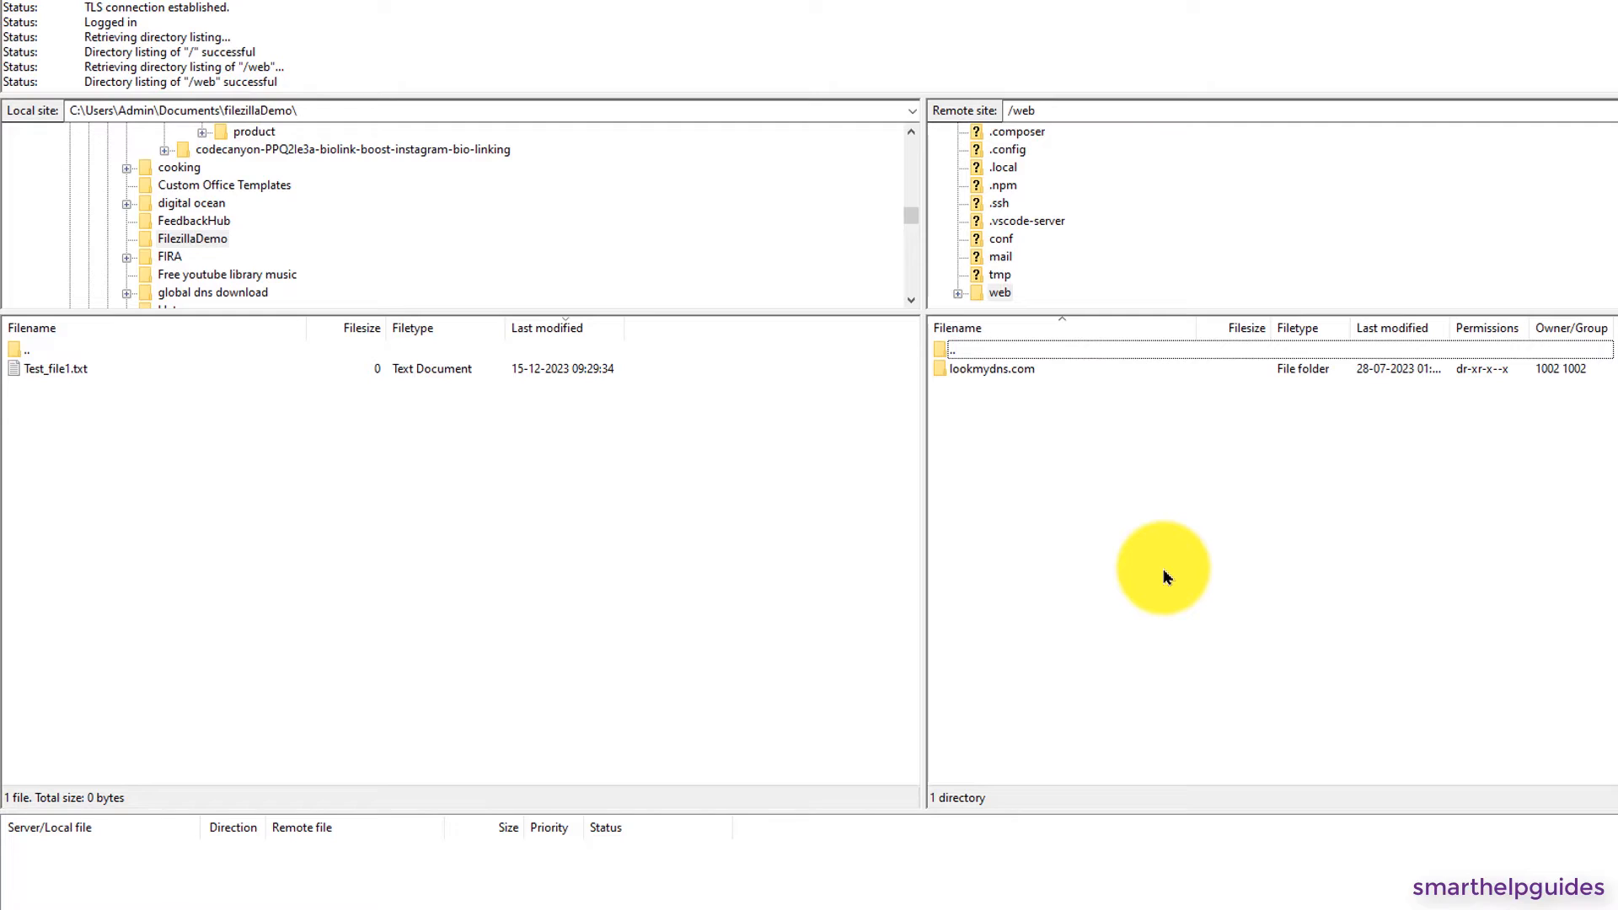
{"action": "mouse_move", "coordinate": [1073, 489]}
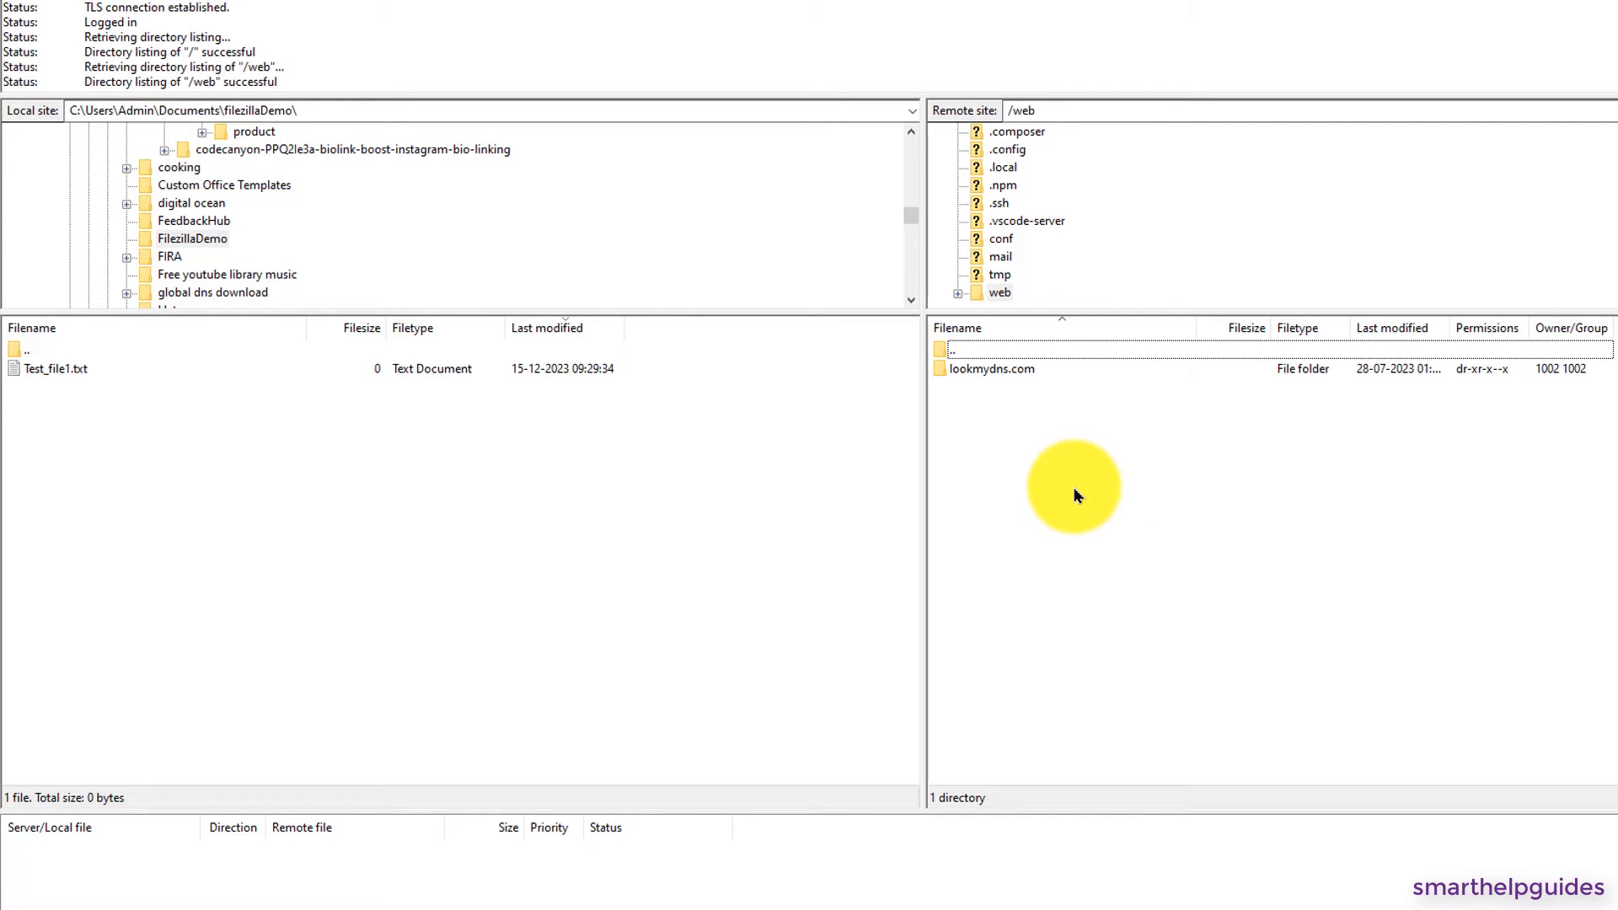
{"action": "mouse_move", "coordinate": [1069, 455]}
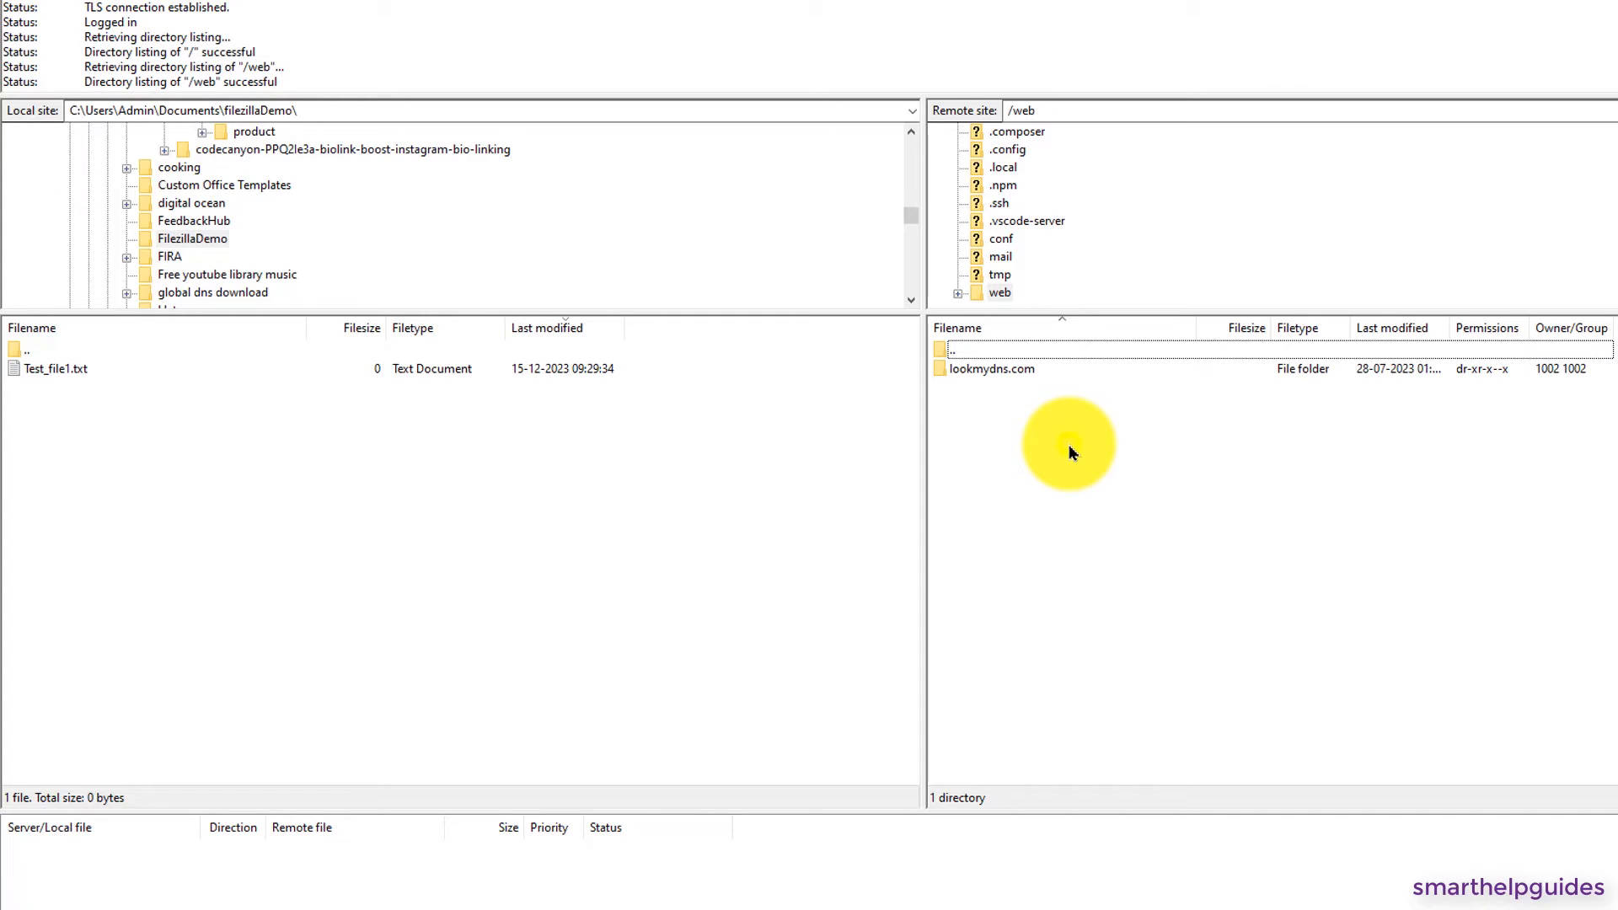
{"action": "right_click", "coordinate": [1069, 453]}
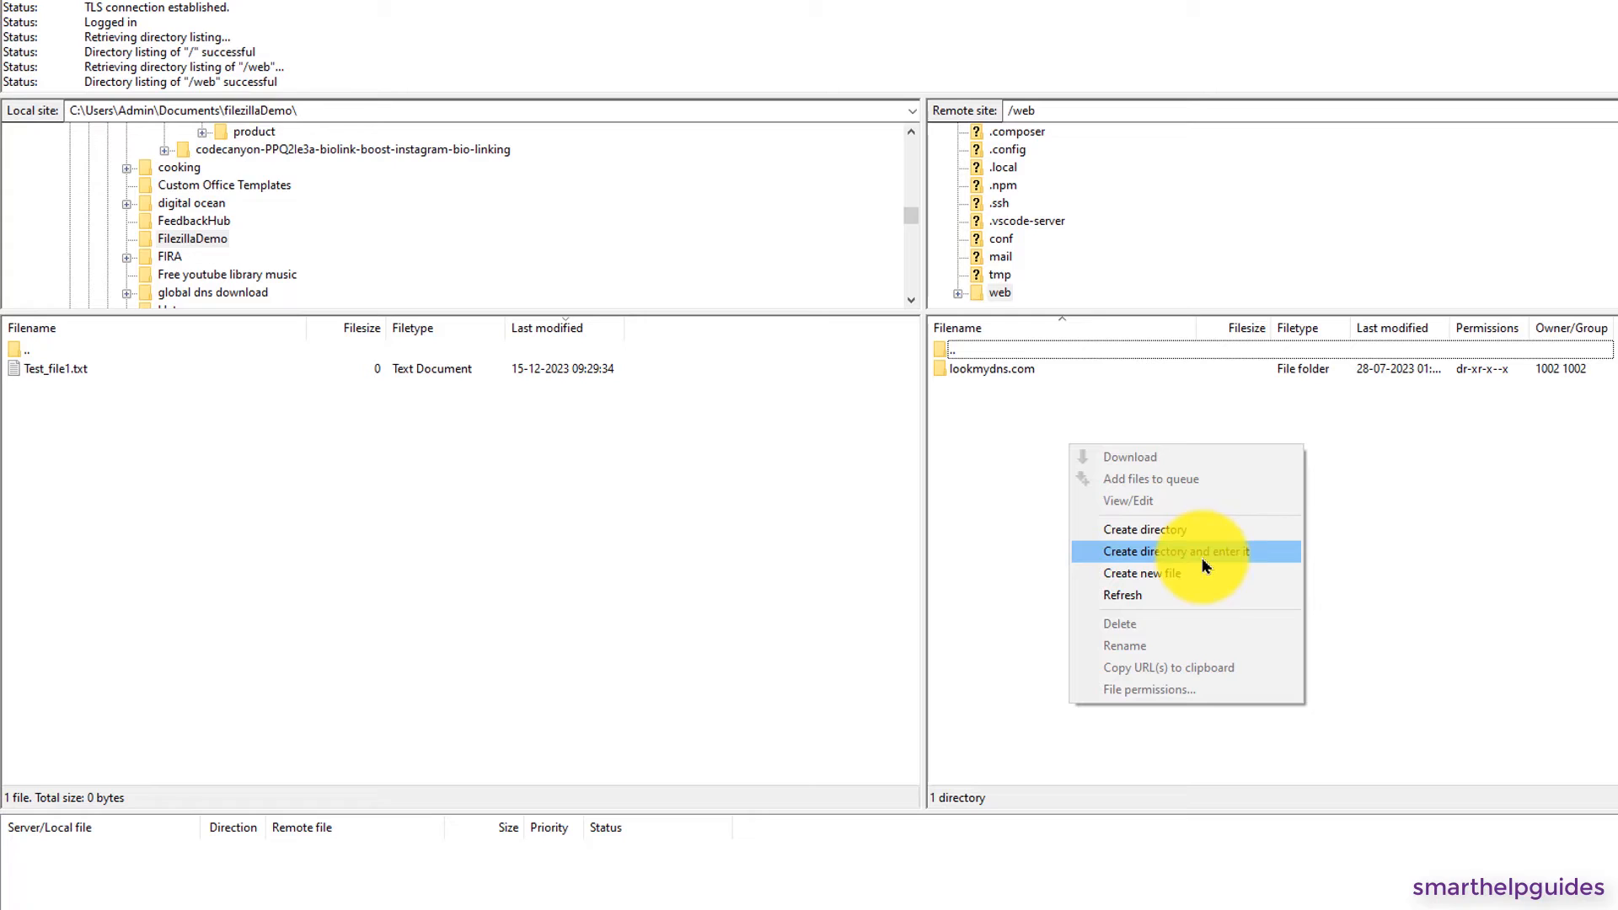
{"action": "left_click", "coordinate": [1217, 552]}
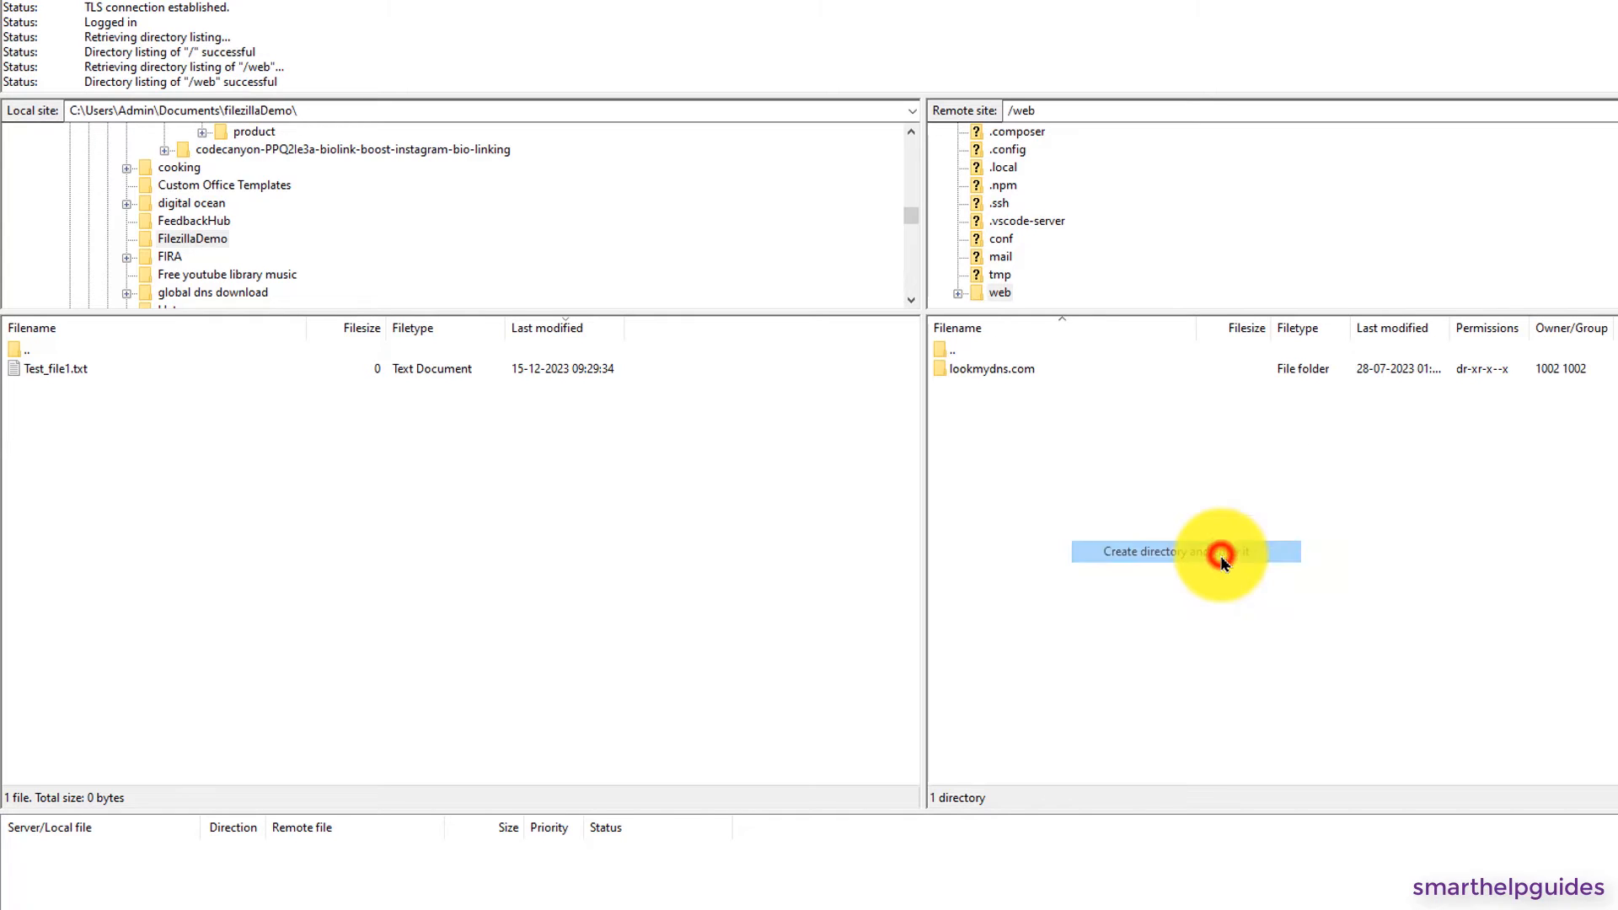
{"action": "left_click", "coordinate": [1184, 552]}
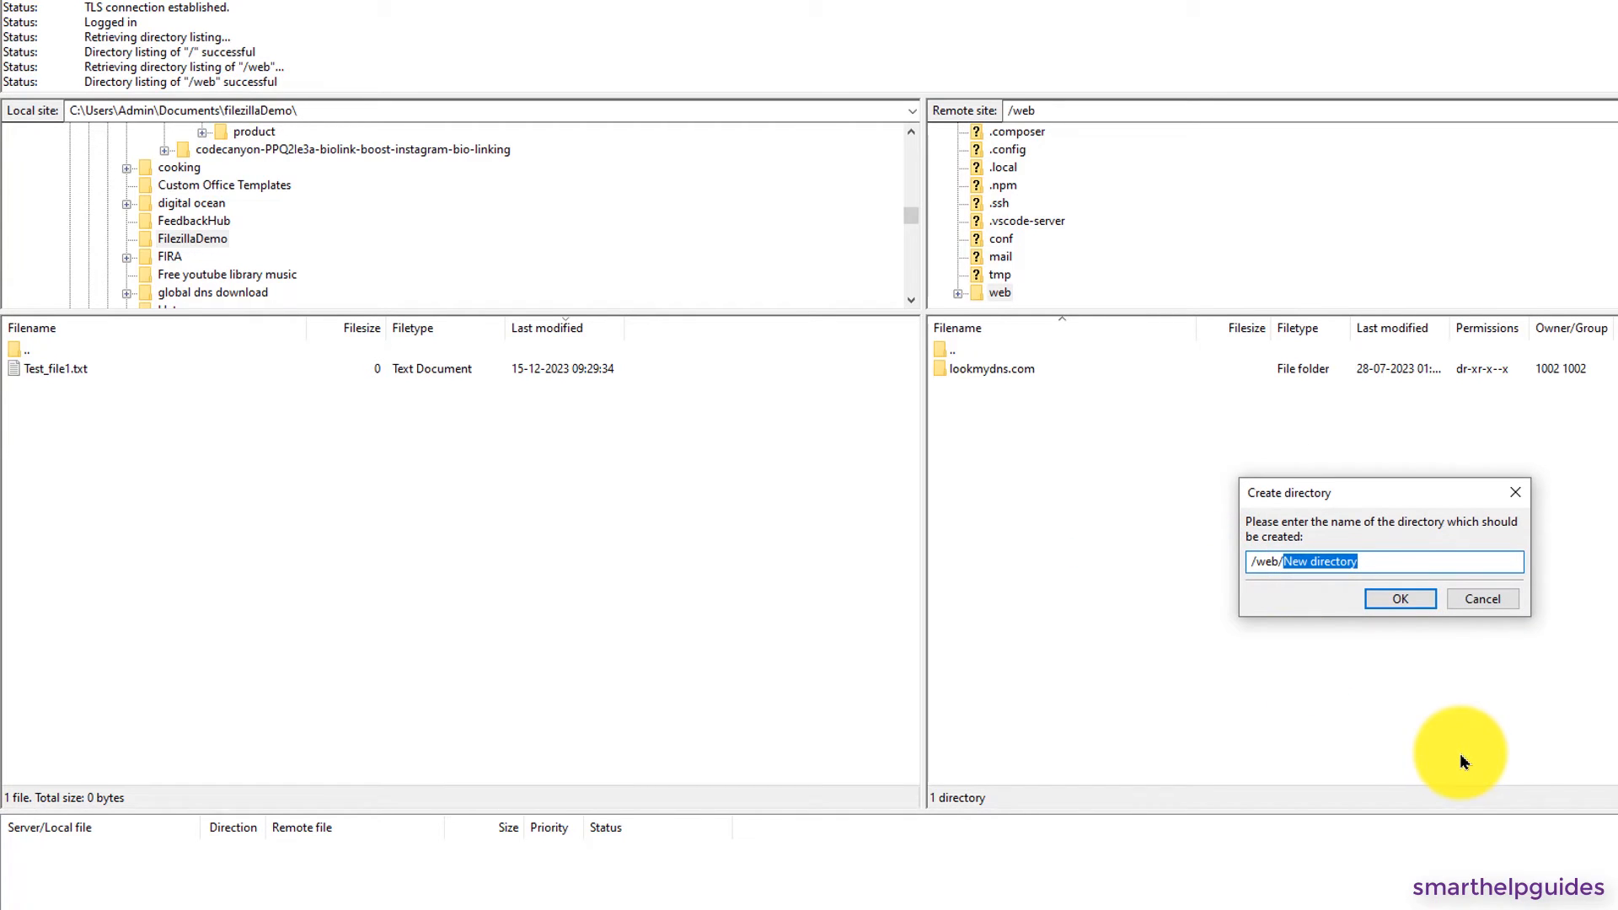
{"action": "type", "text": "FilezillaDem"}
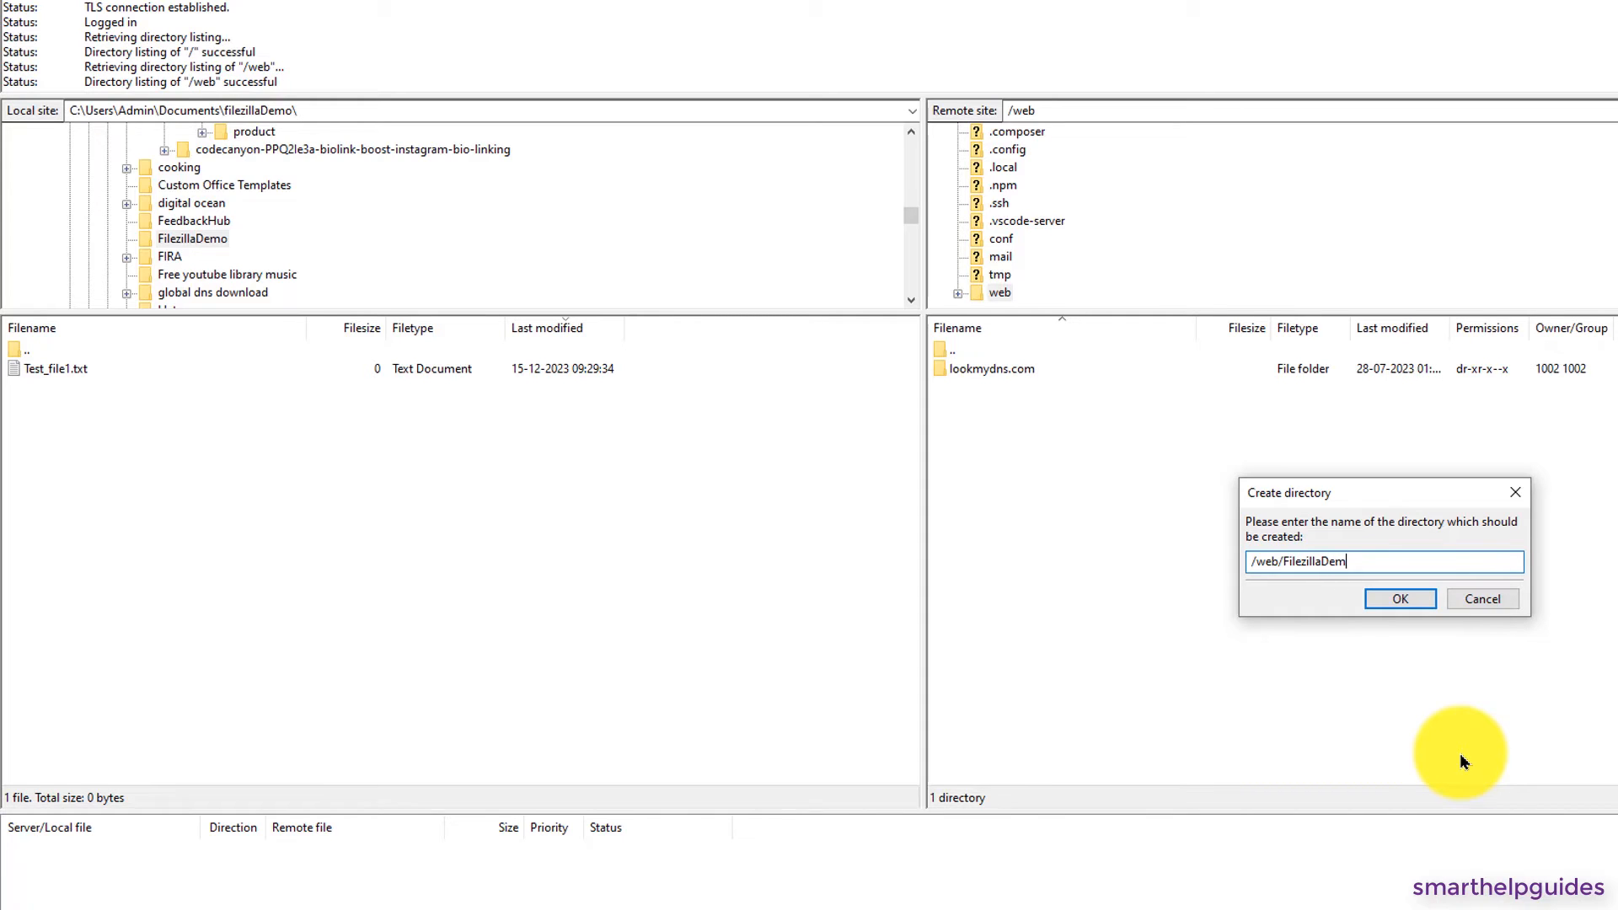
{"action": "type", "text": "o1"}
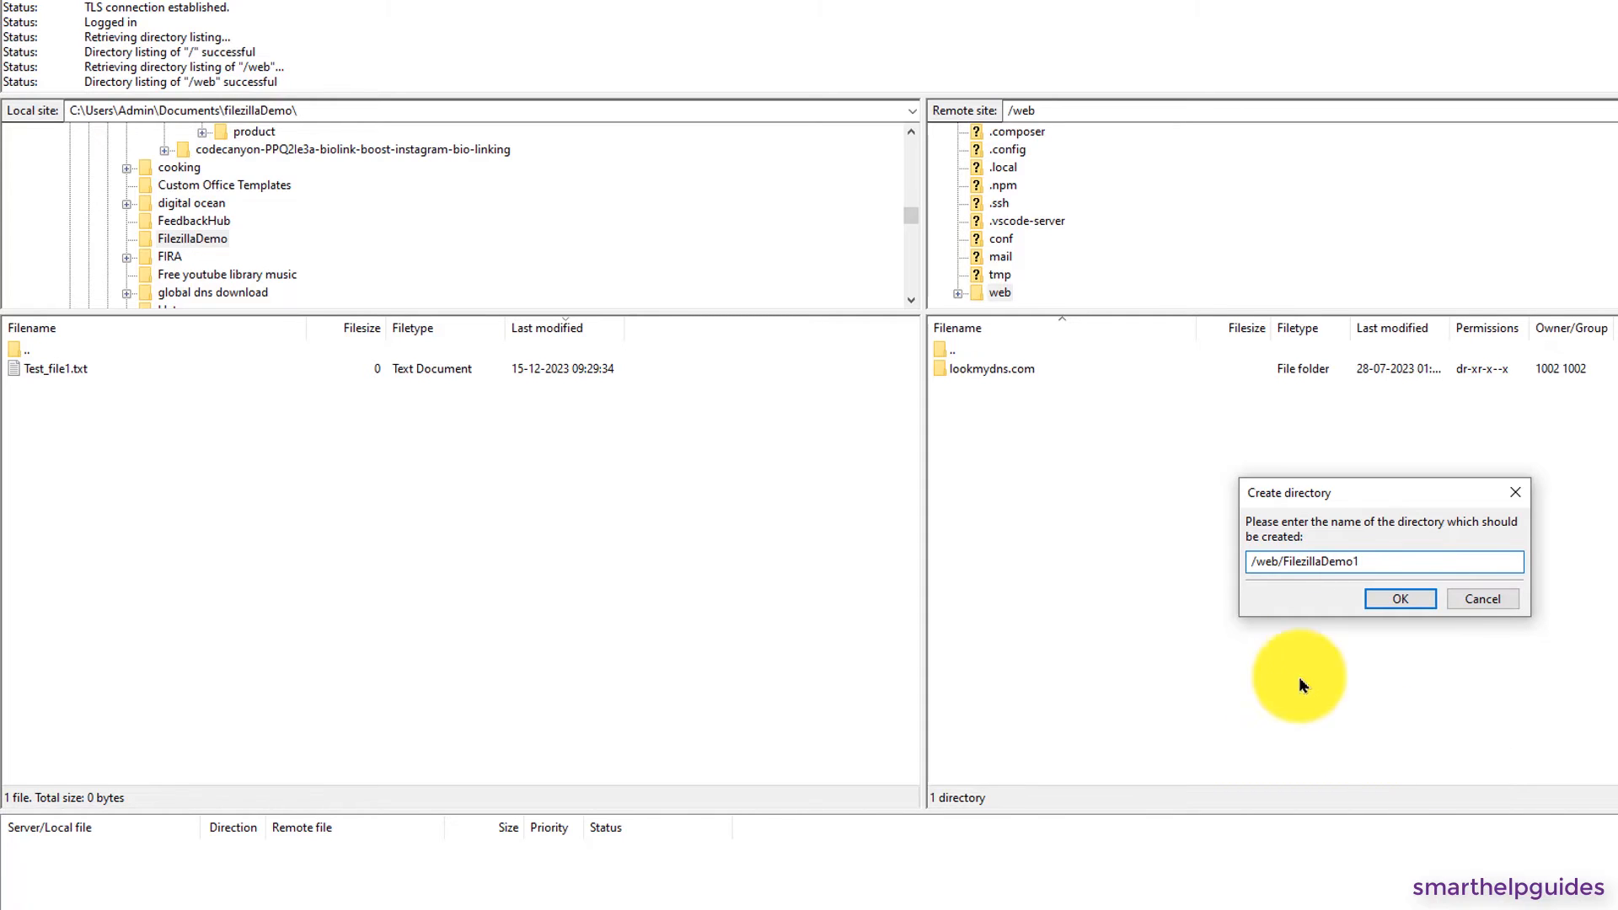
{"action": "left_click", "coordinate": [1399, 598]}
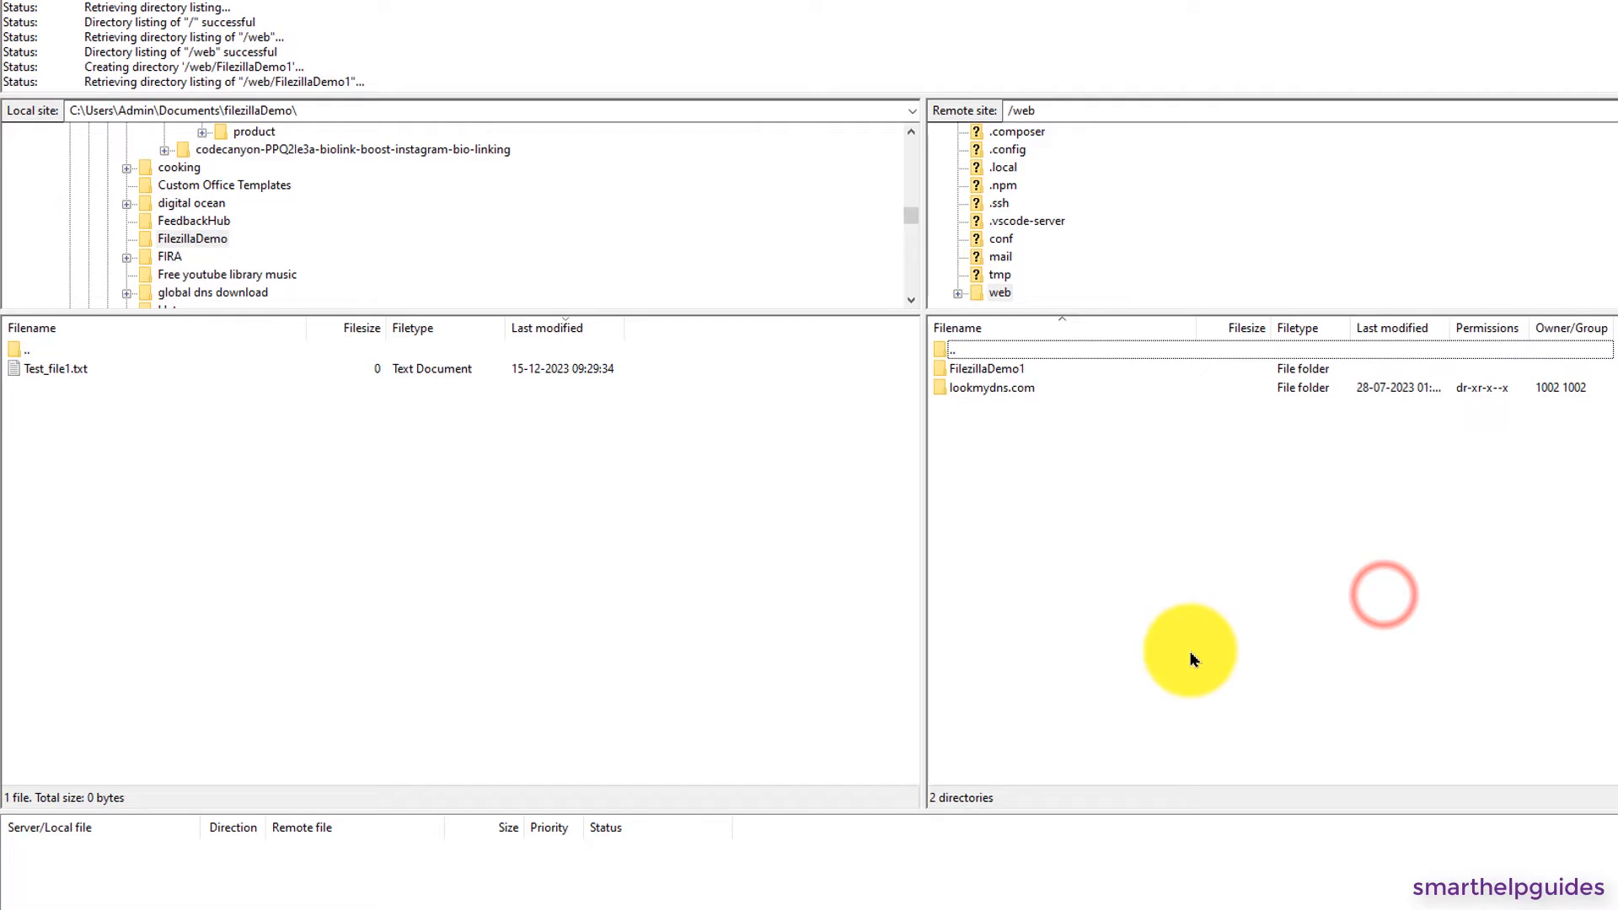
{"action": "double_click", "coordinate": [993, 368]}
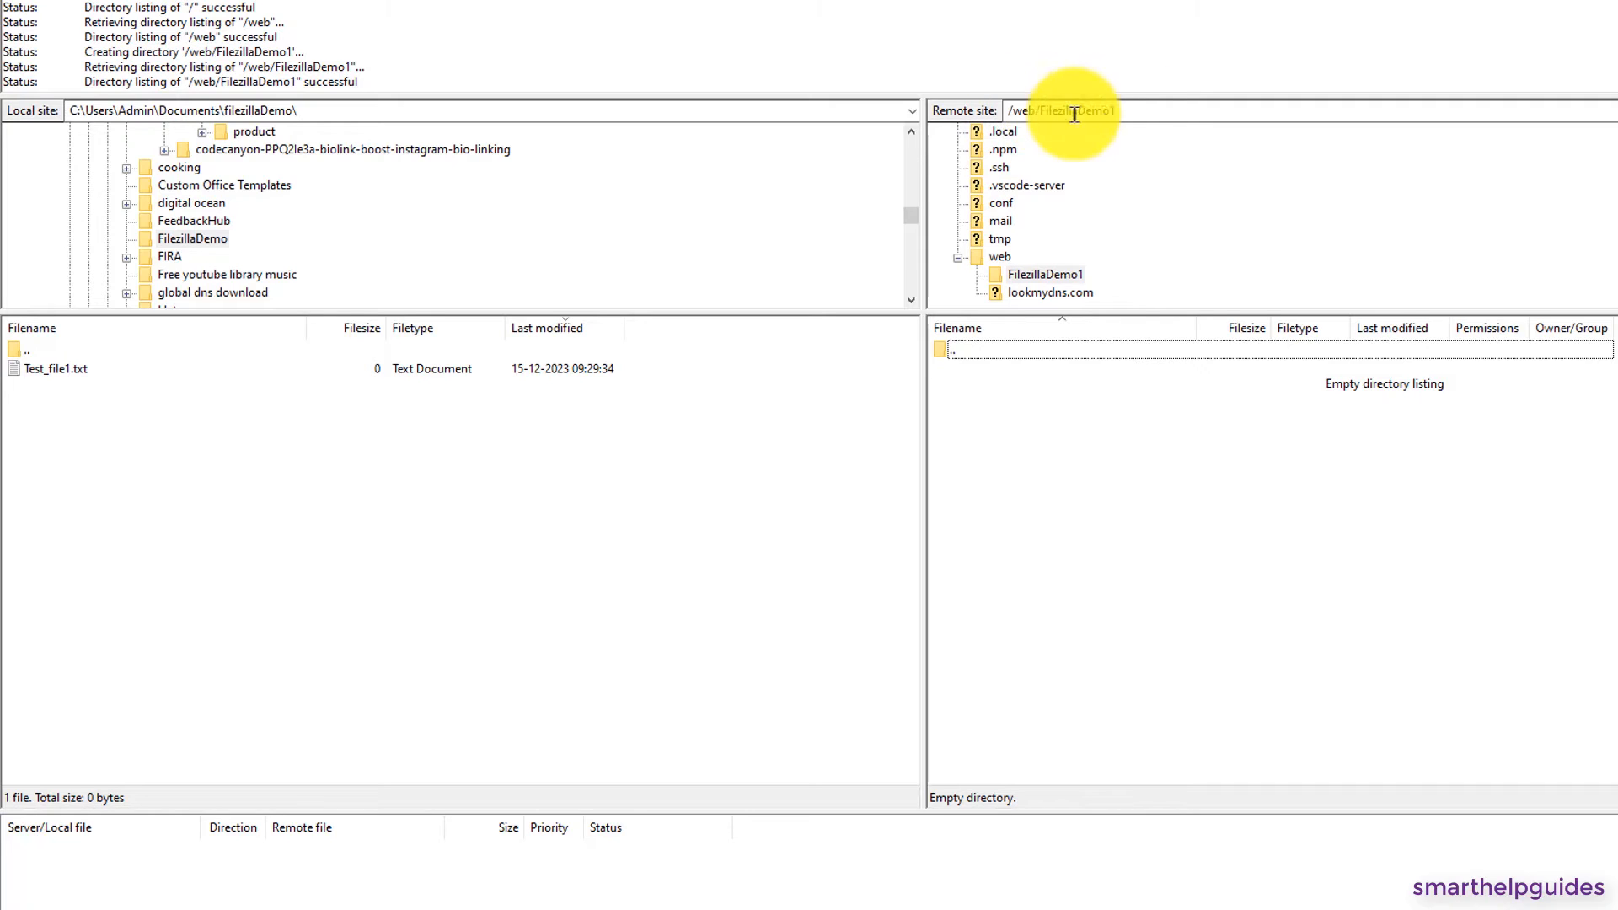
{"action": "mouse_move", "coordinate": [701, 523]}
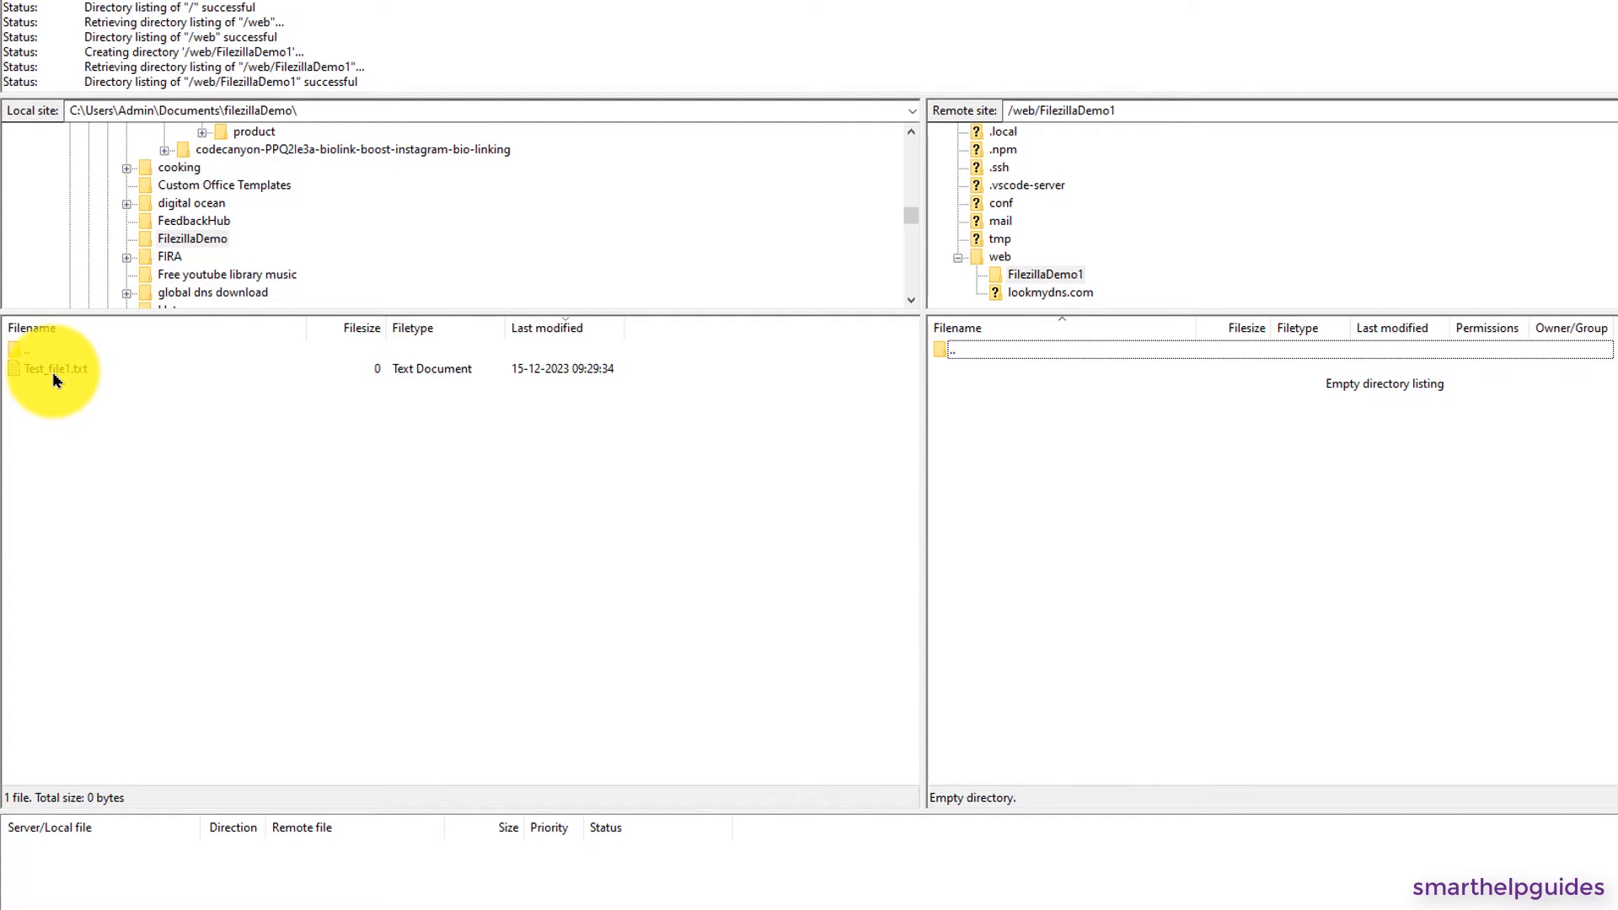
- Upload the local Test_file1.txt into /web/FilezillaDemo1 on the server
{"action": "right_click", "coordinate": [49, 370]}
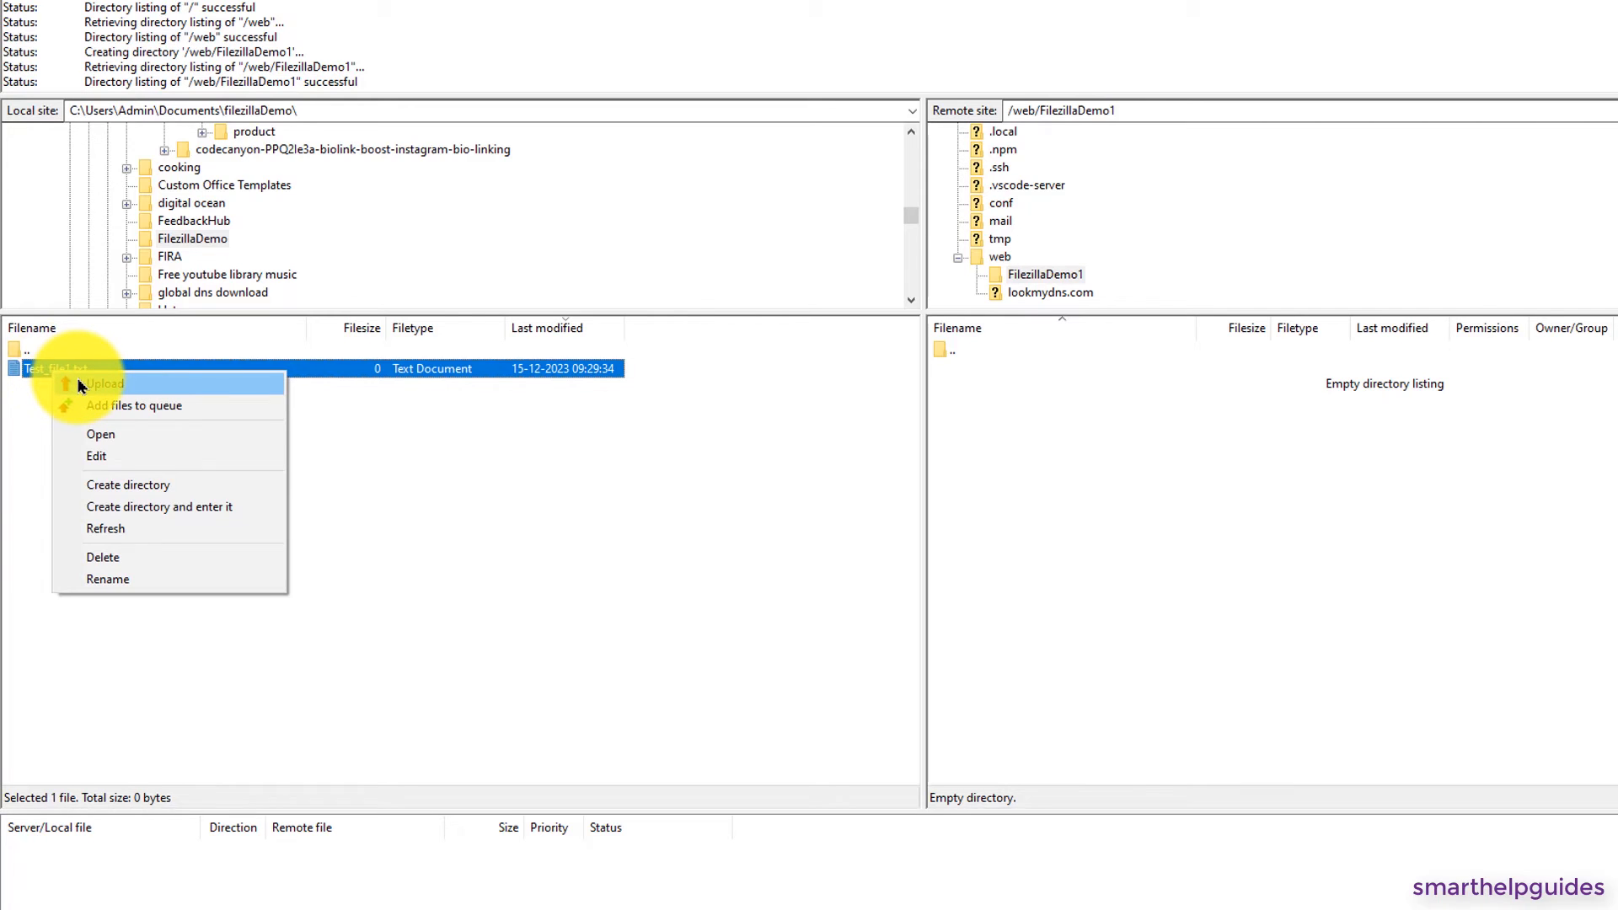
{"action": "left_click", "coordinate": [105, 384]}
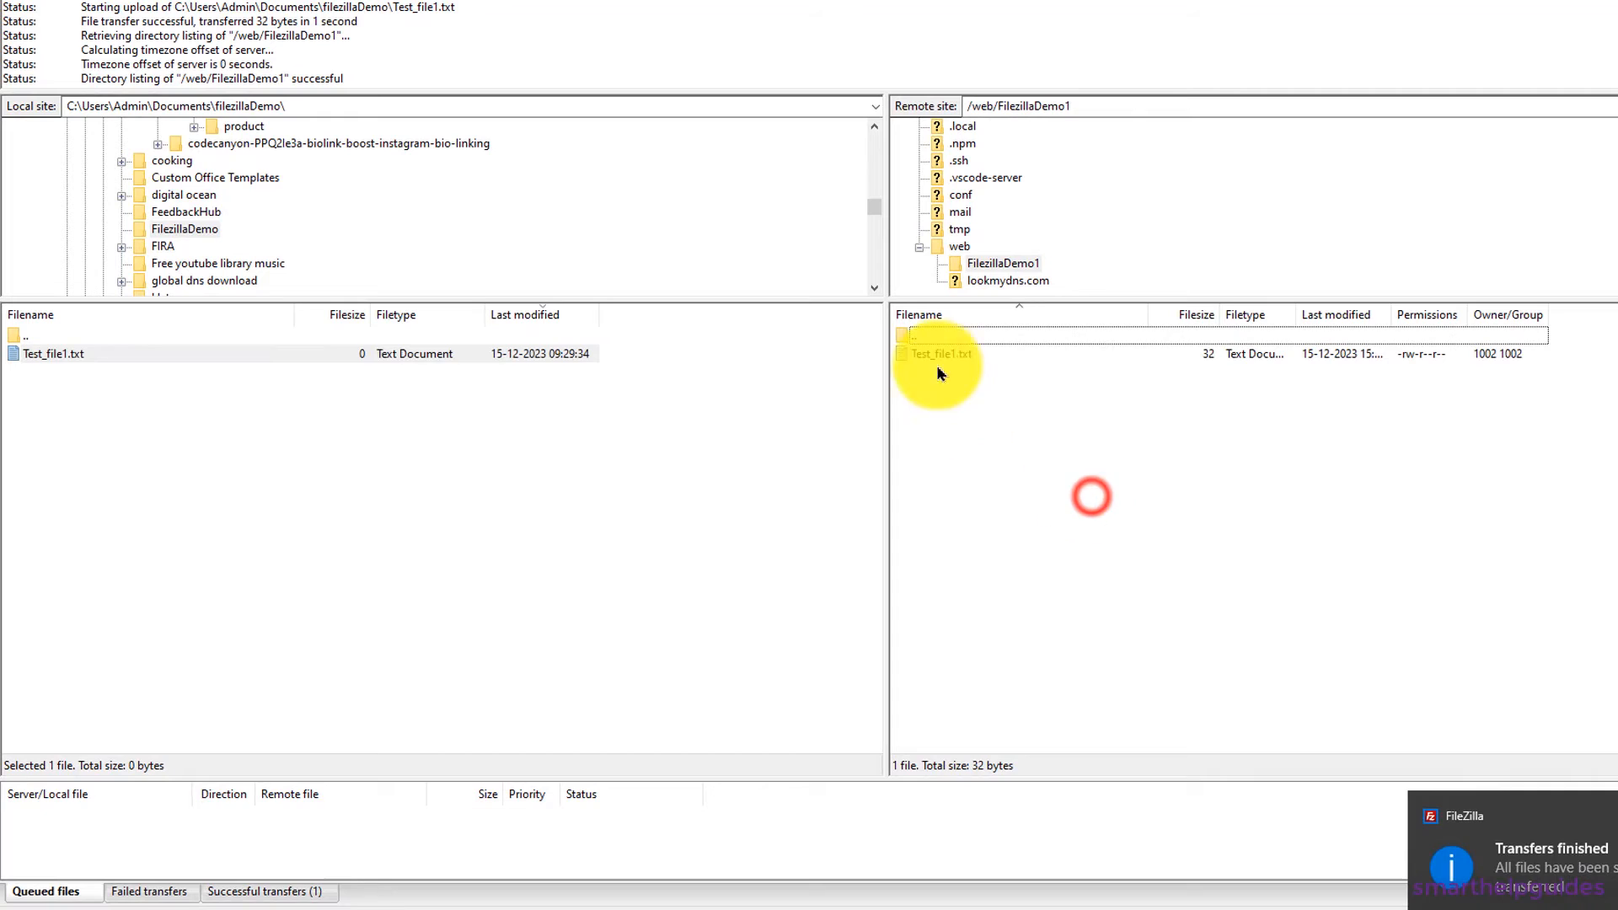
{"action": "left_click", "coordinate": [942, 354]}
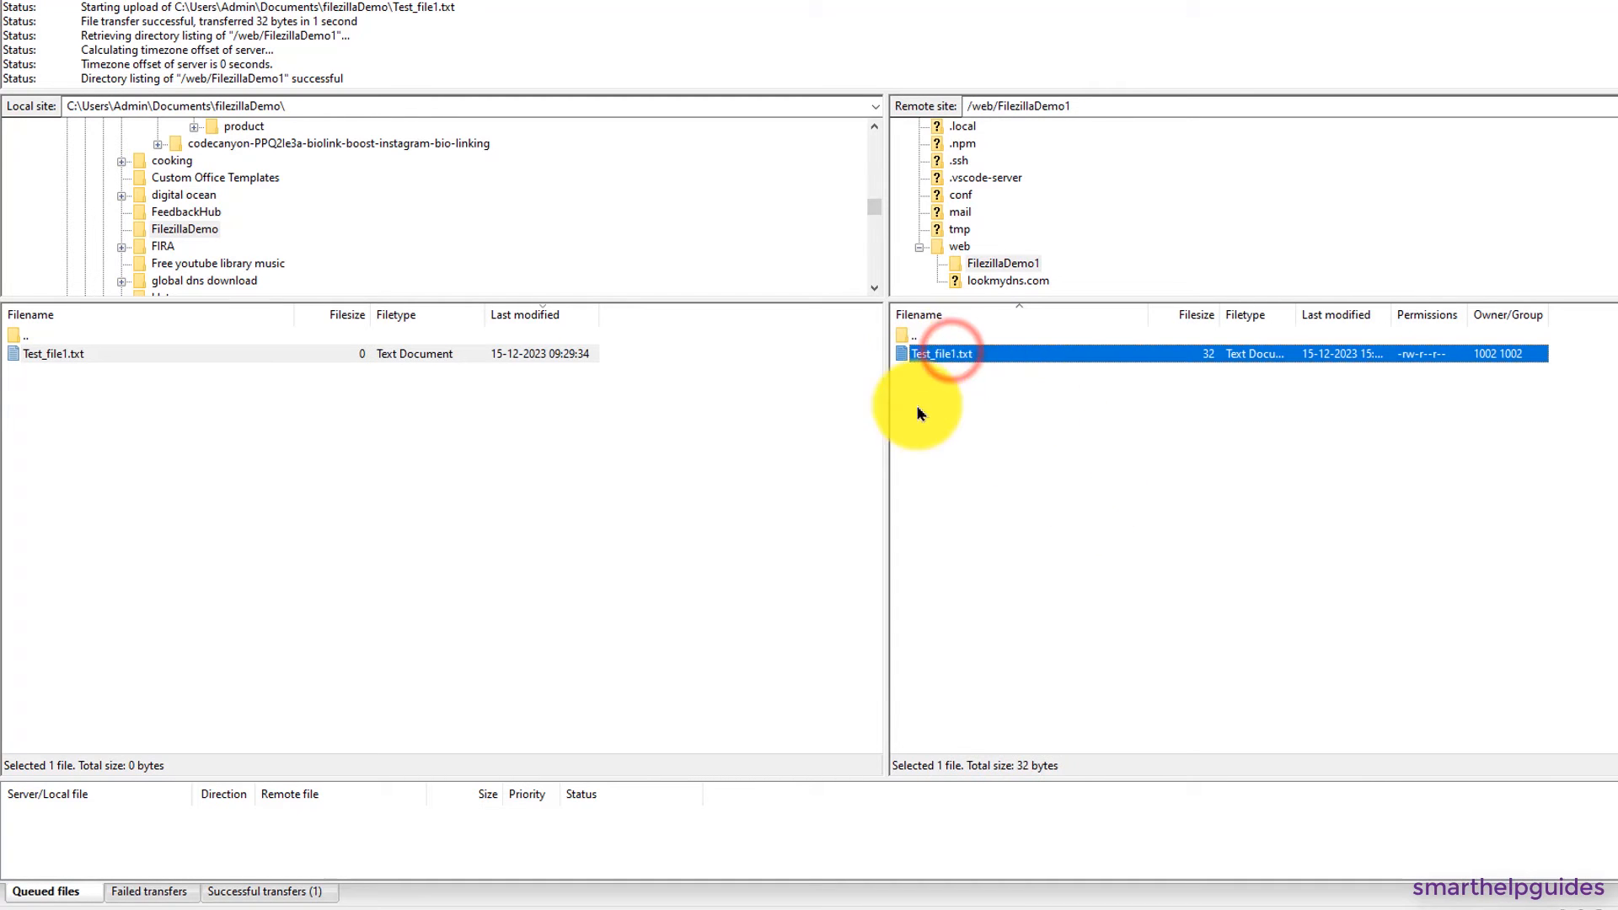
{"action": "mouse_move", "coordinate": [412, 857]}
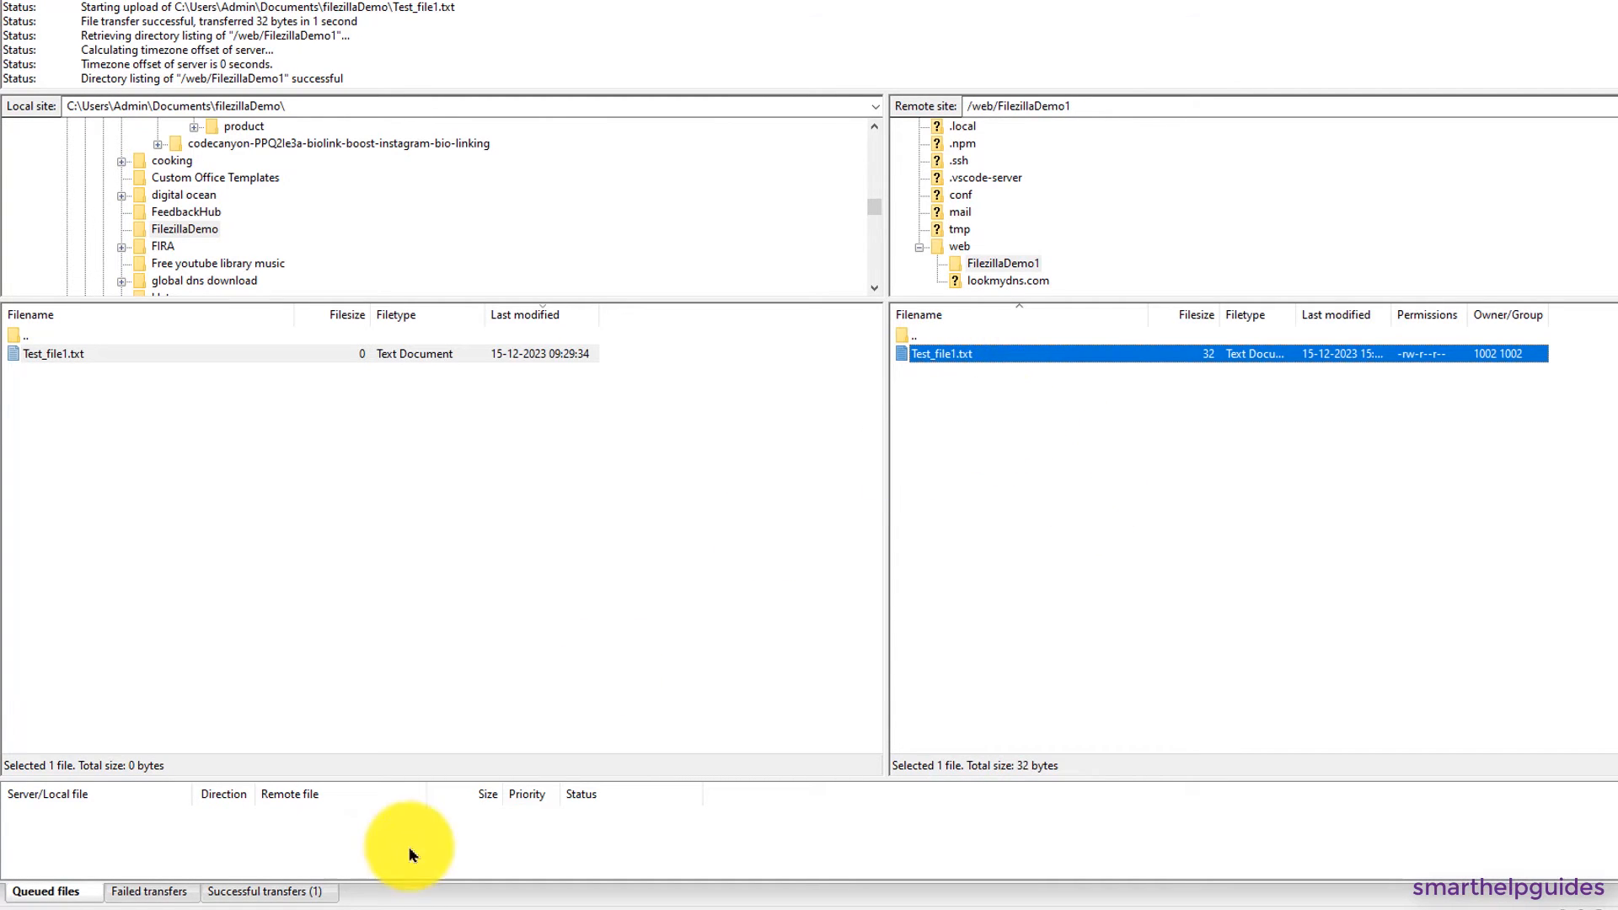
{"action": "left_click", "coordinate": [269, 892]}
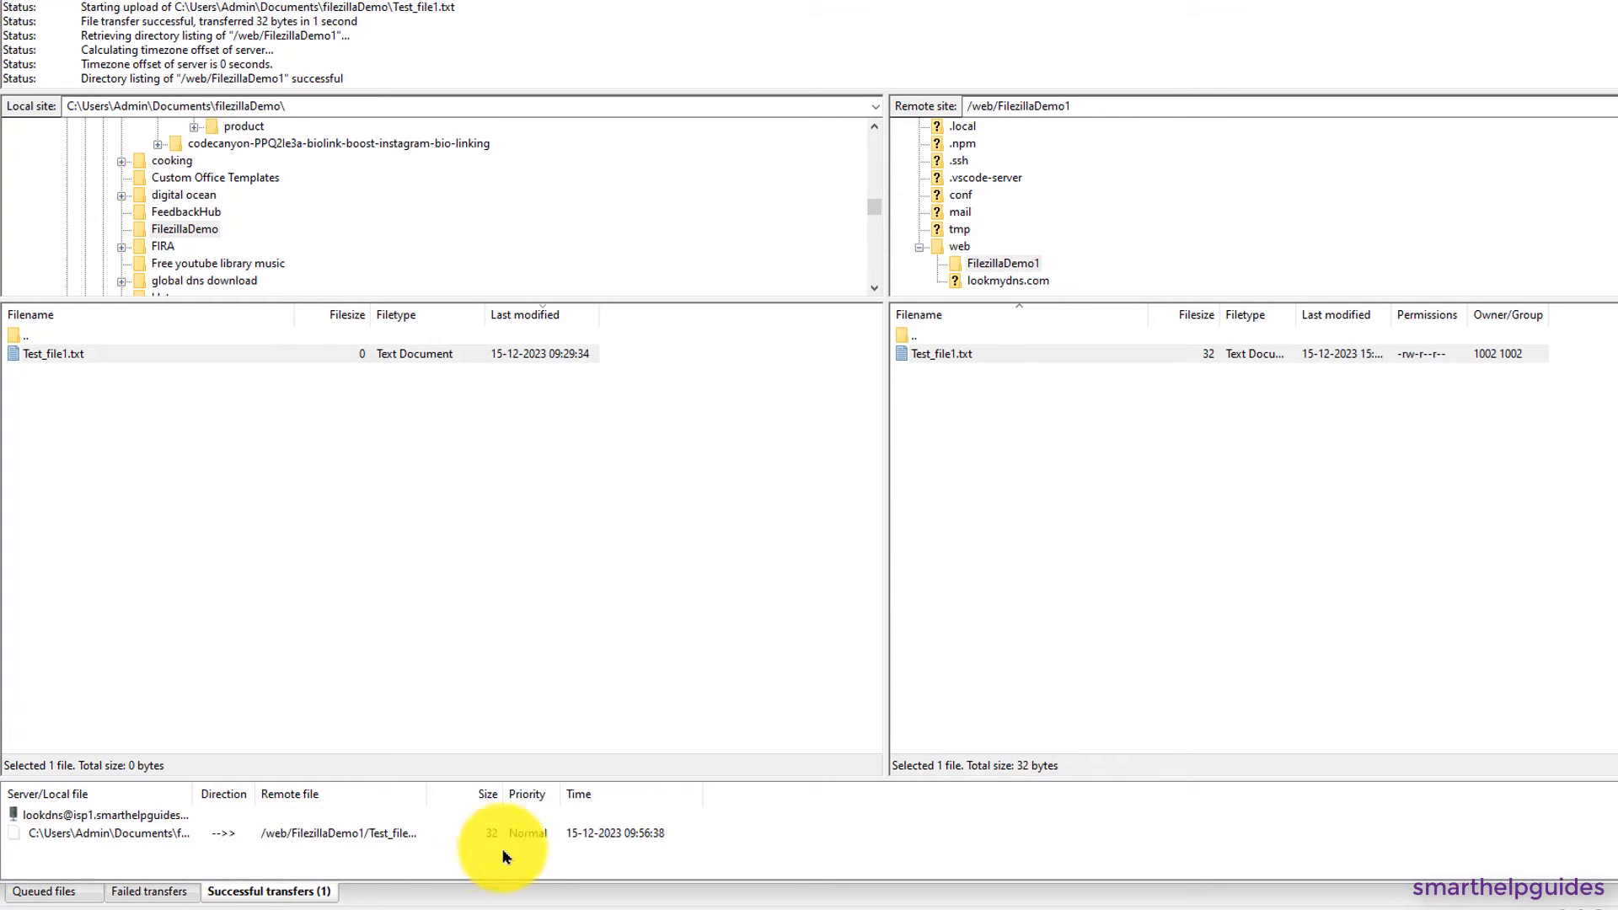
{"action": "left_click", "coordinate": [147, 894]}
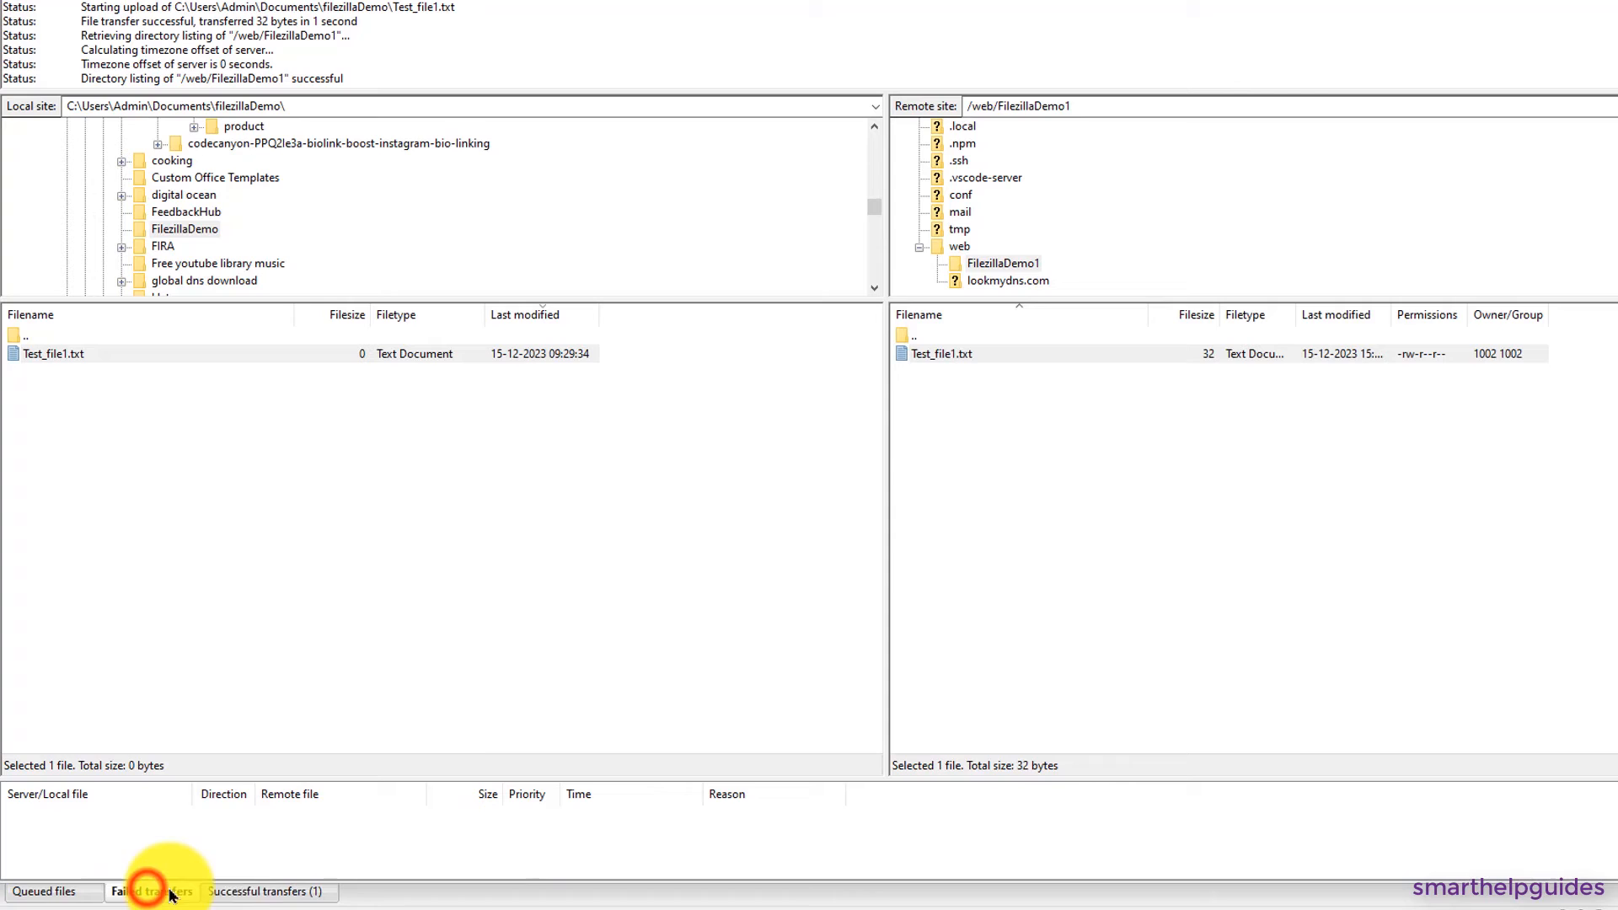
{"action": "left_click", "coordinate": [47, 892]}
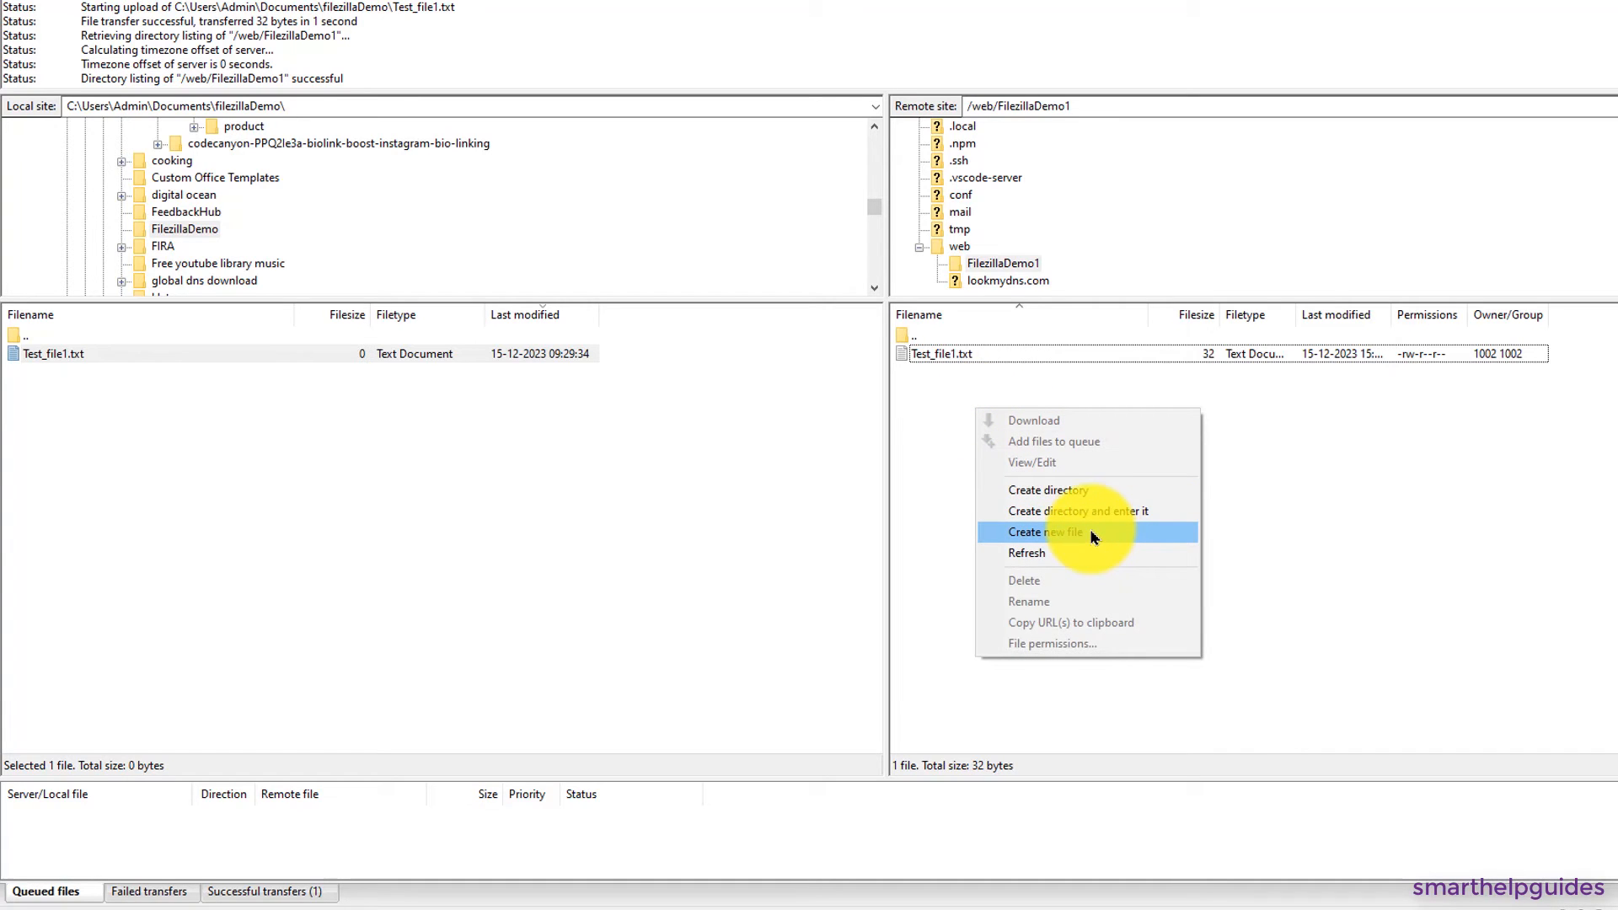
- Create an empty file named newtext.txt in the server folder FilezillaDemo1
{"action": "left_click", "coordinate": [1047, 531]}
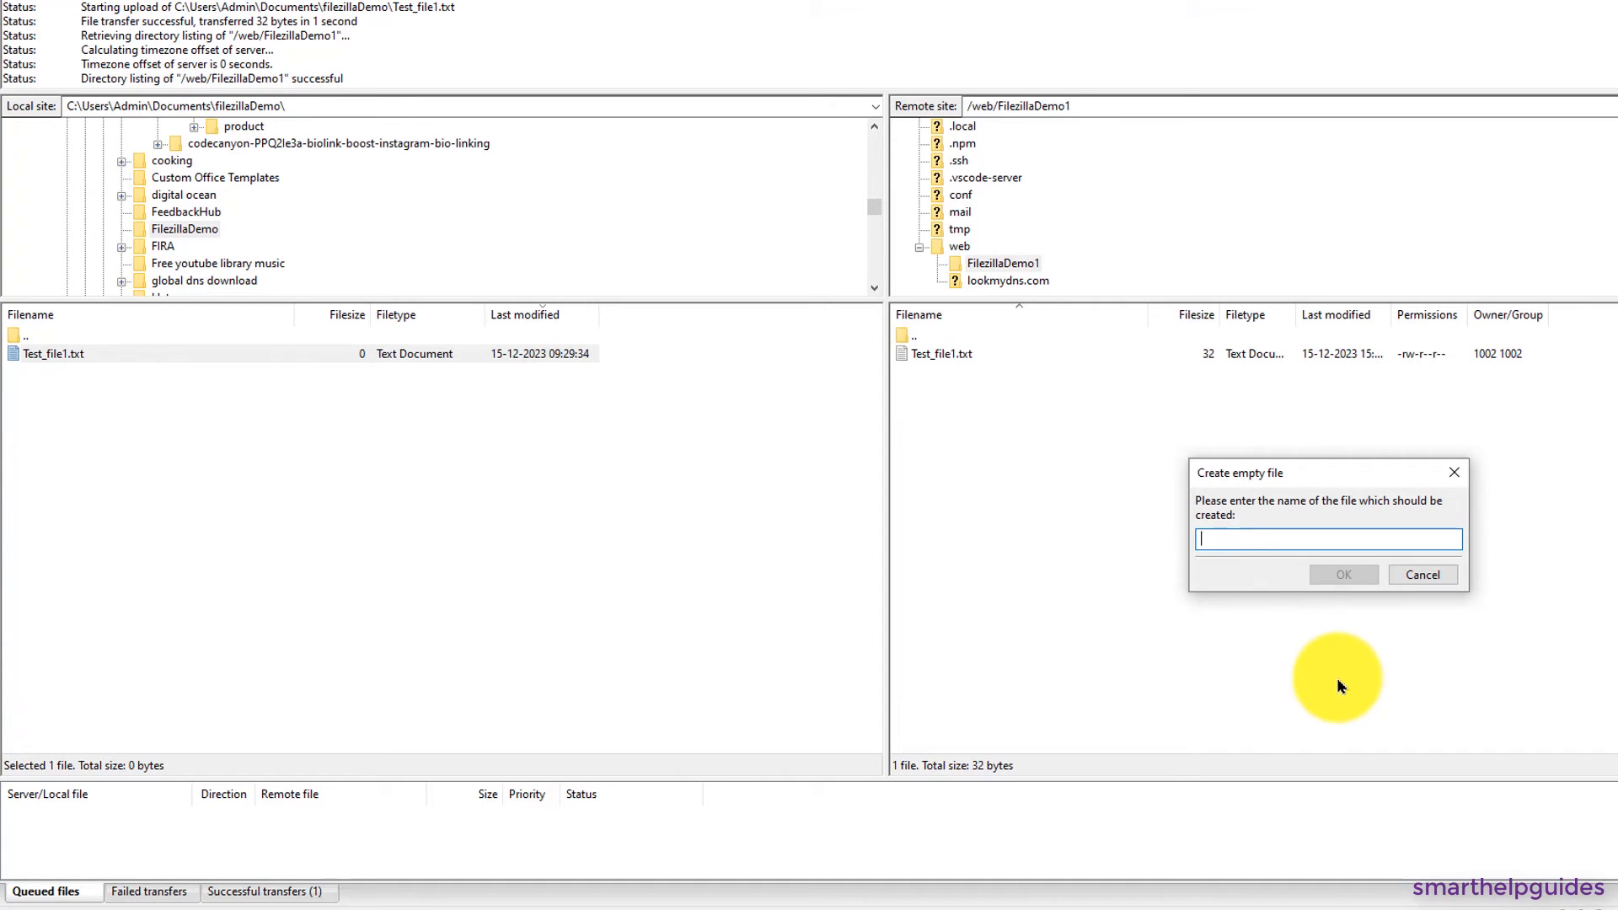
{"action": "type", "text": "newte"}
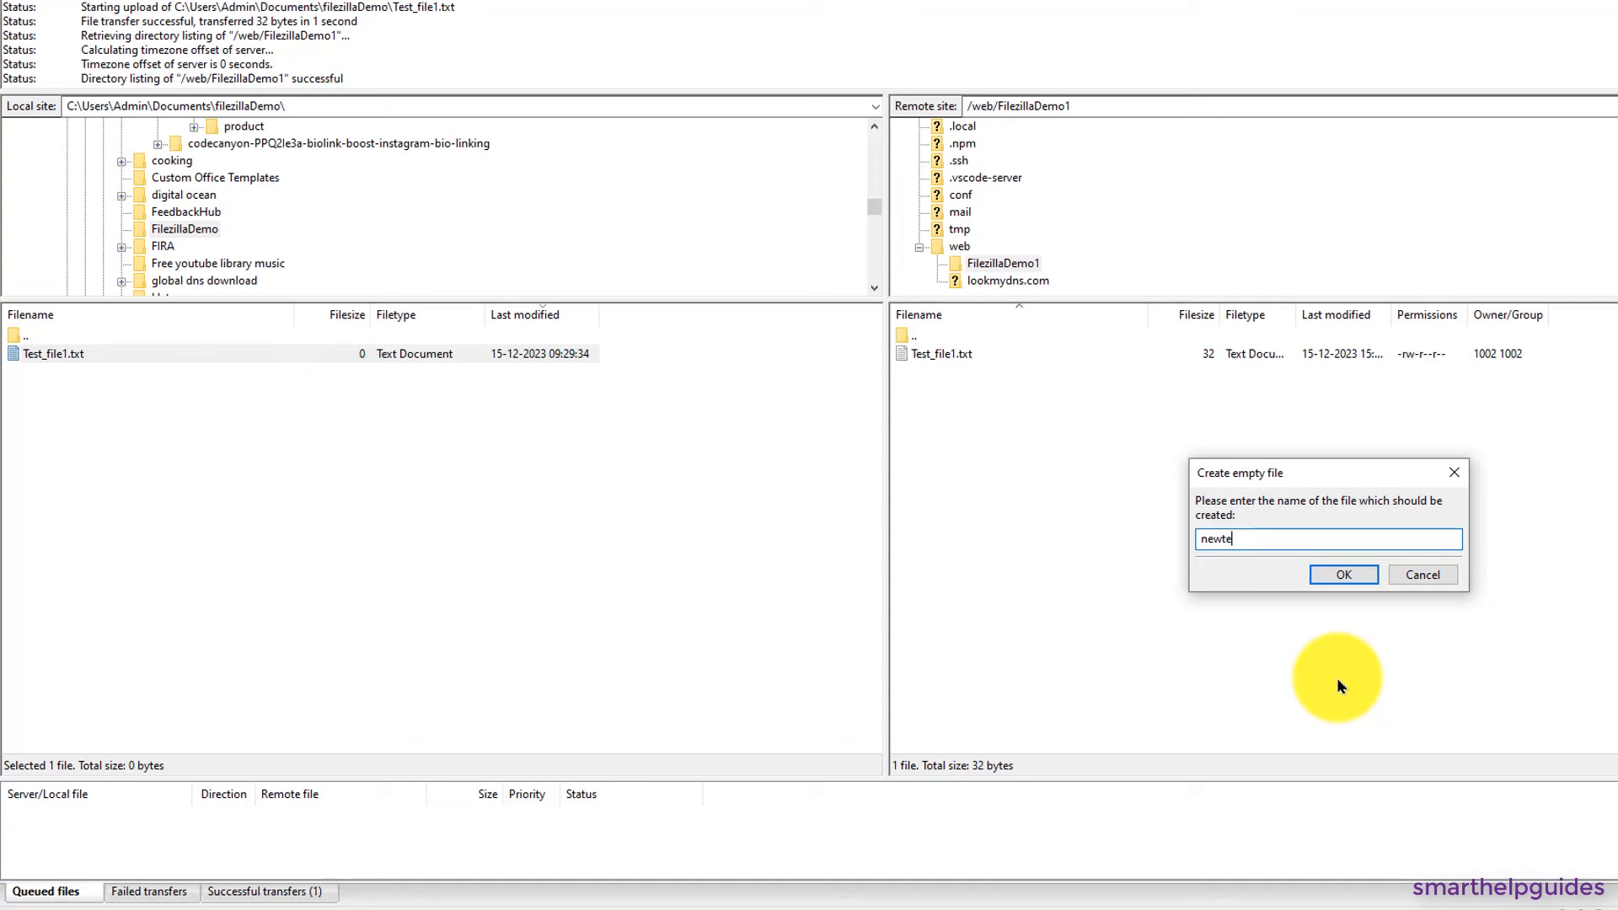
{"action": "type", "text": "xt."}
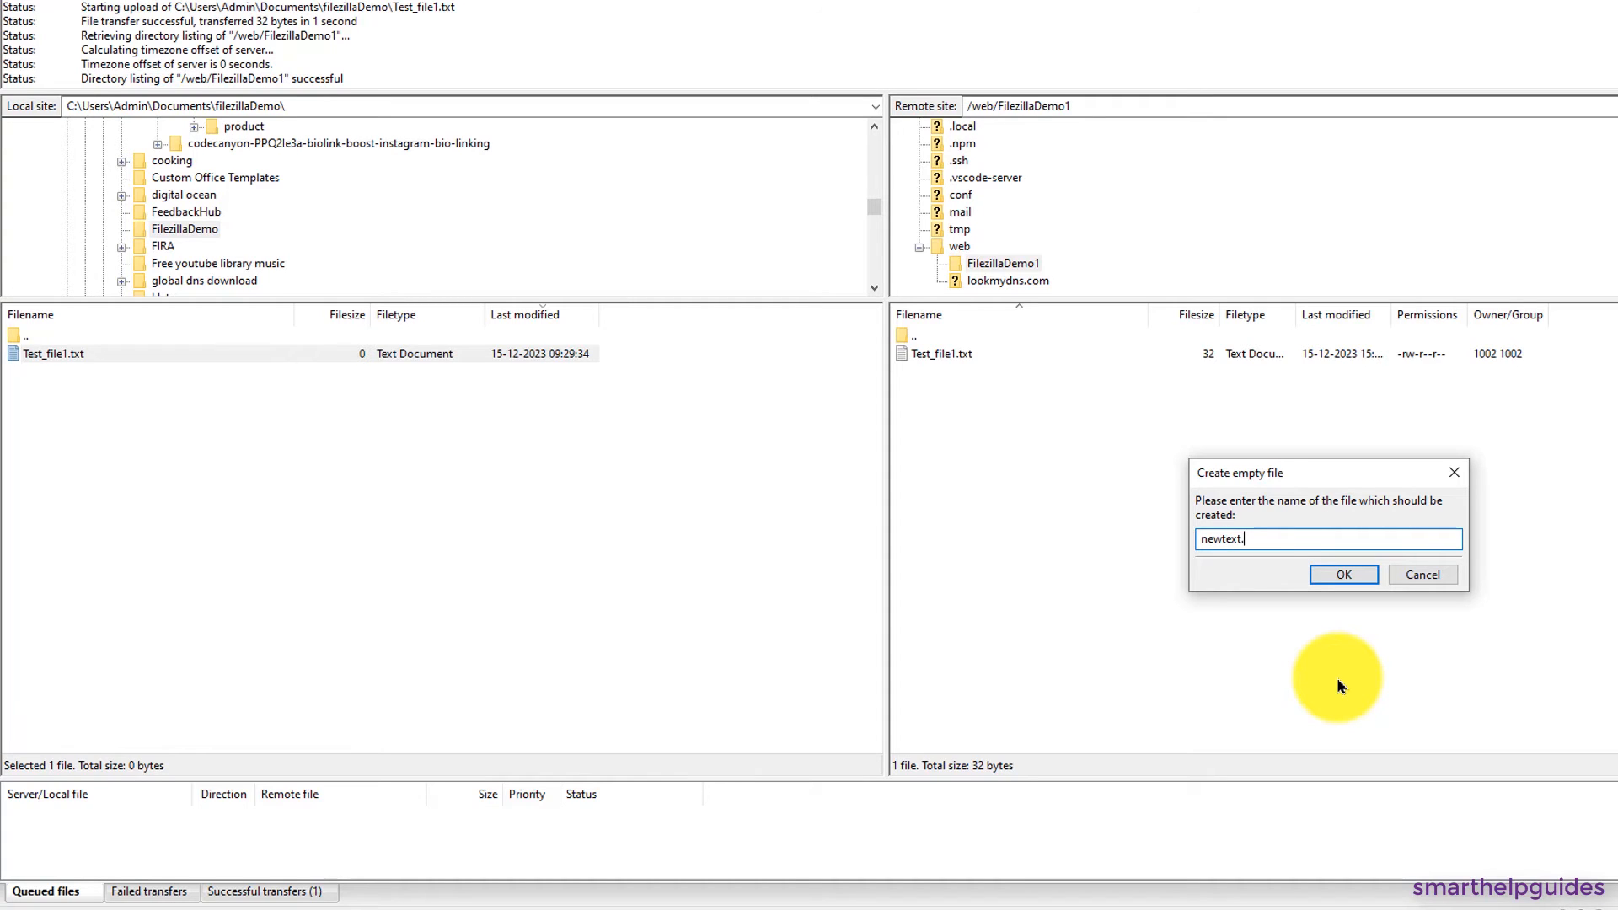
{"action": "type", "text": "txt"}
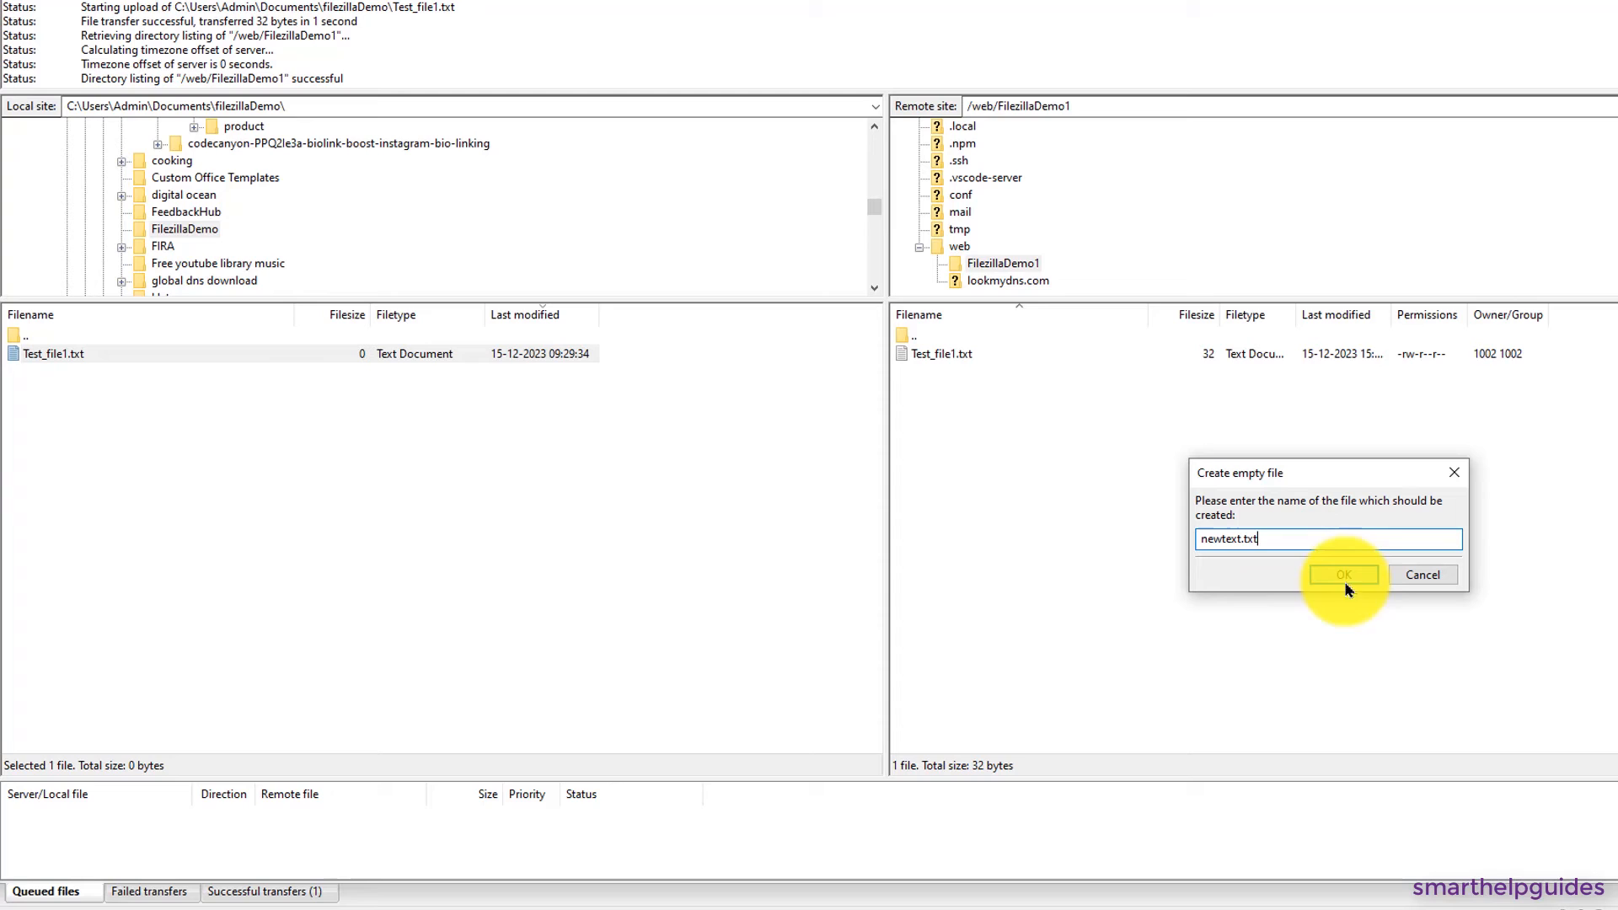
{"action": "left_click", "coordinate": [1343, 575]}
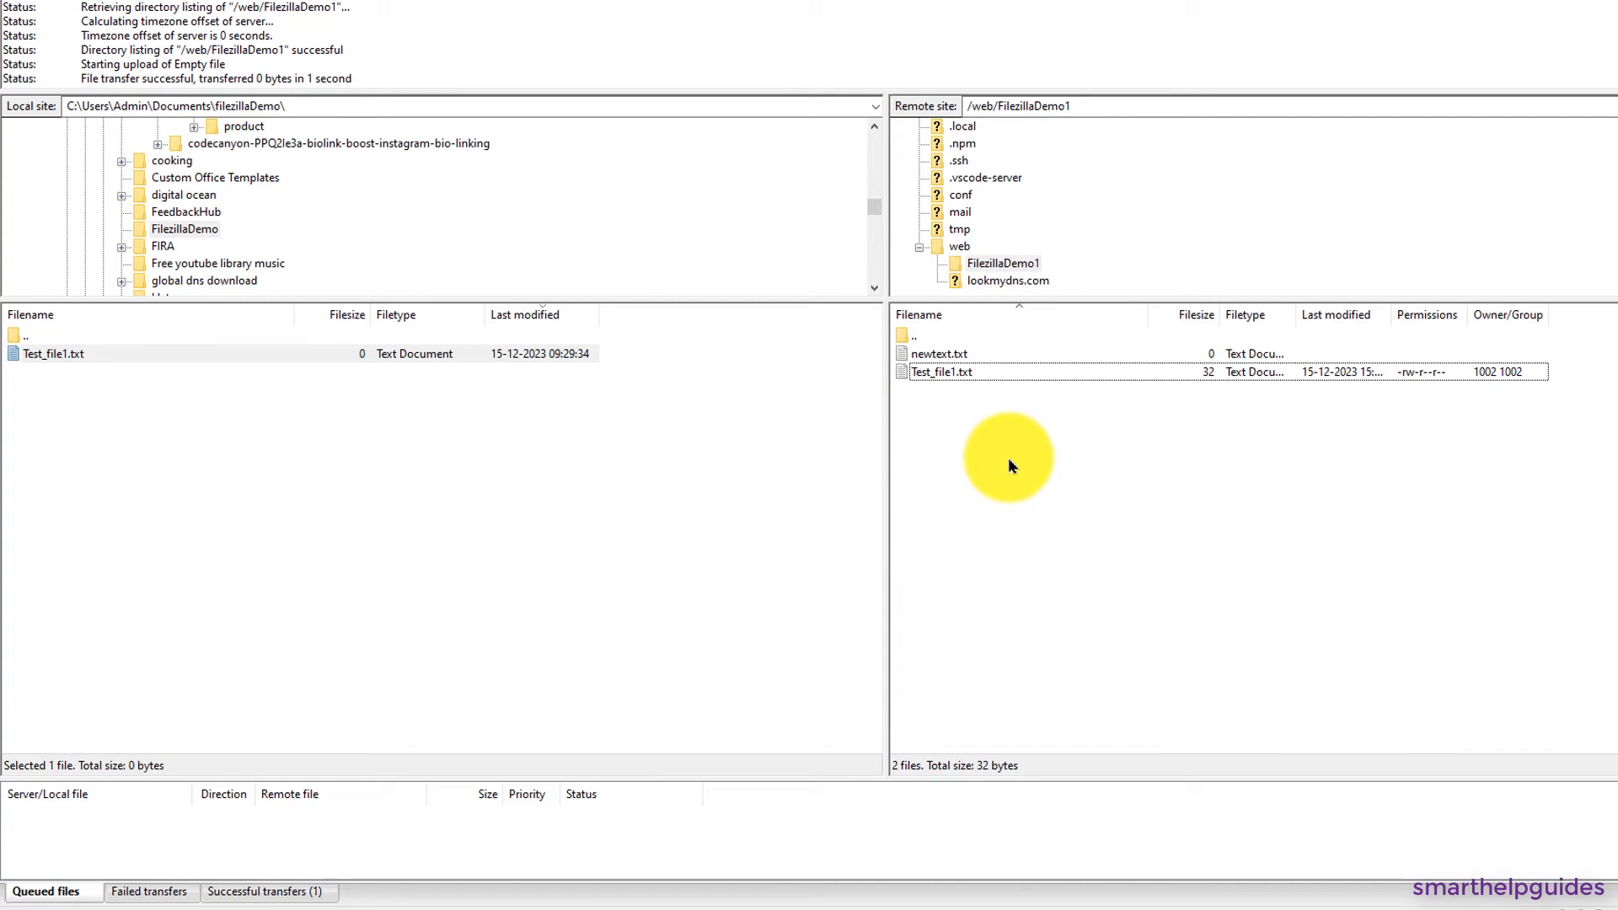
- Create a second empty server file named newdemo.php beside it
{"action": "right_click", "coordinate": [1010, 465]}
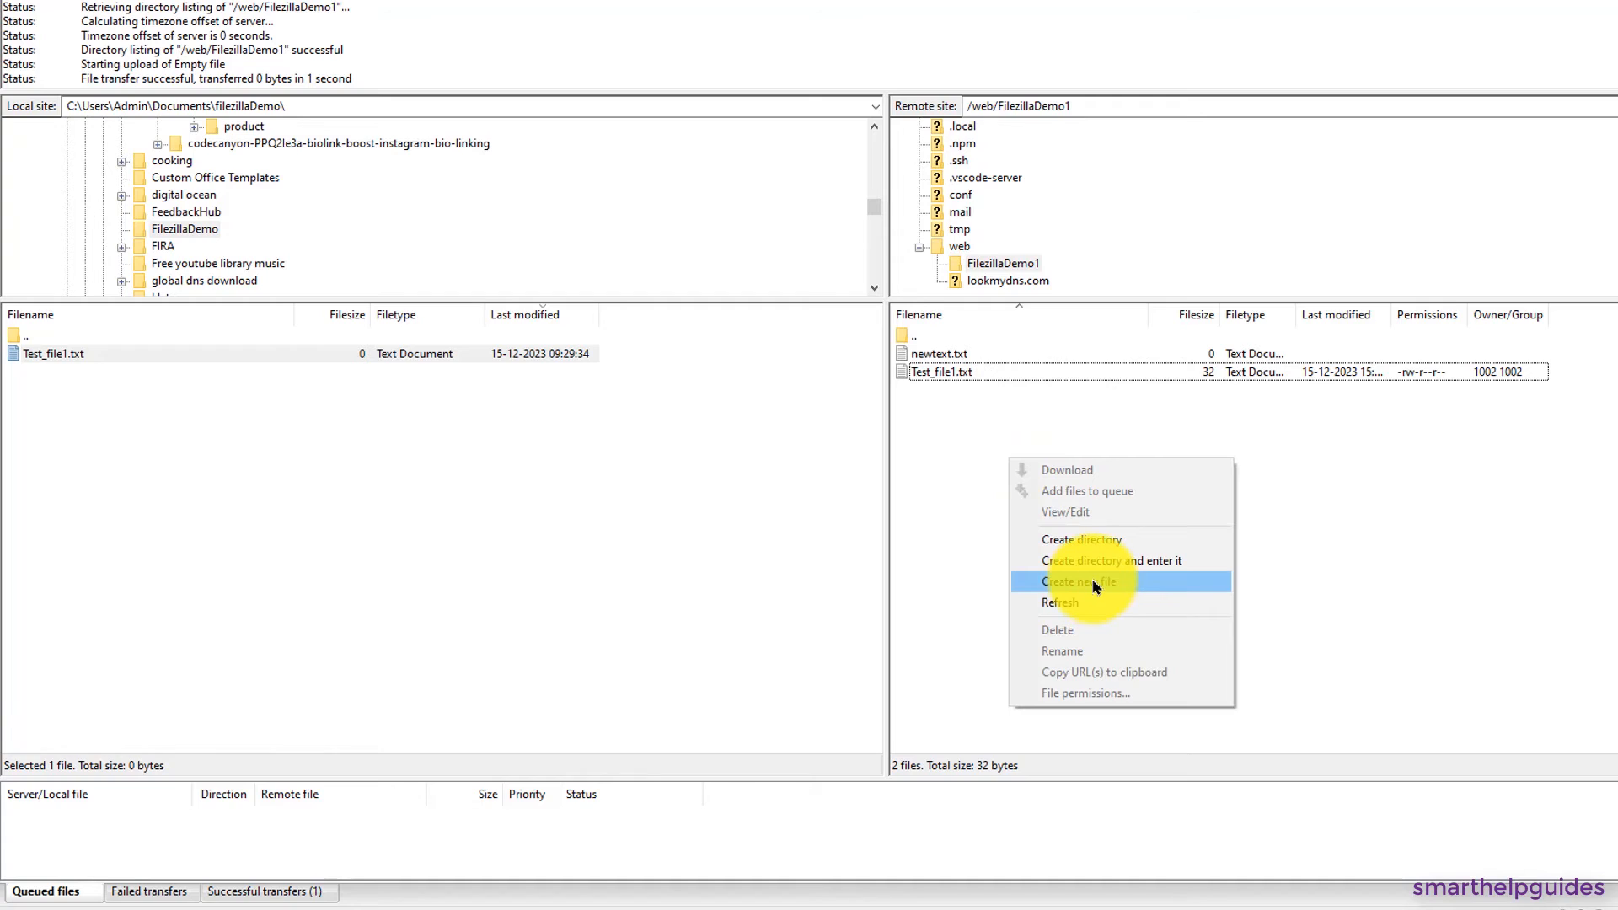
{"action": "left_click", "coordinate": [1079, 582]}
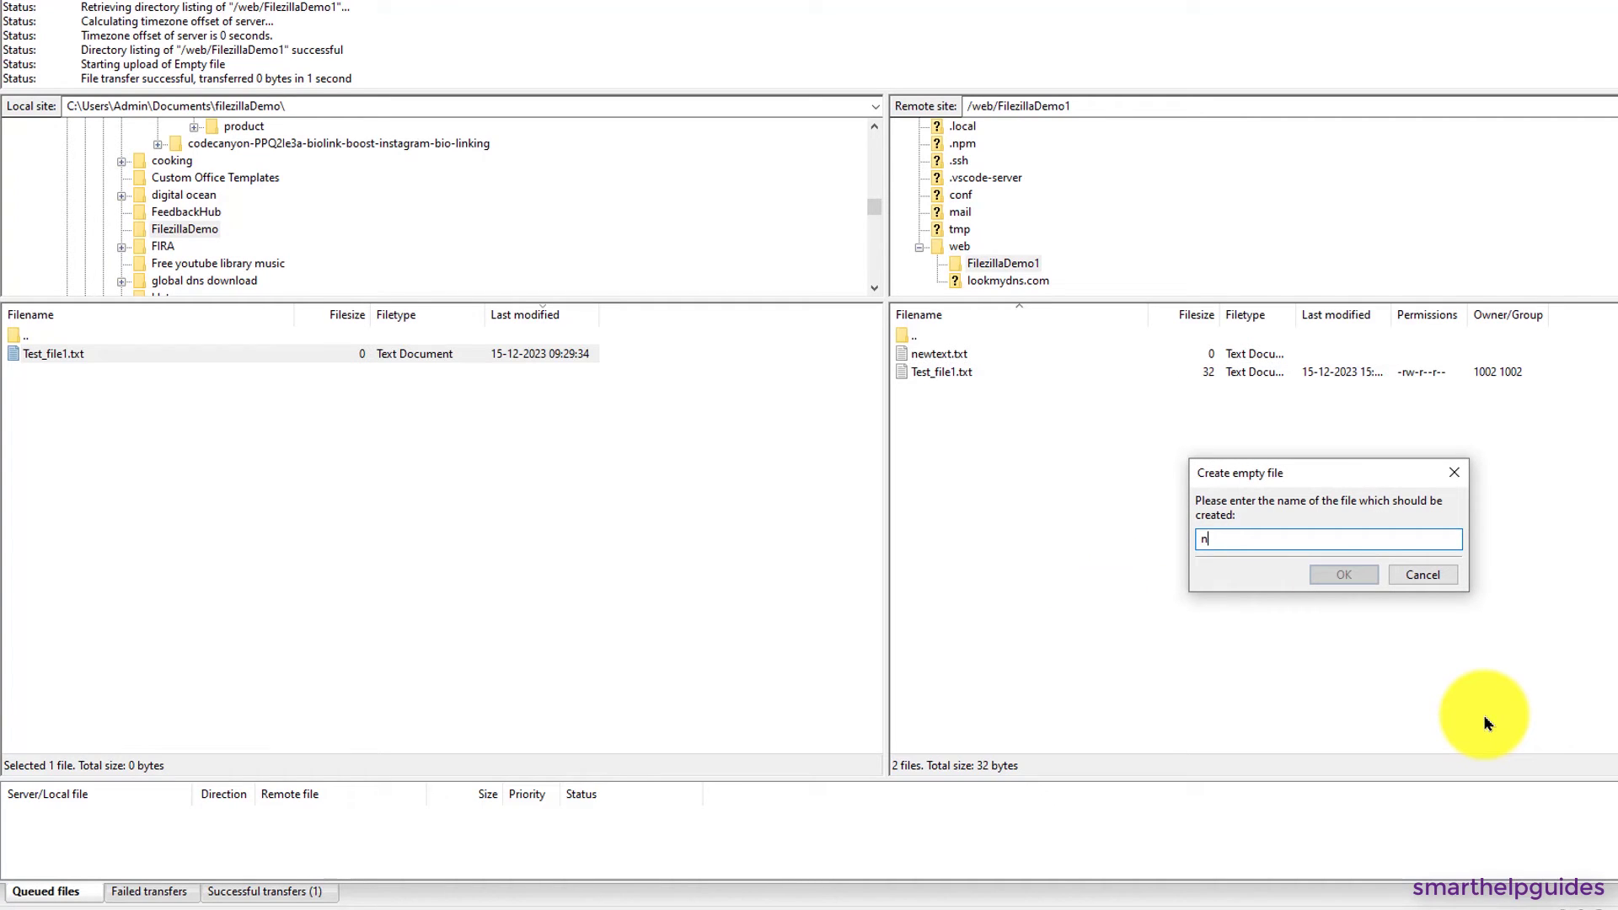
{"action": "type", "text": "ewdemo"}
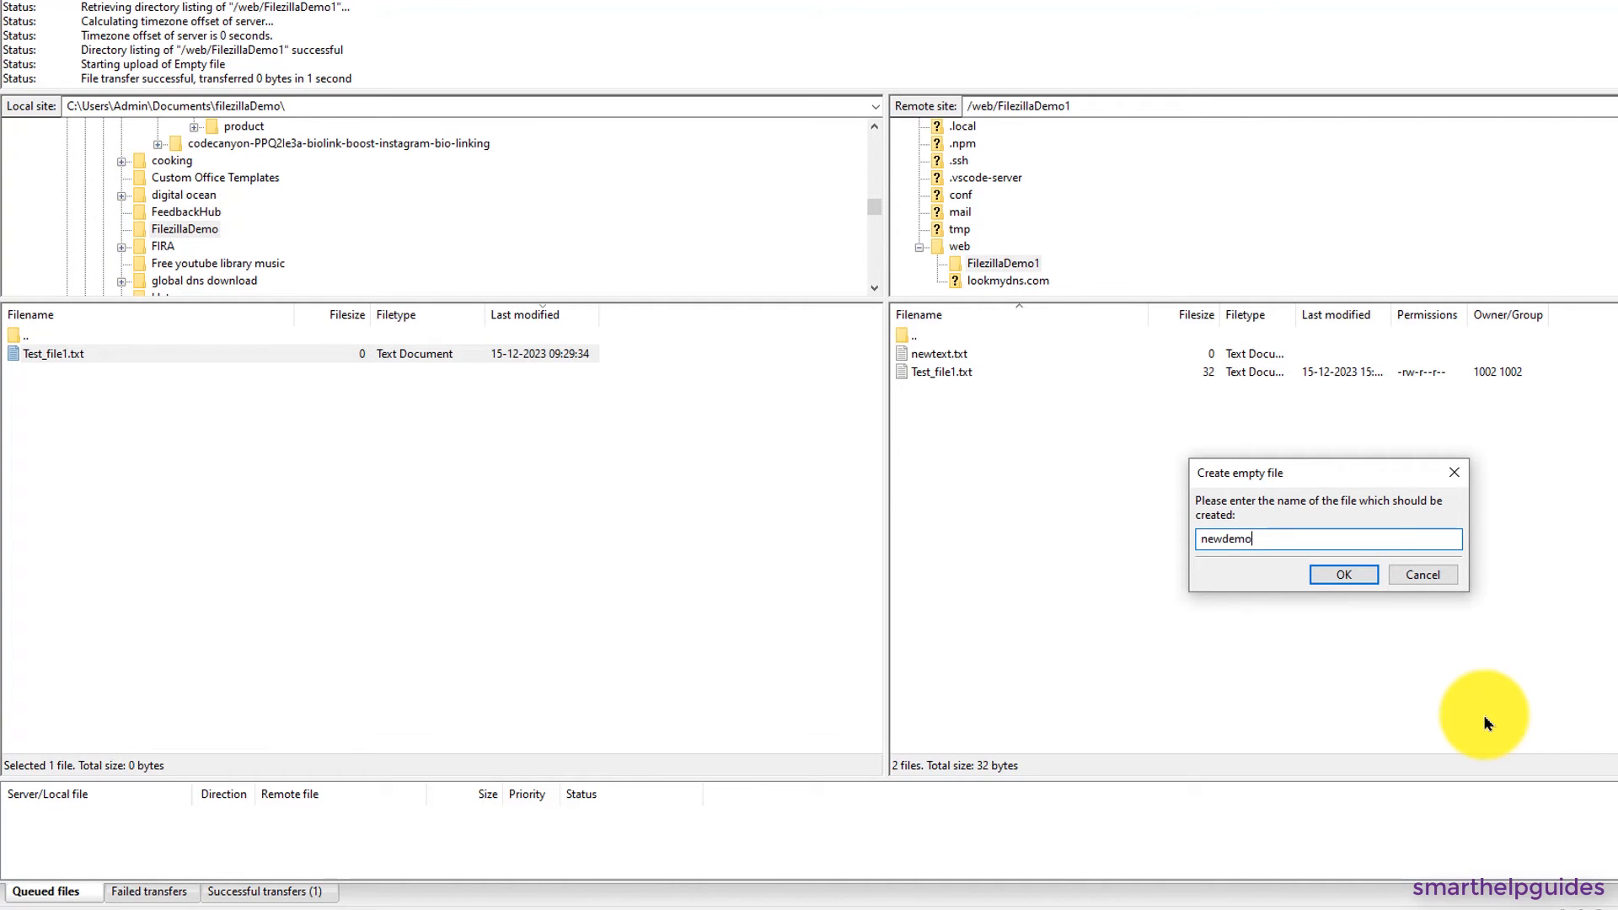
{"action": "type", "text": ".php"}
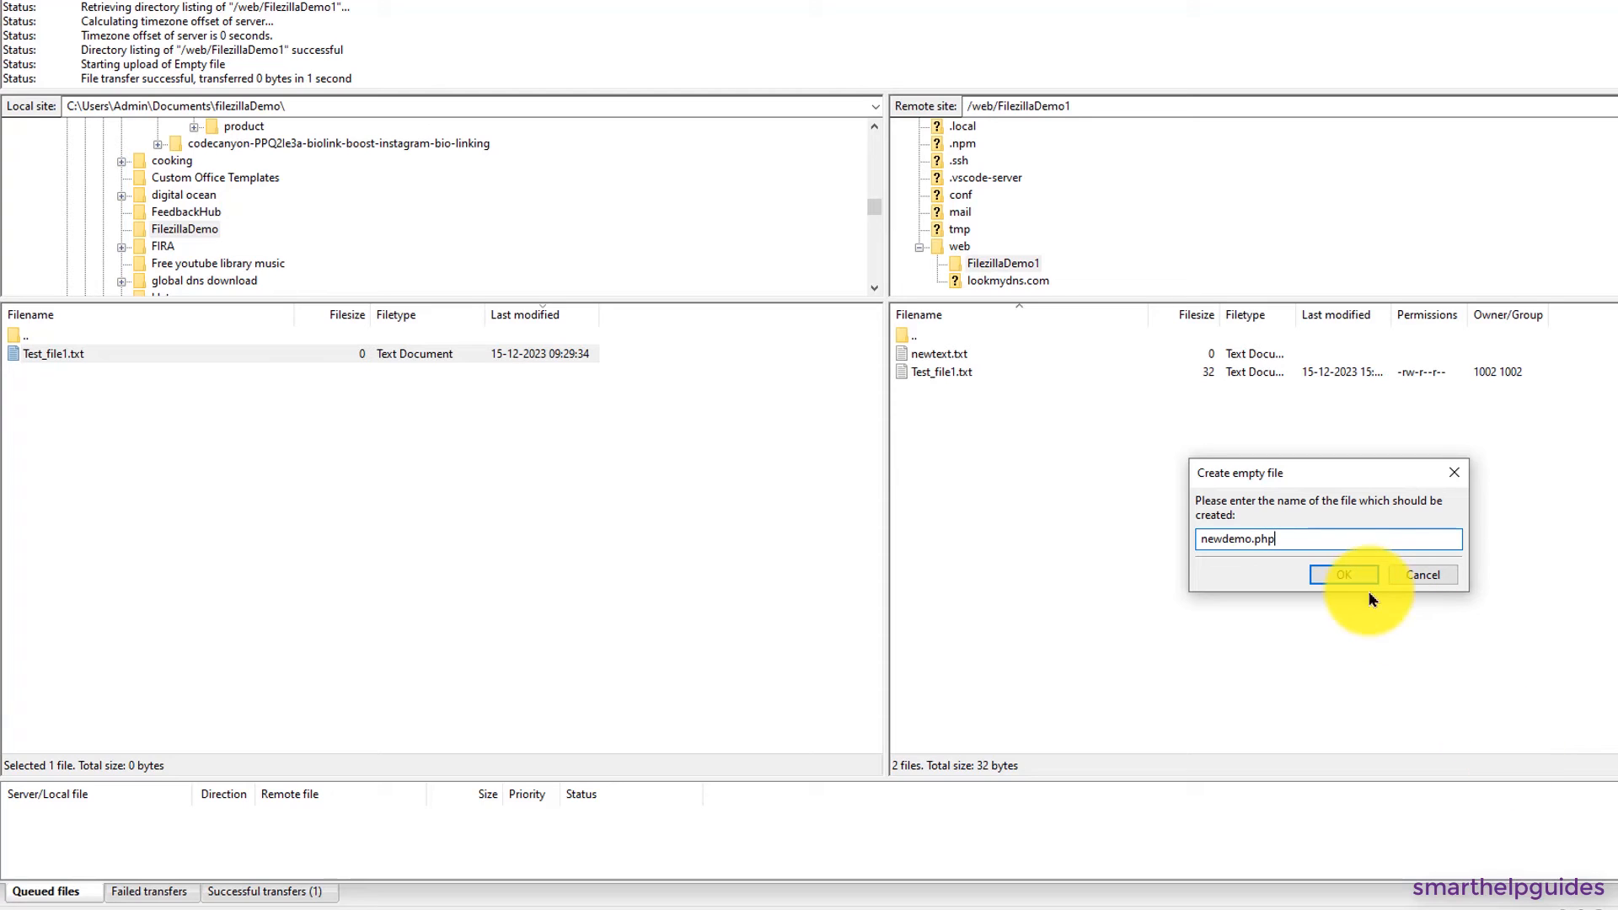
{"action": "left_click", "coordinate": [1345, 575]}
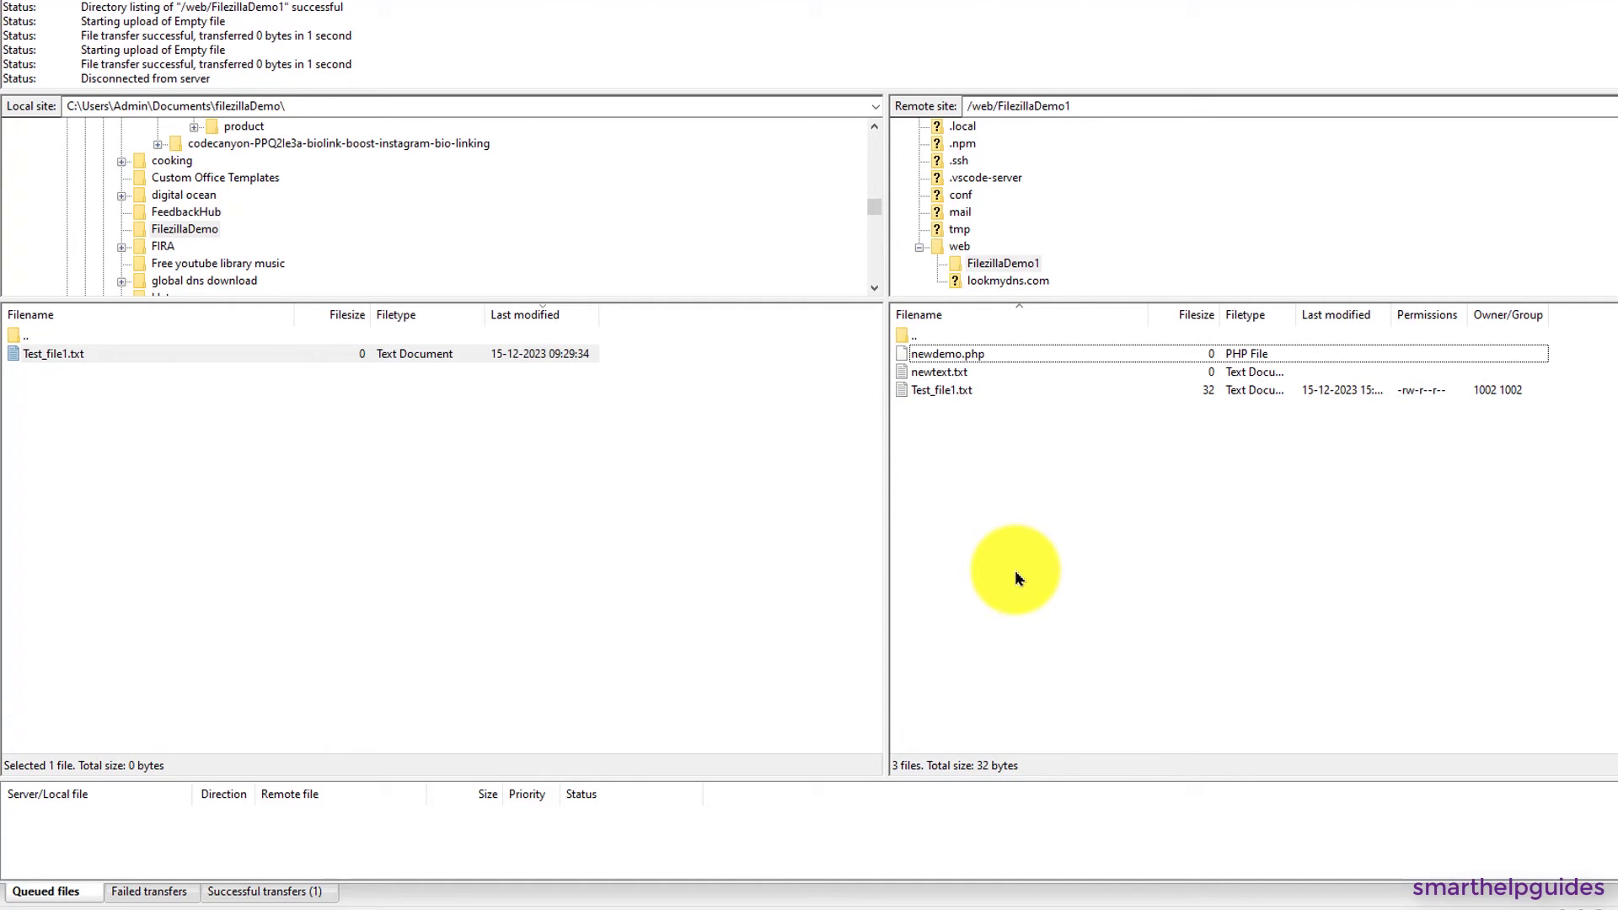
{"action": "mouse_move", "coordinate": [988, 553]}
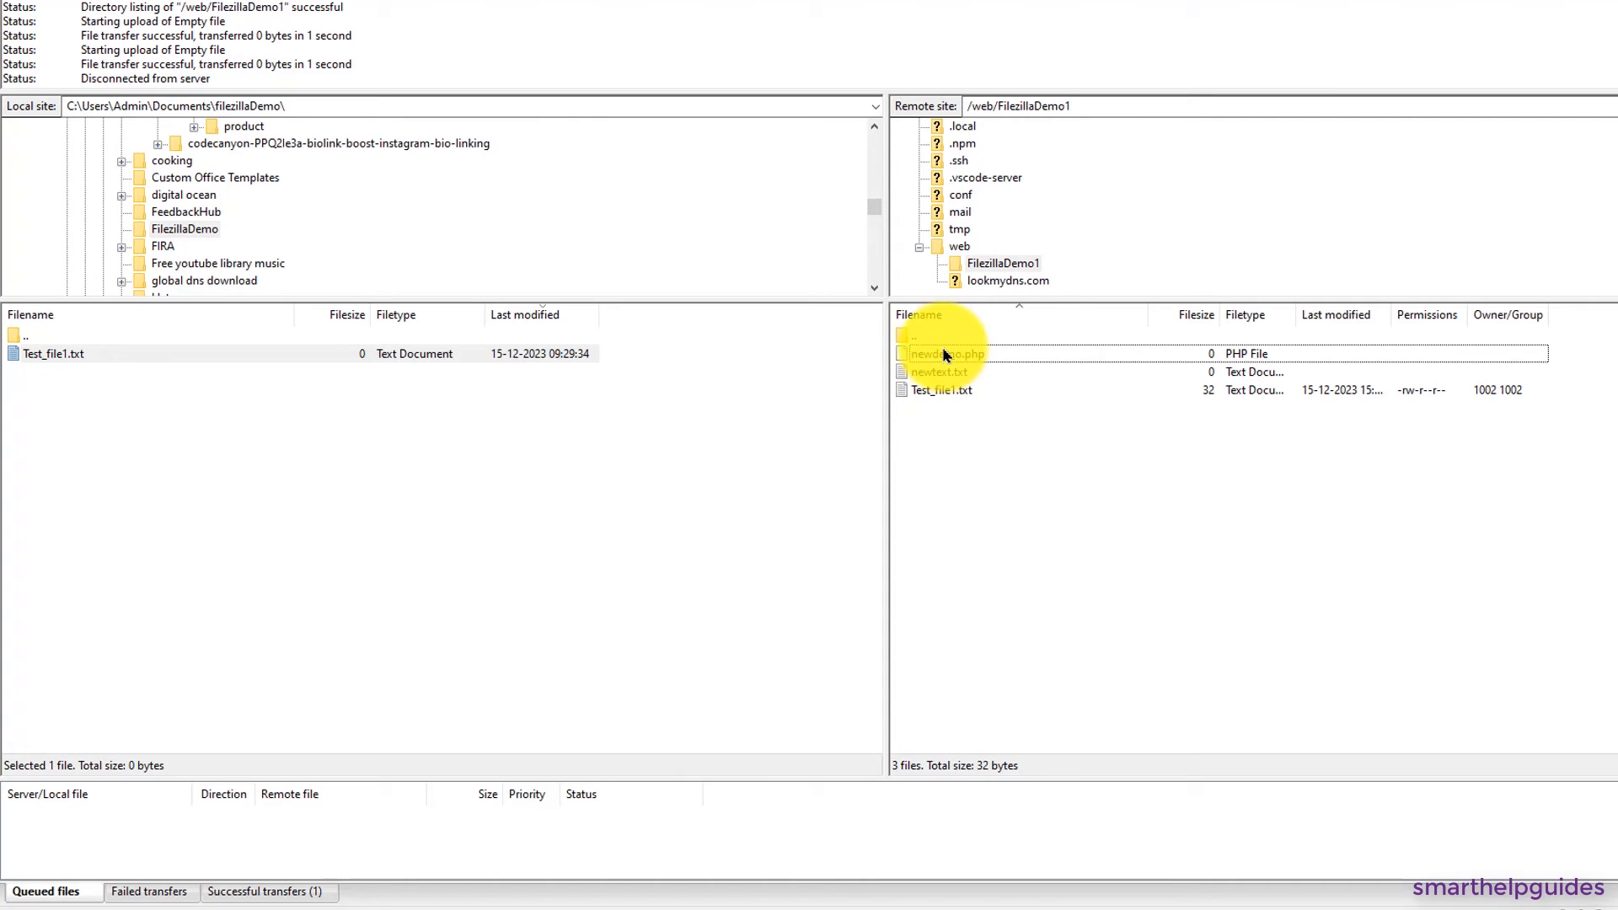
- Download newdemo.php from the server into the local FilezillaDemo folder
{"action": "right_click", "coordinate": [944, 354]}
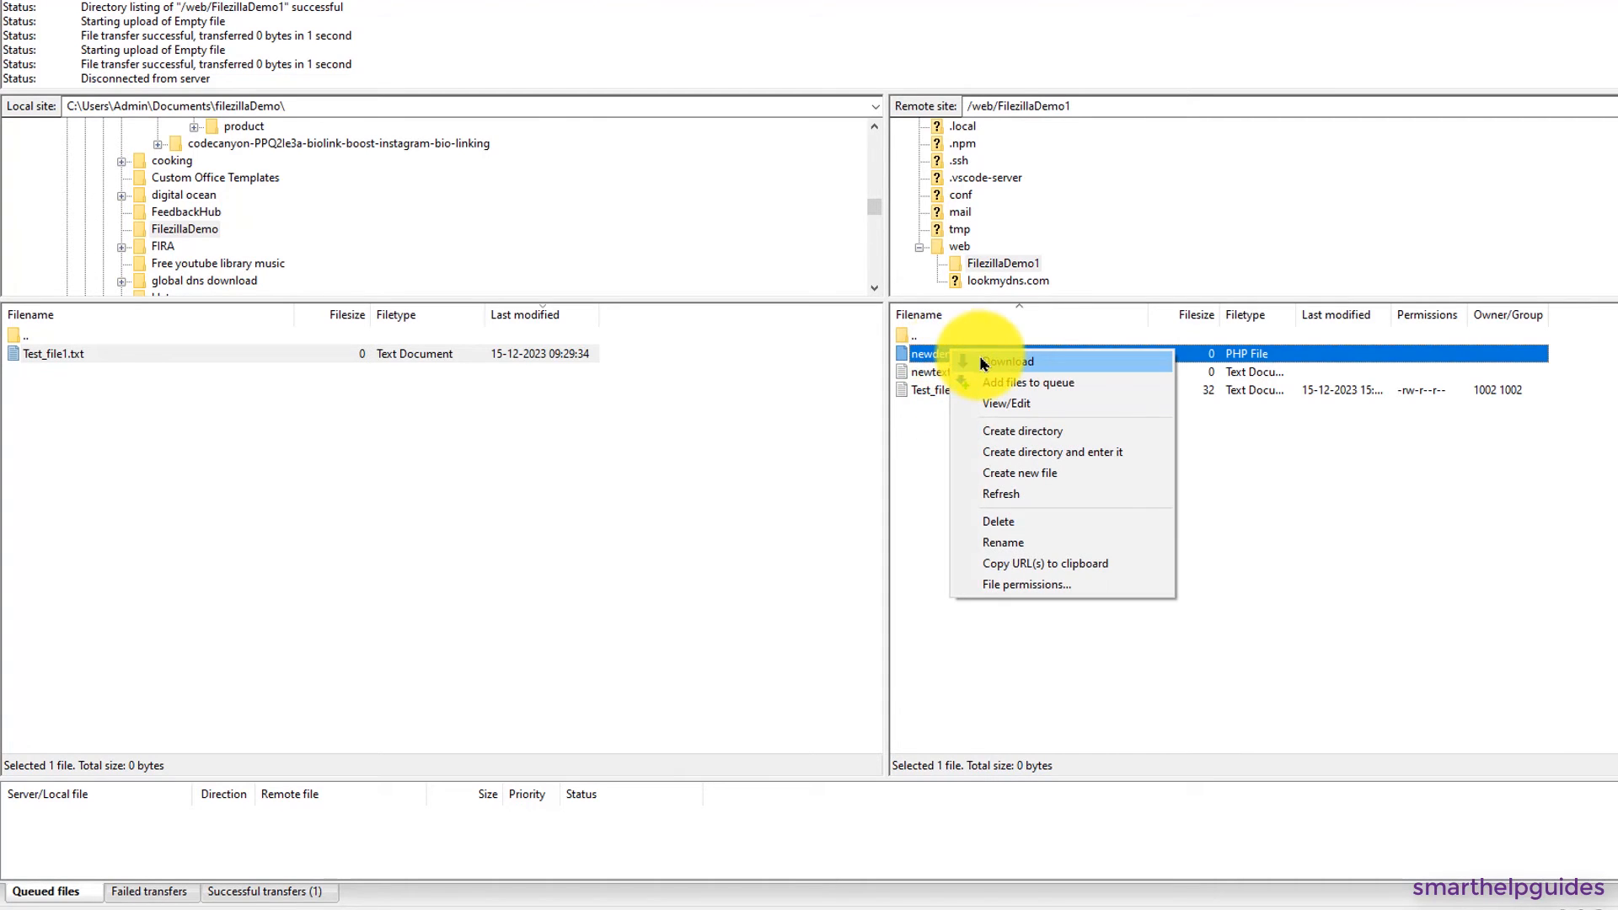
{"action": "left_click", "coordinate": [1008, 360]}
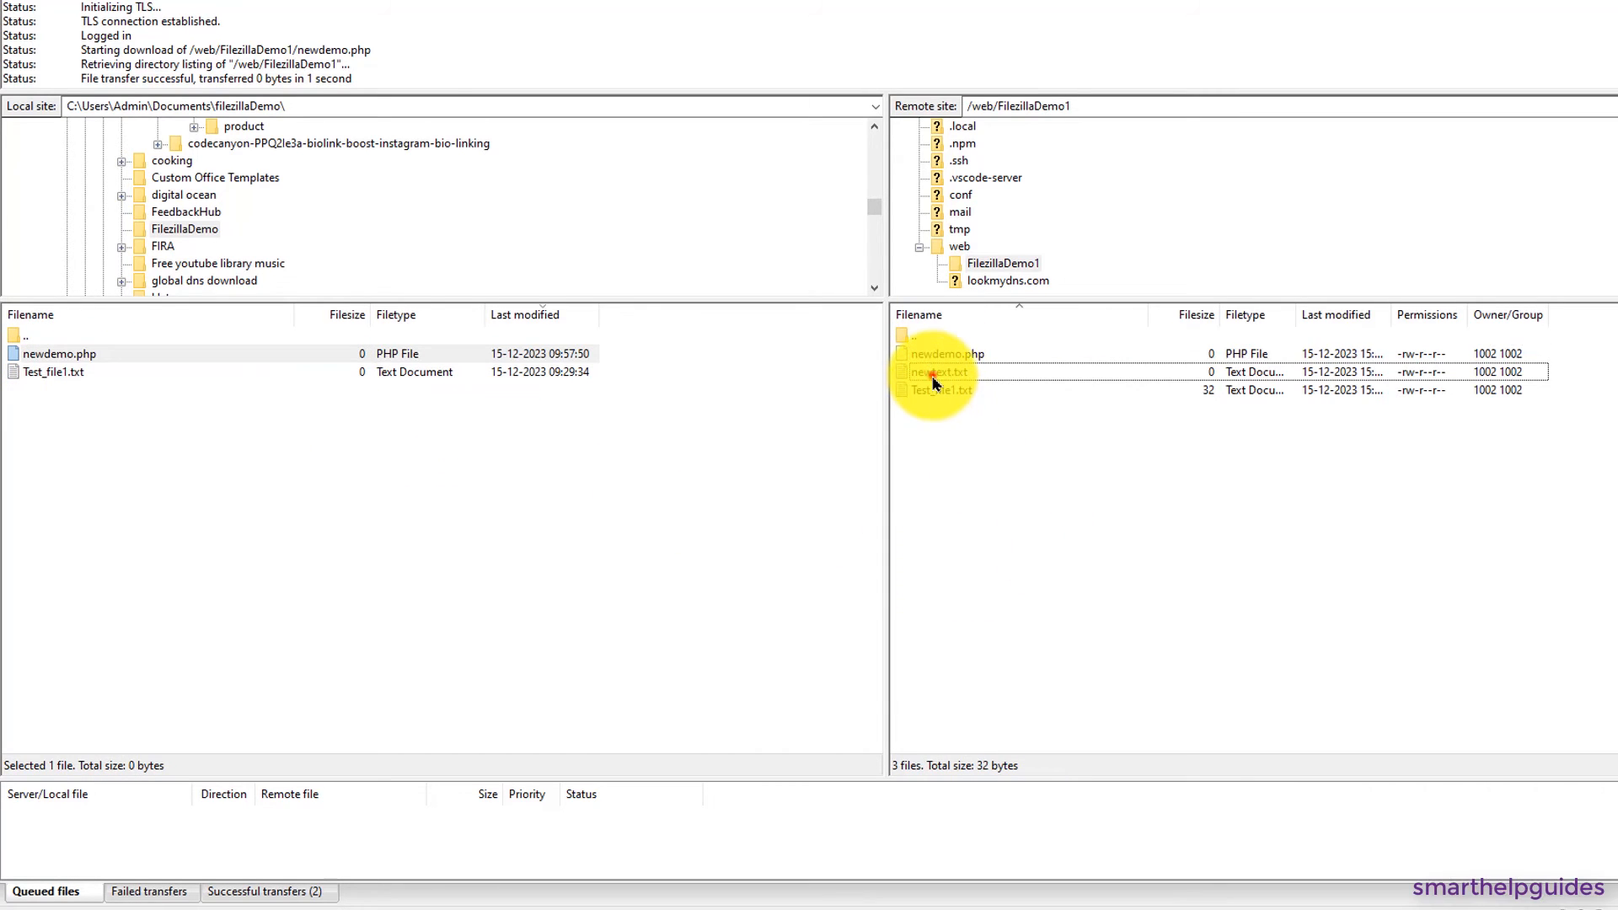
{"action": "right_click", "coordinate": [938, 371]}
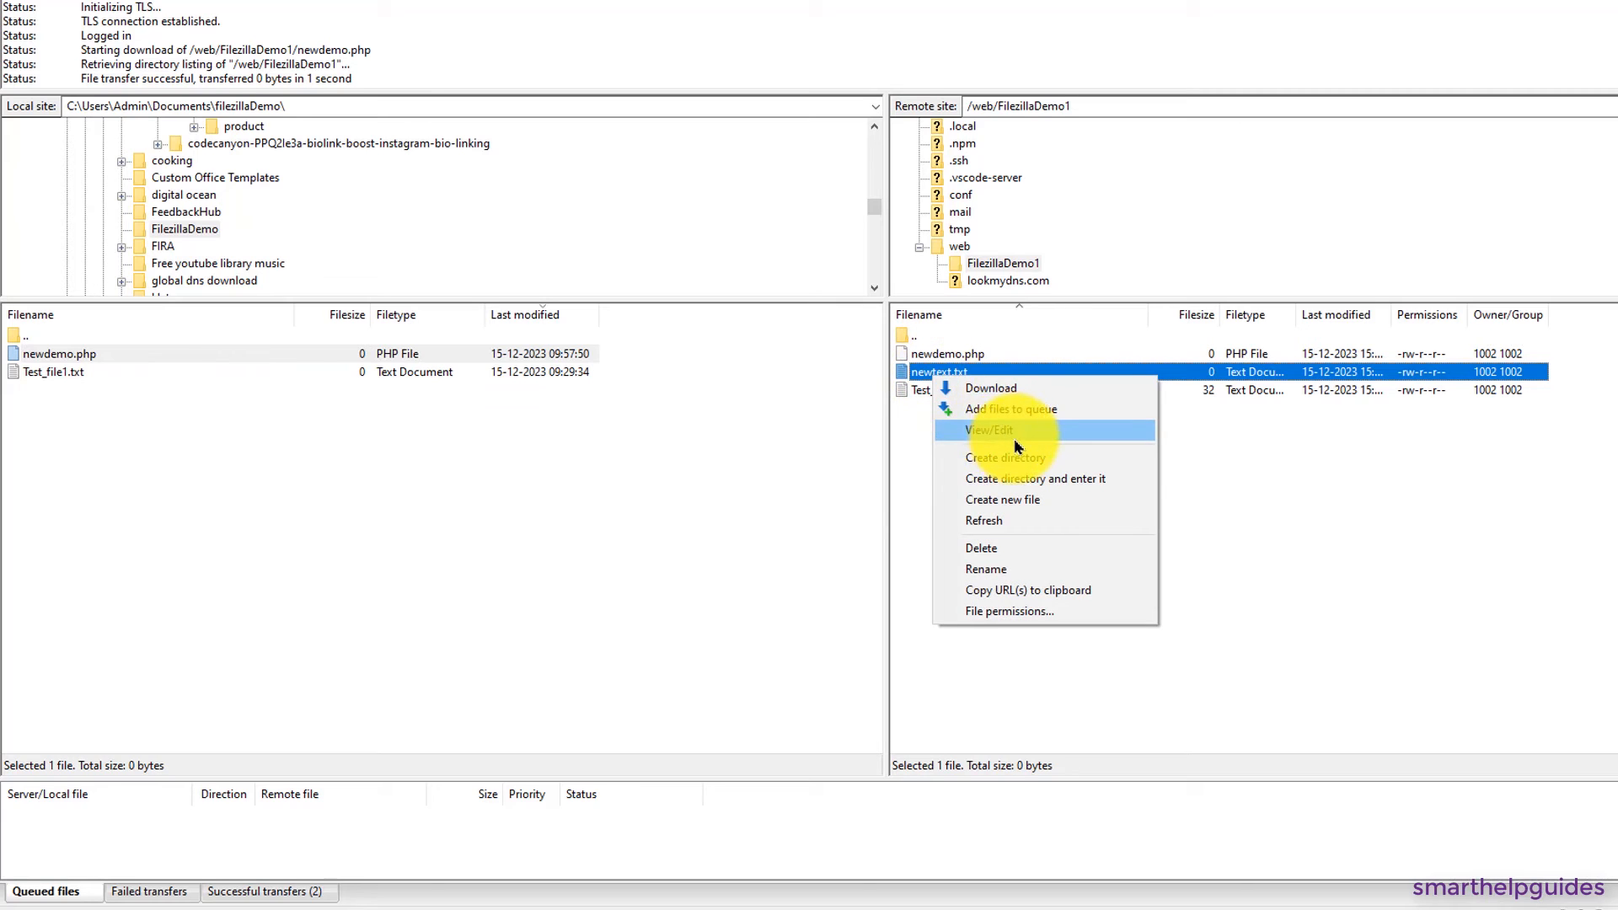
{"action": "left_click", "coordinate": [988, 431]}
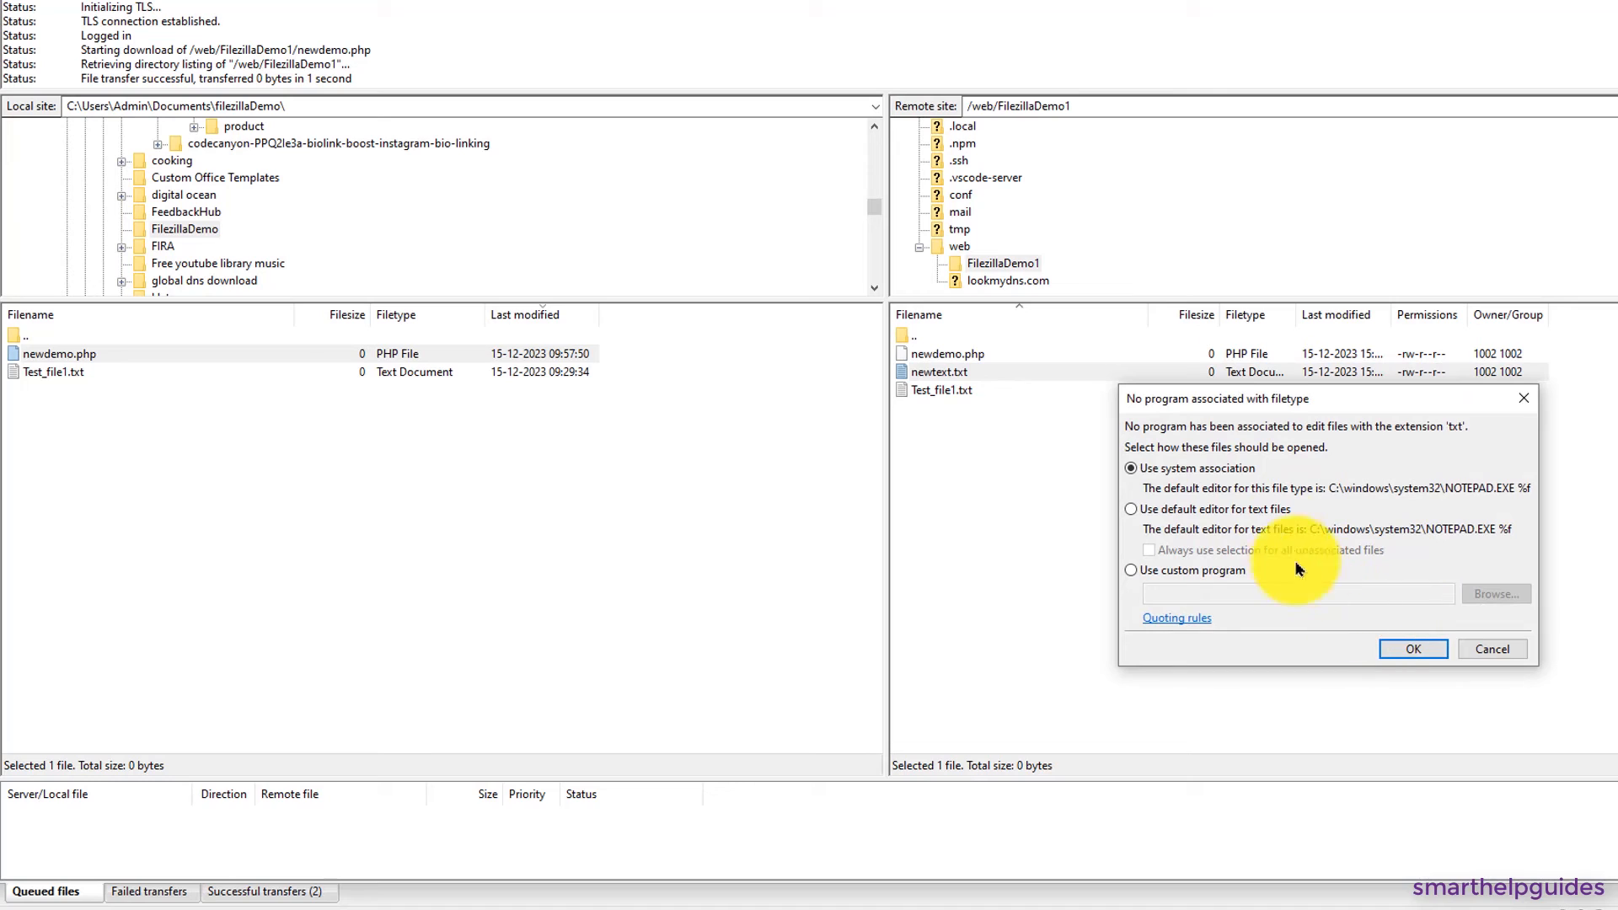
{"action": "mouse_move", "coordinate": [1337, 634]}
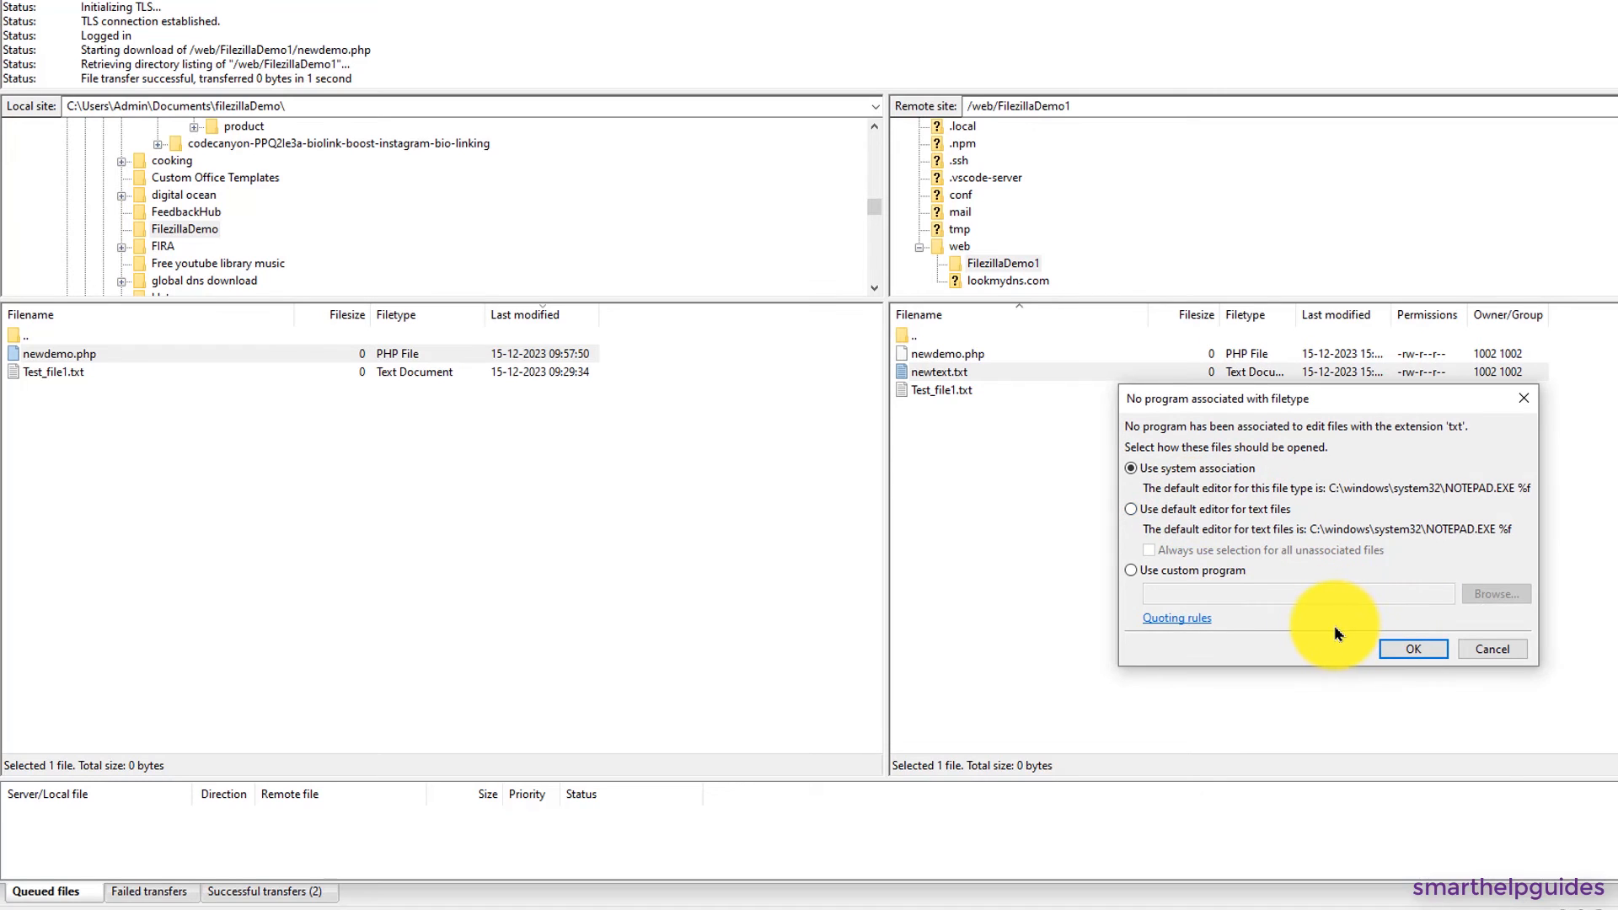
{"action": "mouse_move", "coordinate": [1328, 605]}
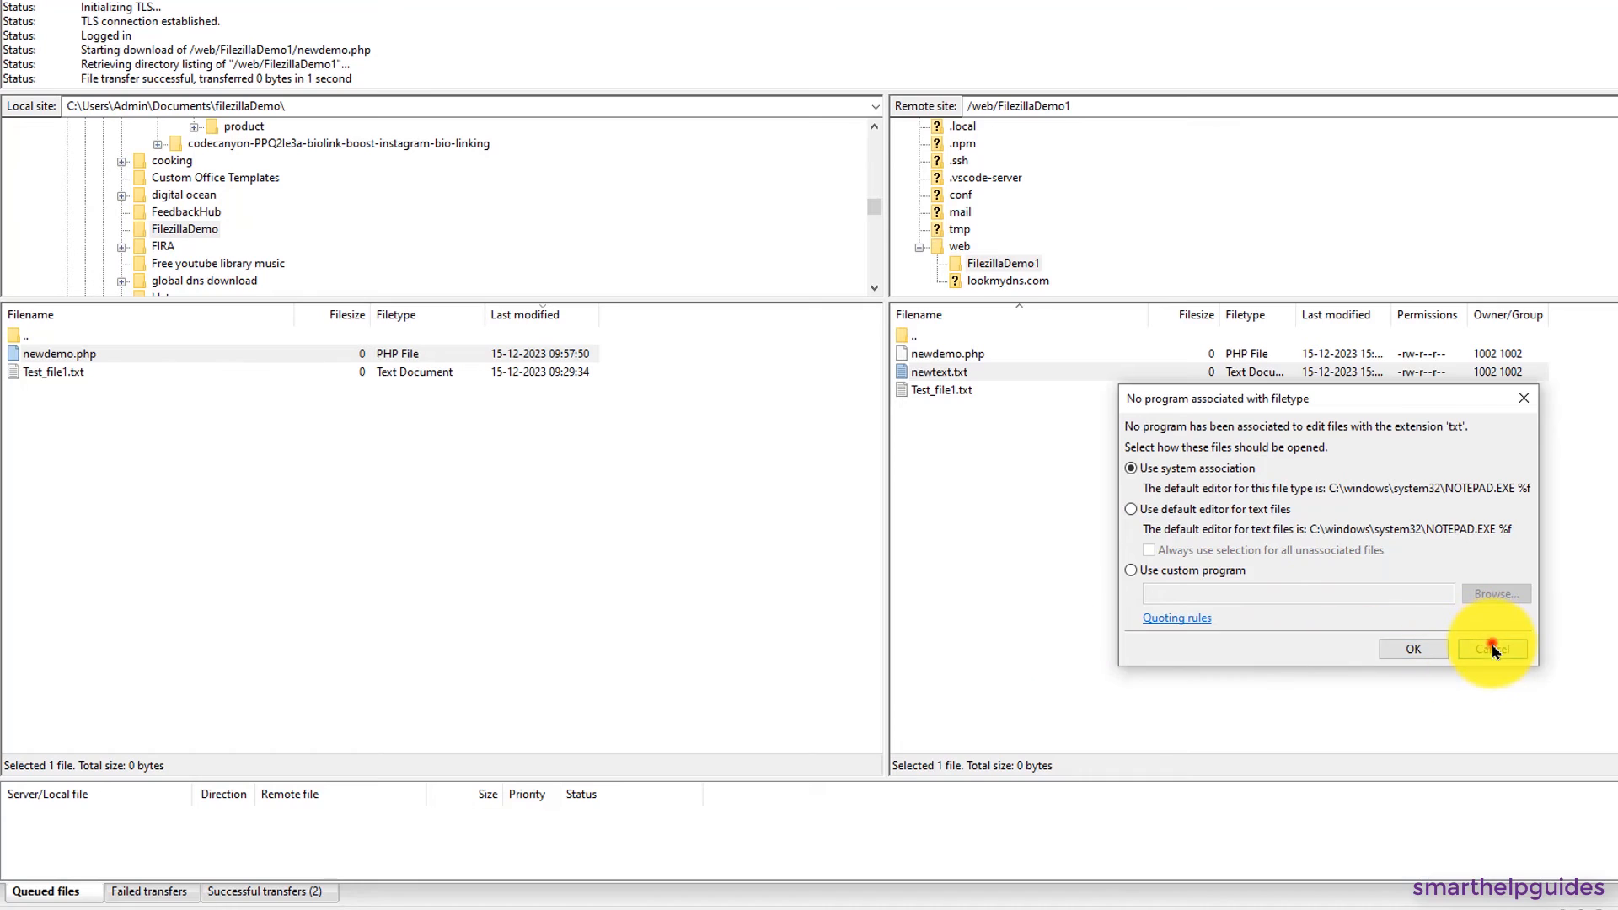
{"action": "left_click", "coordinate": [1492, 649]}
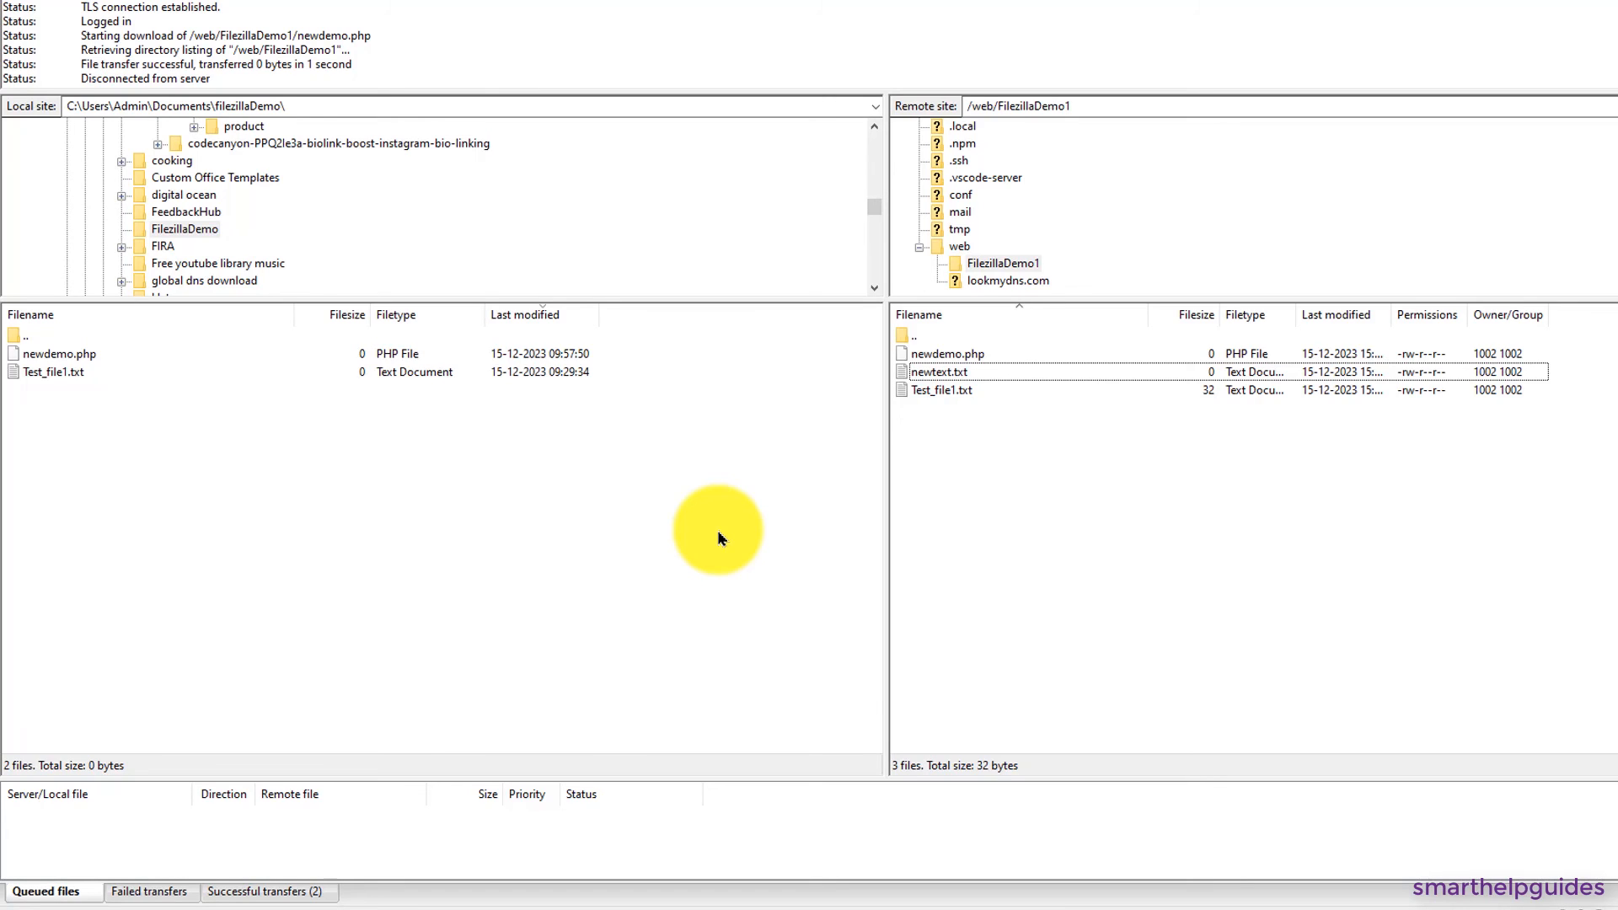
{"action": "mouse_move", "coordinate": [252, 484]}
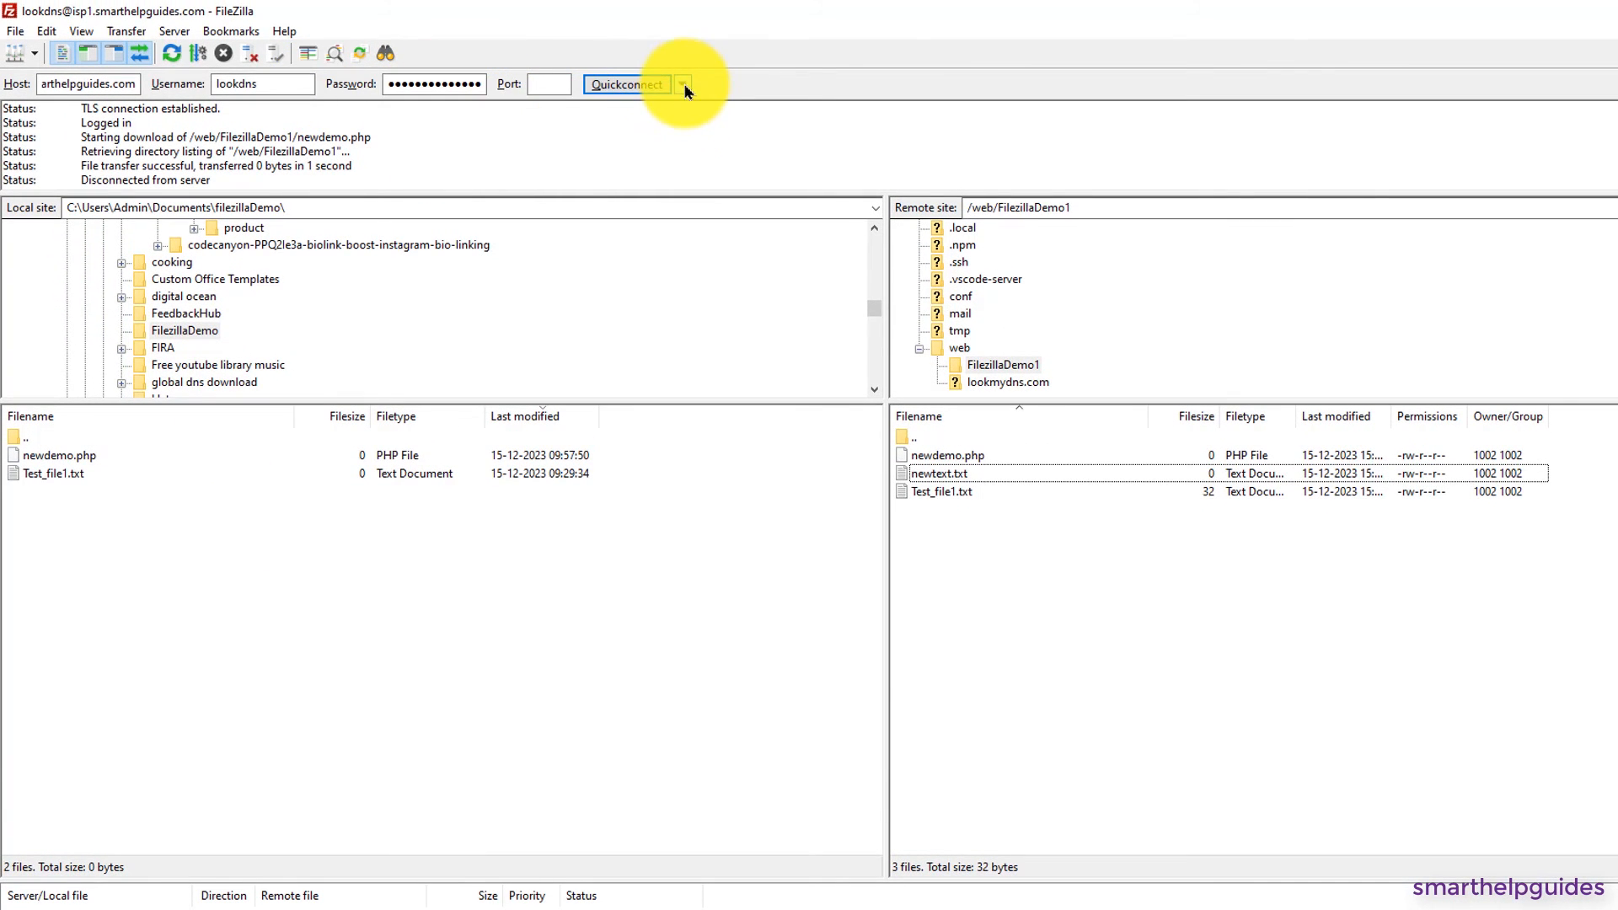
{"action": "mouse_move", "coordinate": [691, 100]}
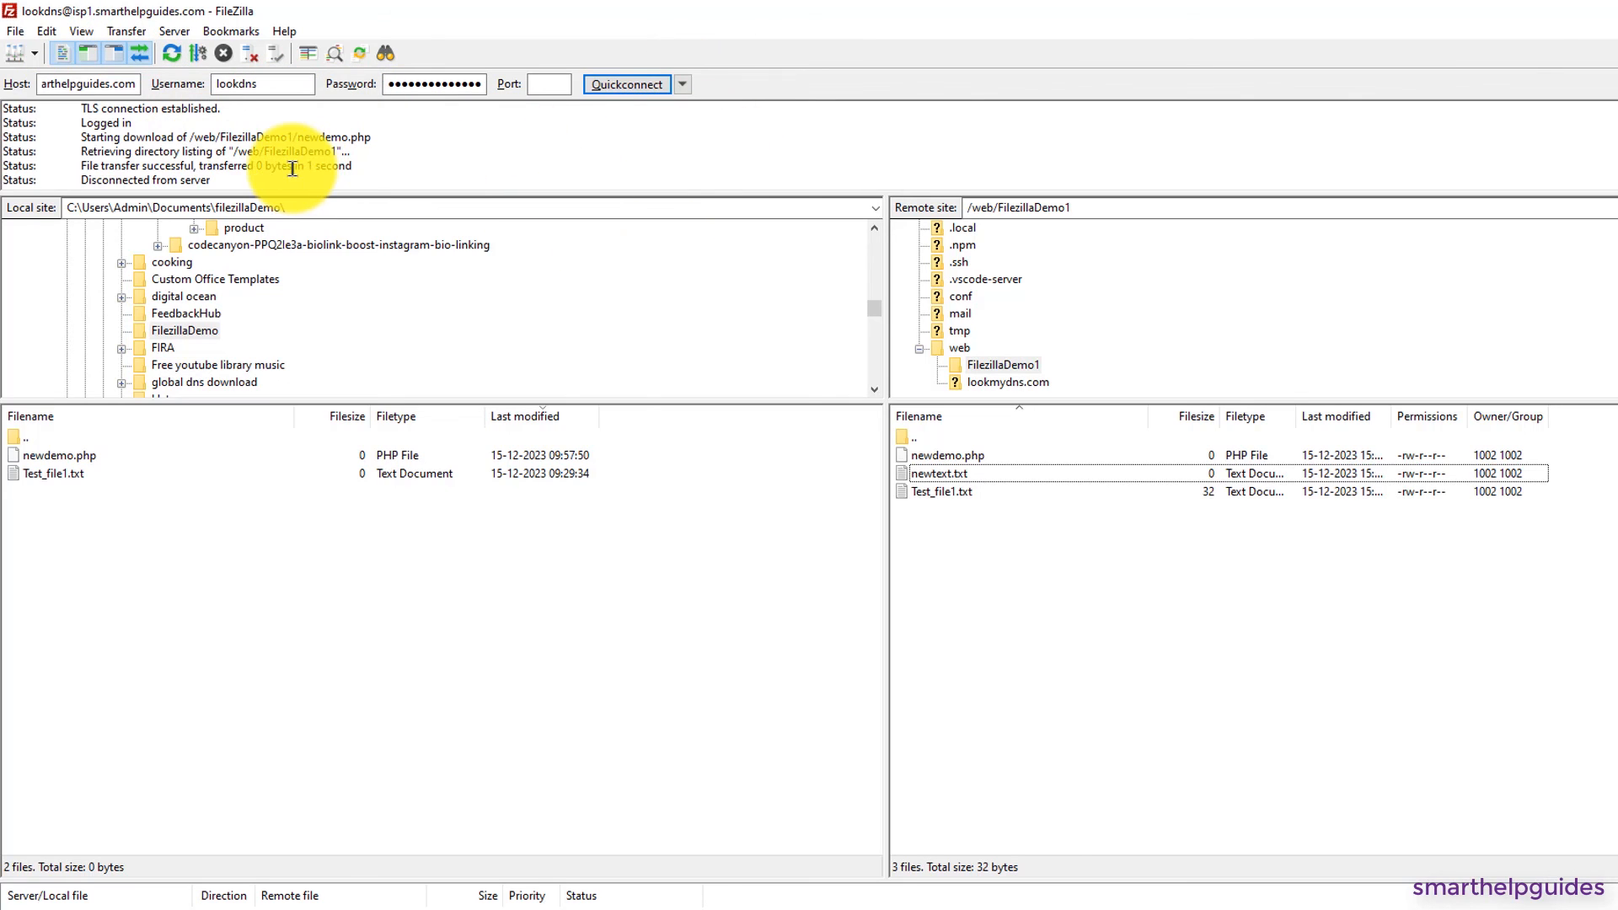
{"action": "left_click", "coordinate": [14, 30]}
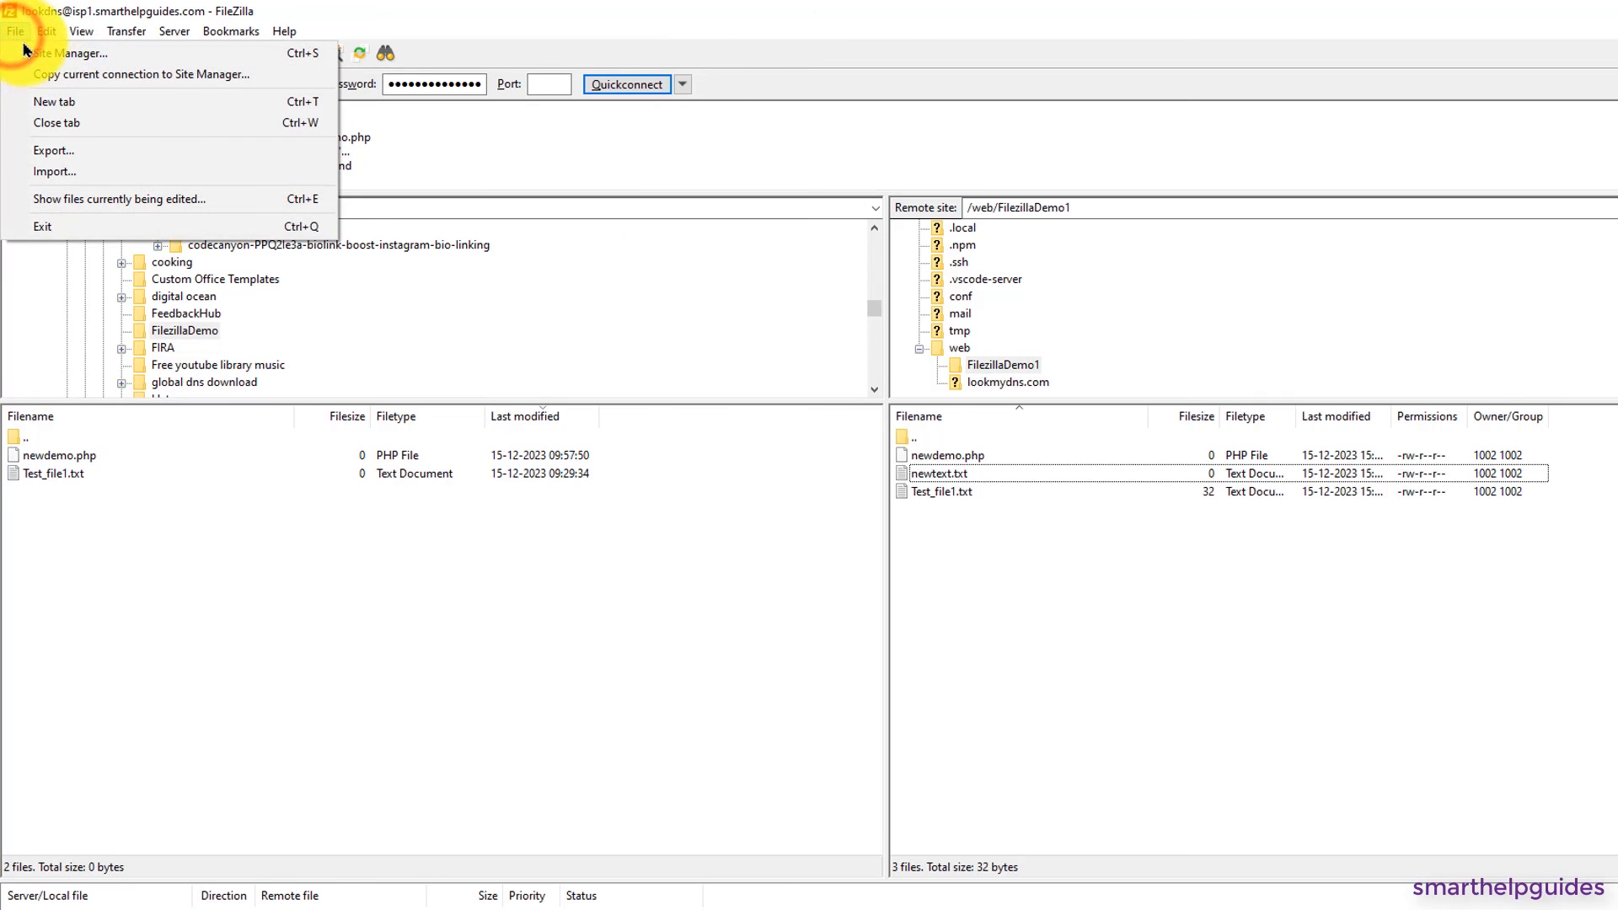
{"action": "left_click", "coordinate": [57, 56]}
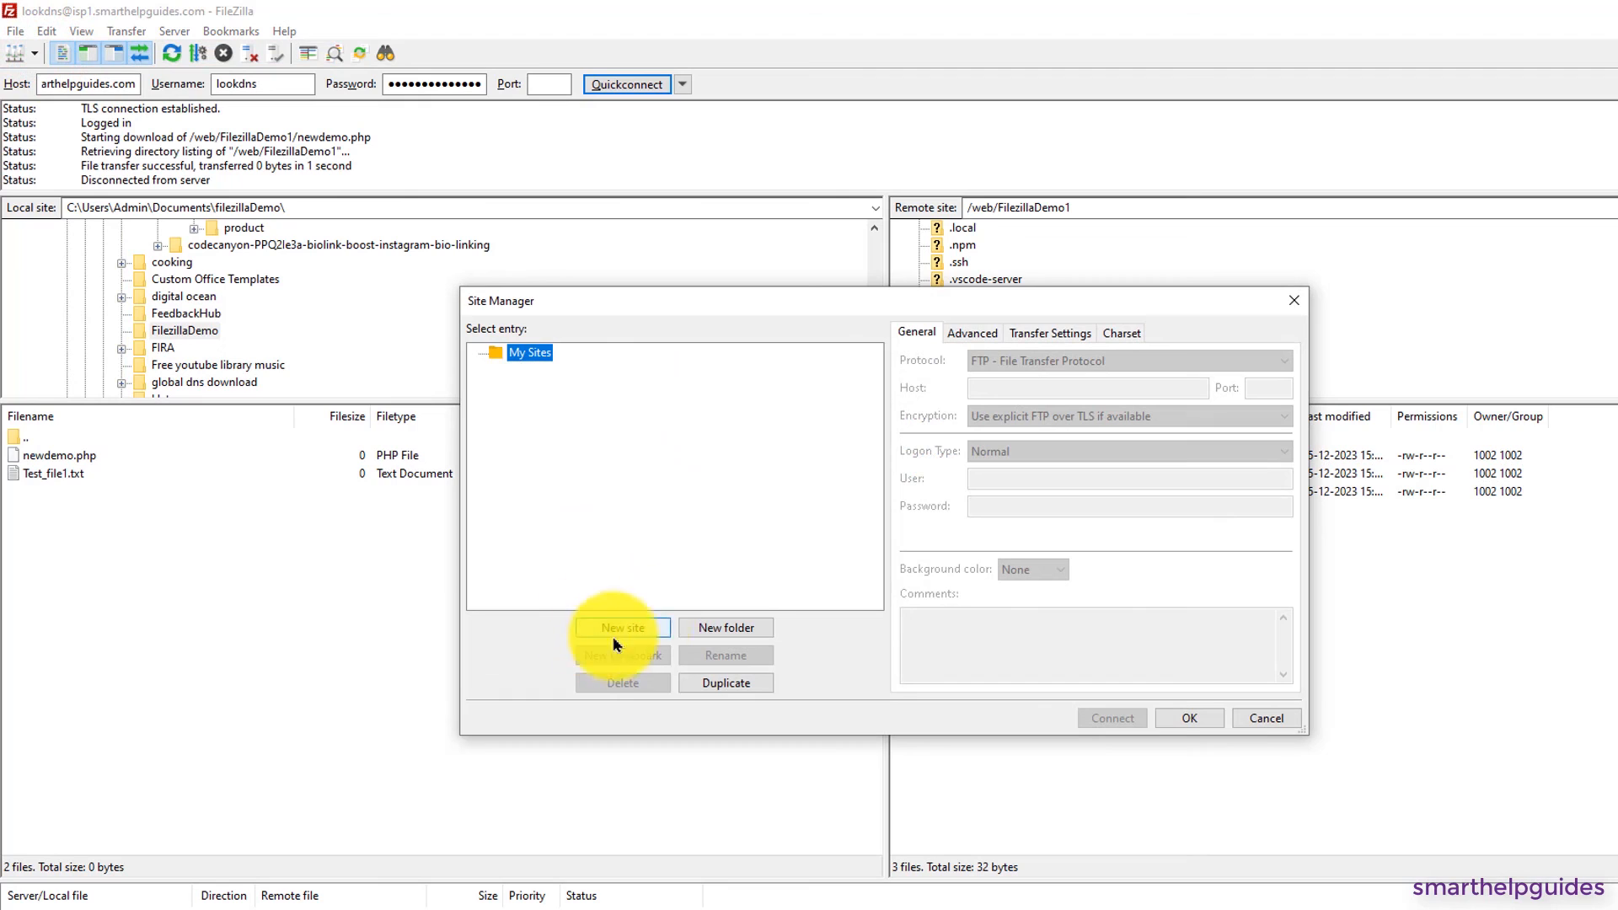
{"action": "left_click", "coordinate": [624, 627]}
{"action": "type", "text": "Demo"}
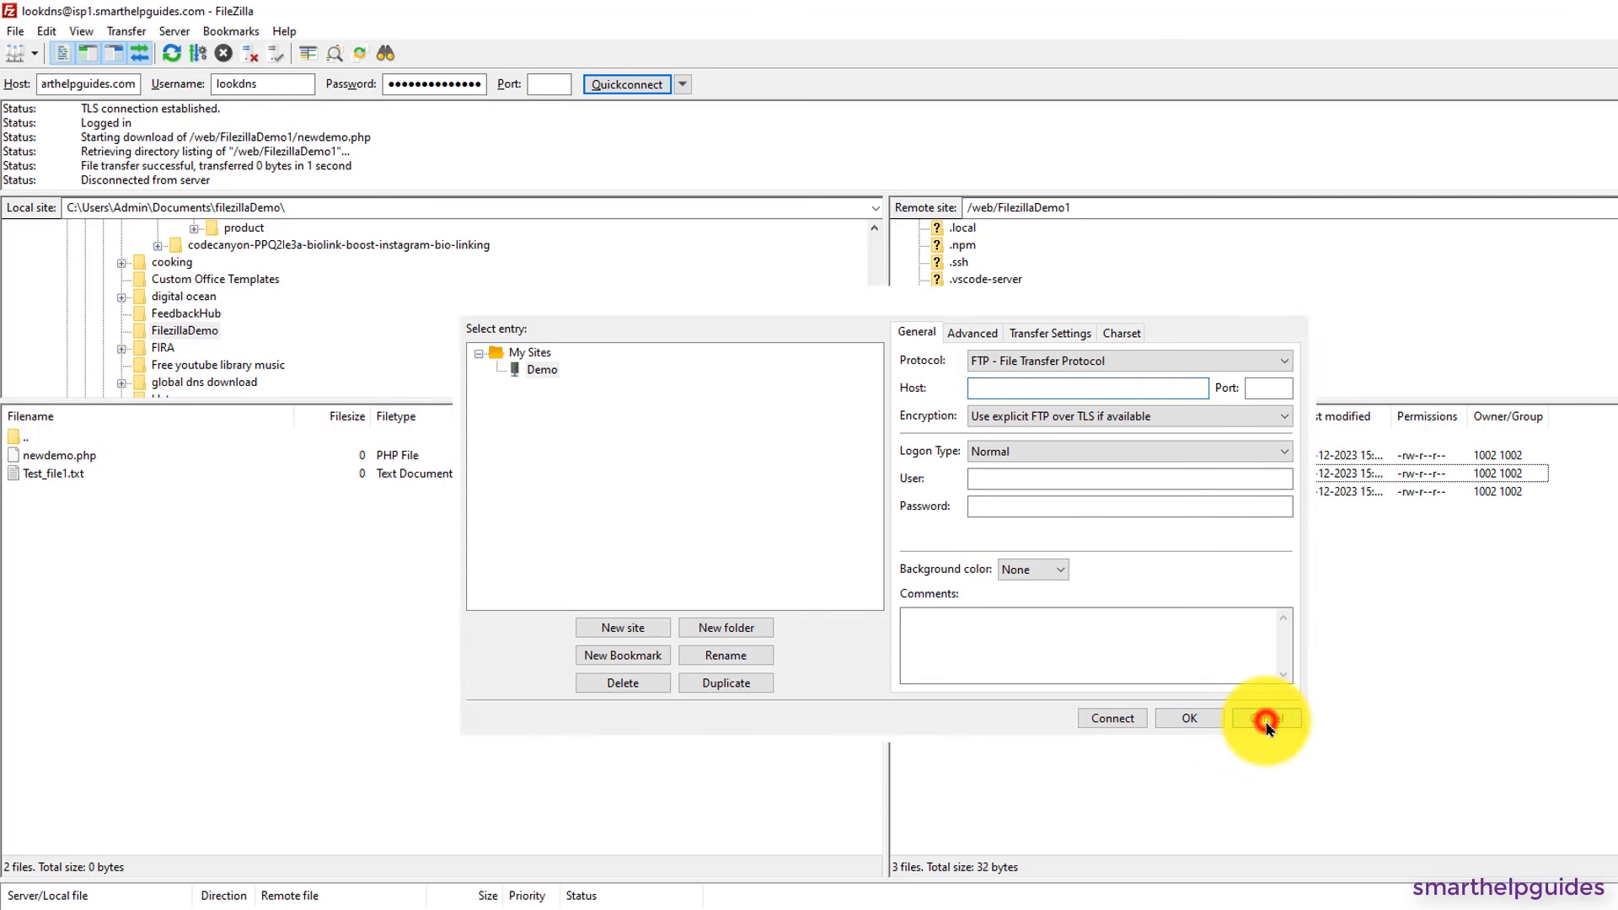
{"action": "left_click", "coordinate": [1266, 718]}
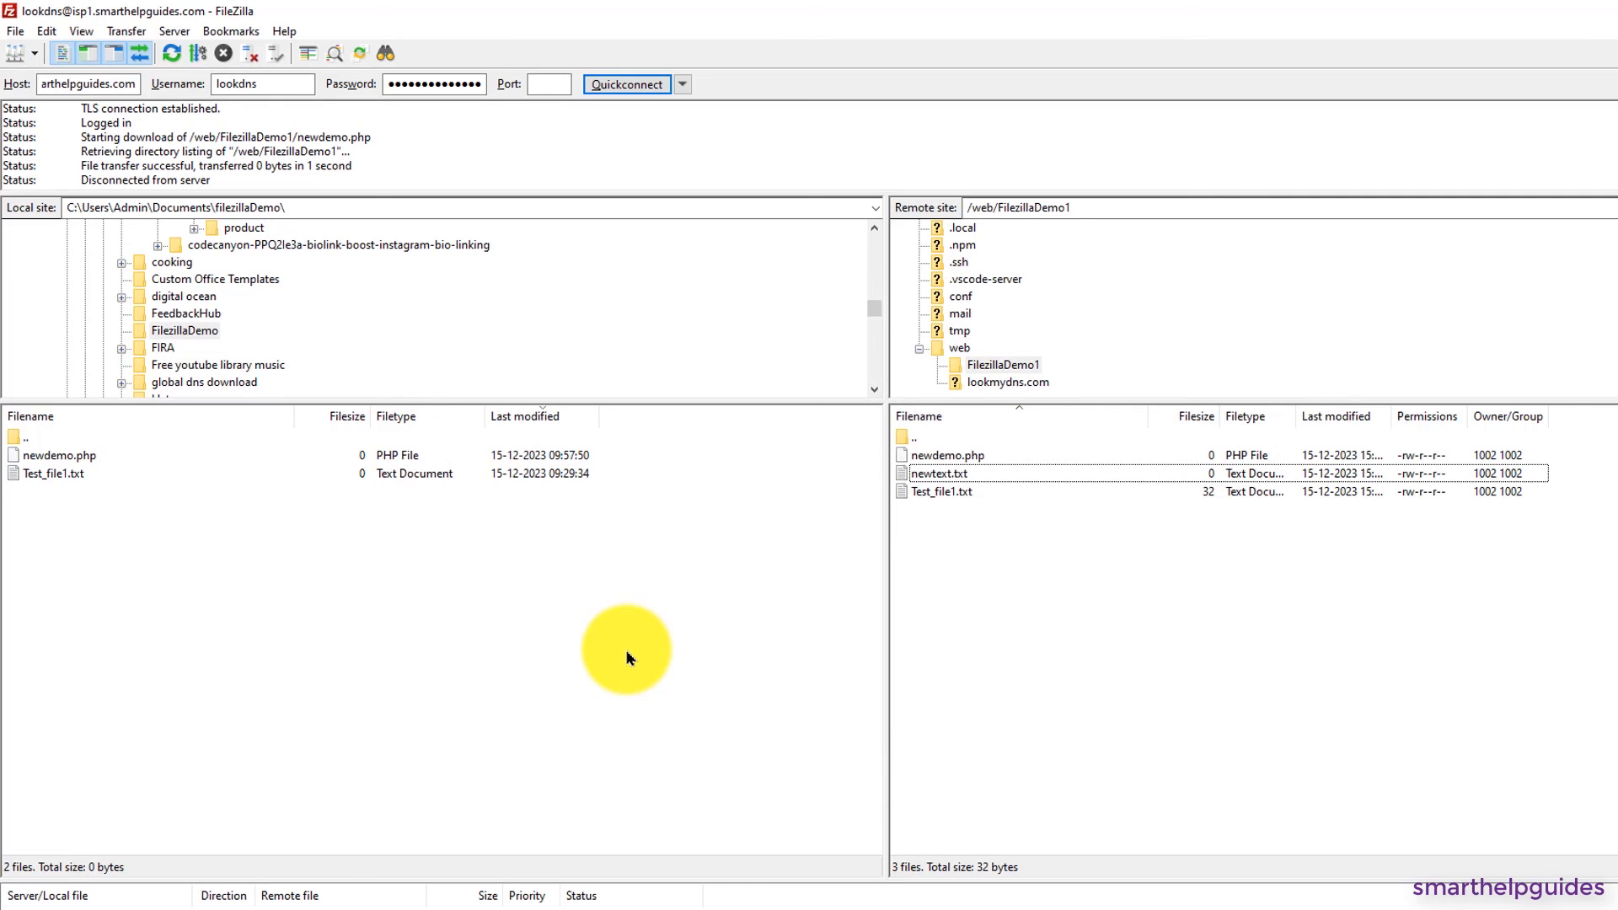